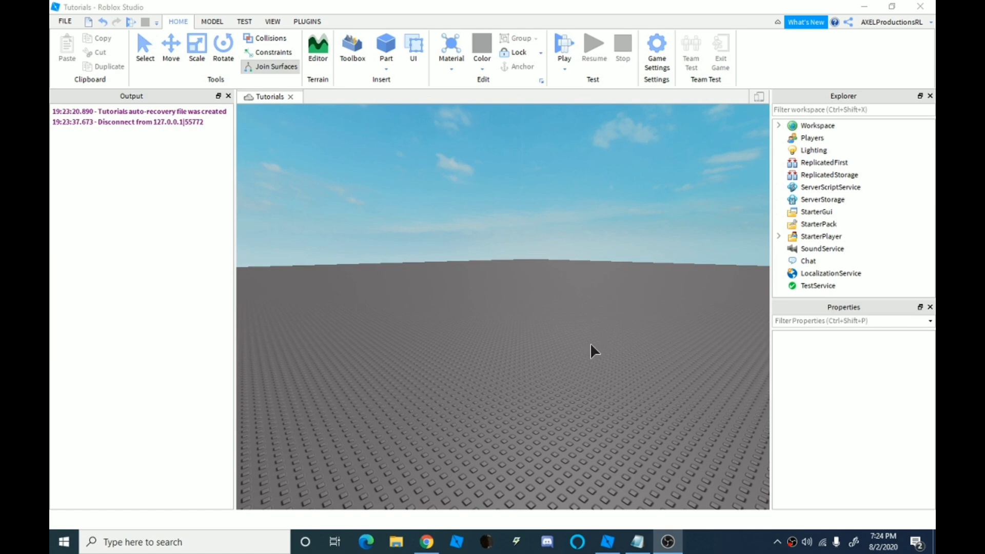
mouse_move(661, 379)
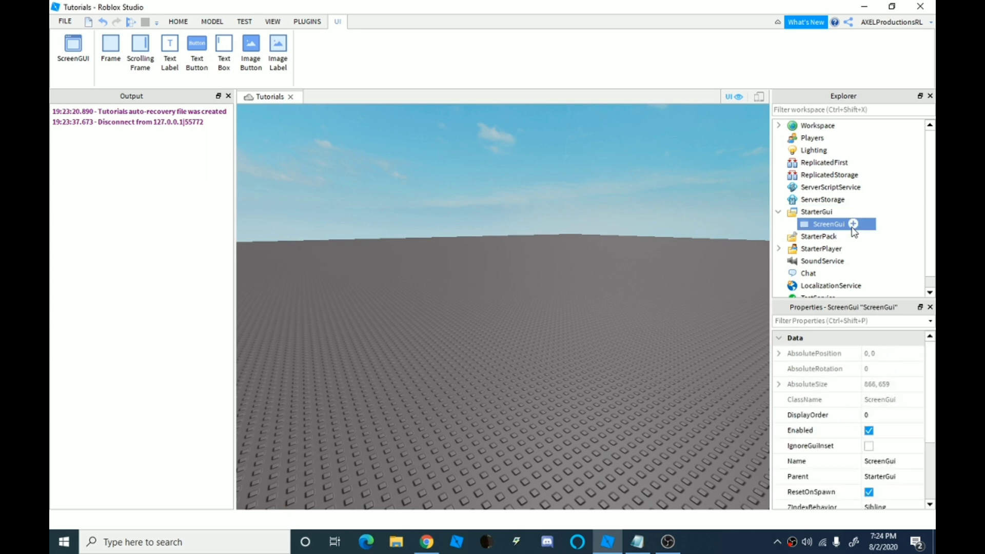
- Add a ScreenGui under StarterGui and insert an ImageButton into it
click(852, 224)
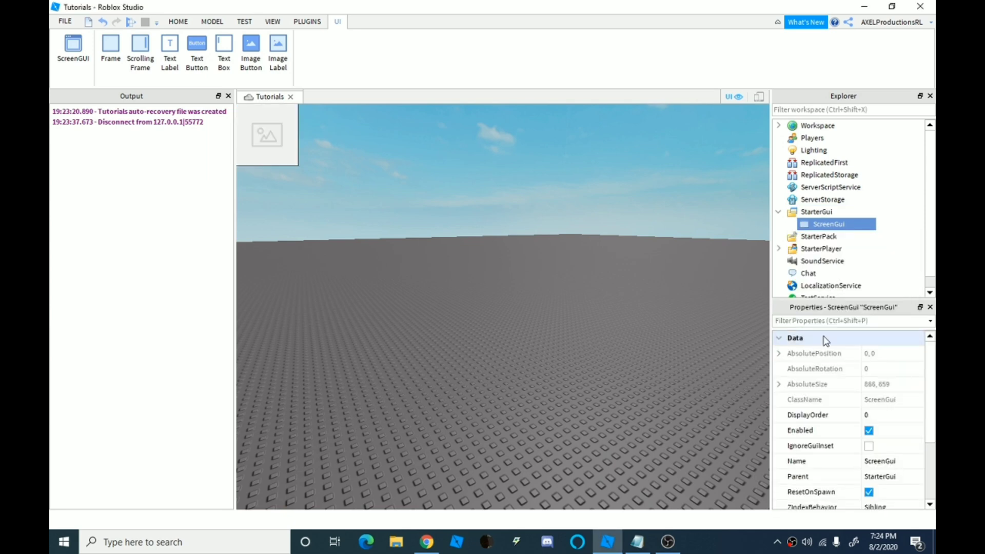
click(277, 52)
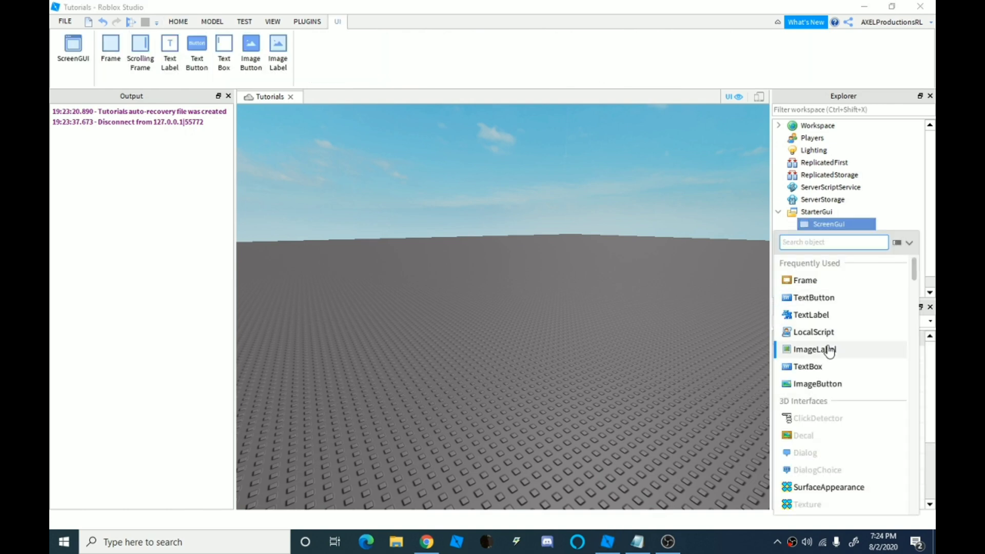
click(818, 382)
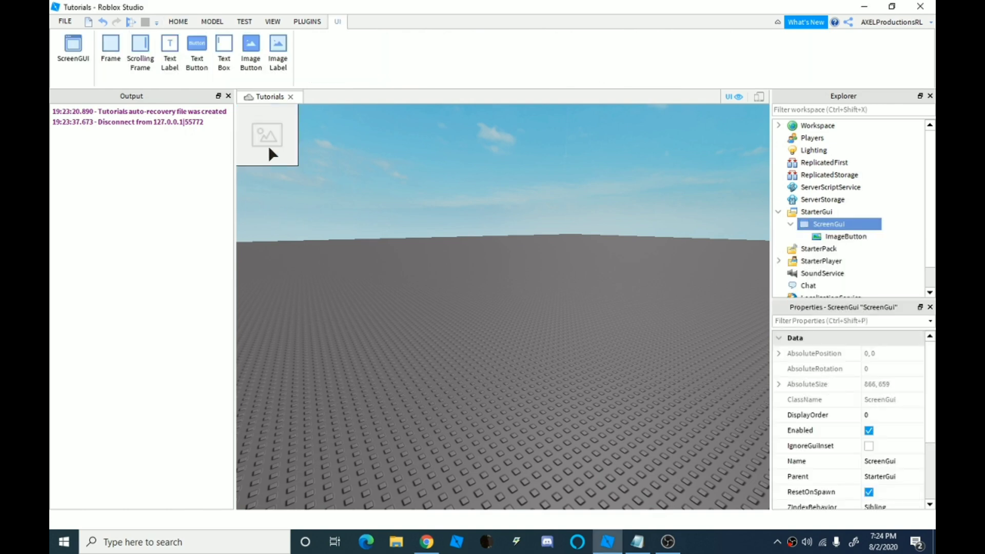
- Select the stray image button in the scene and in the hierarchy
click(267, 136)
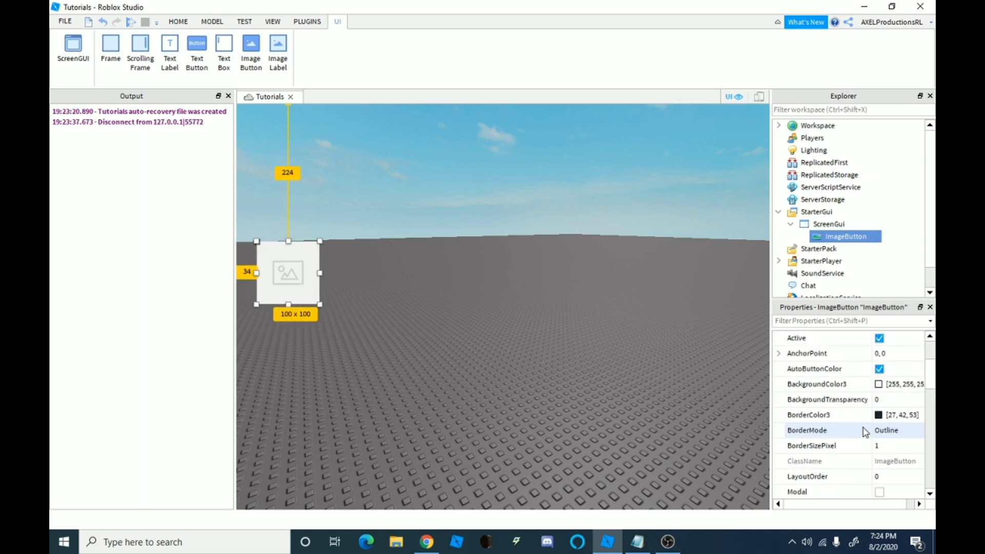
scroll(down, 3)
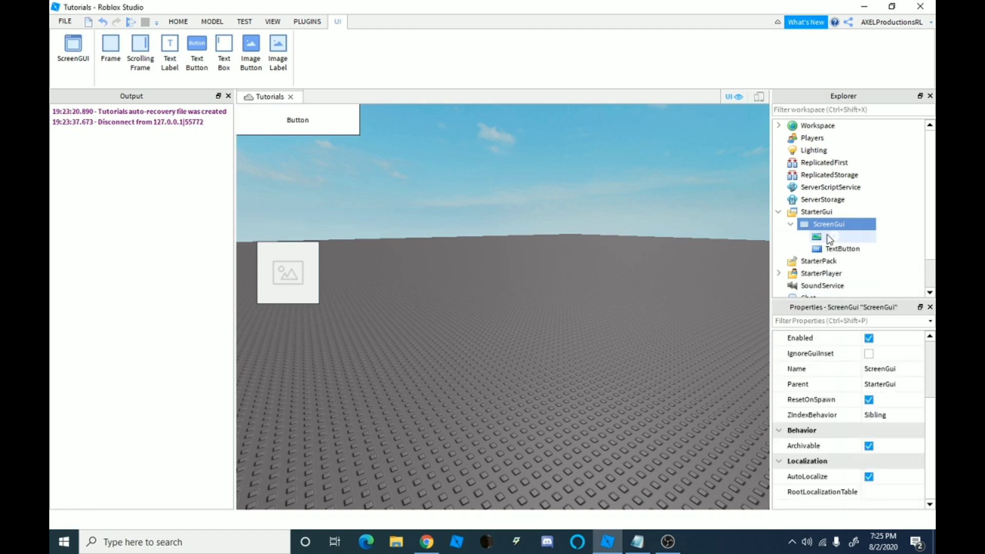
click(844, 248)
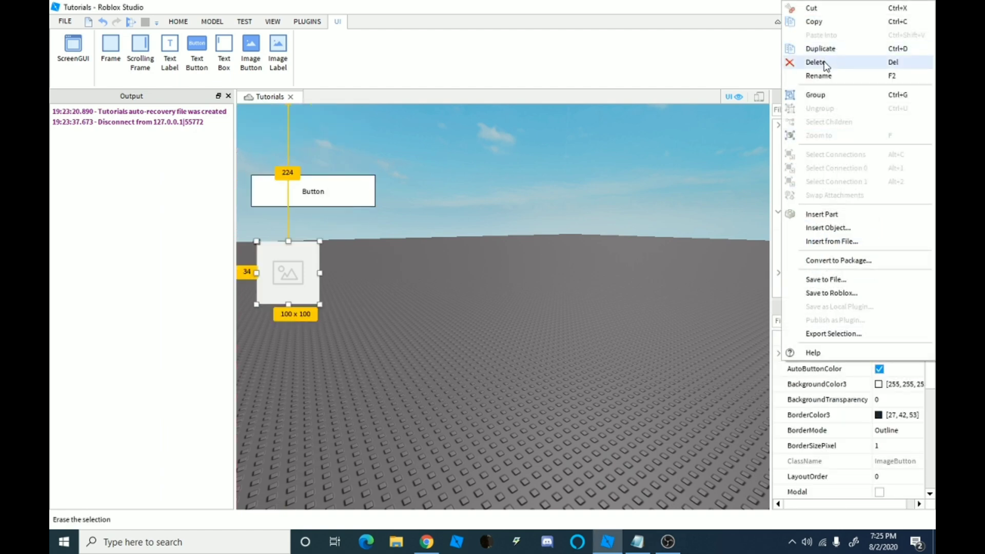
- Delete the image button and rename the text button to Speed in Explorer
click(815, 62)
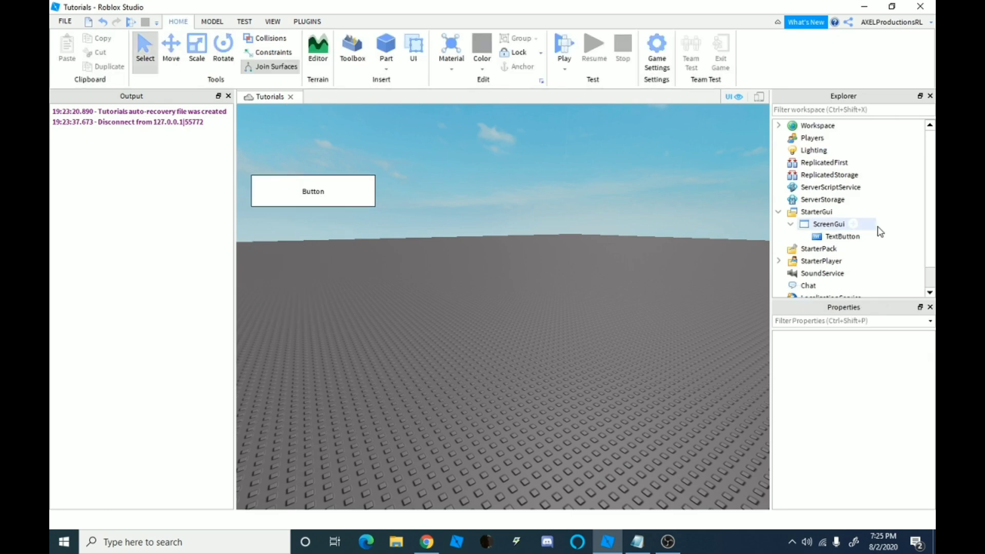
right_click(843, 236)
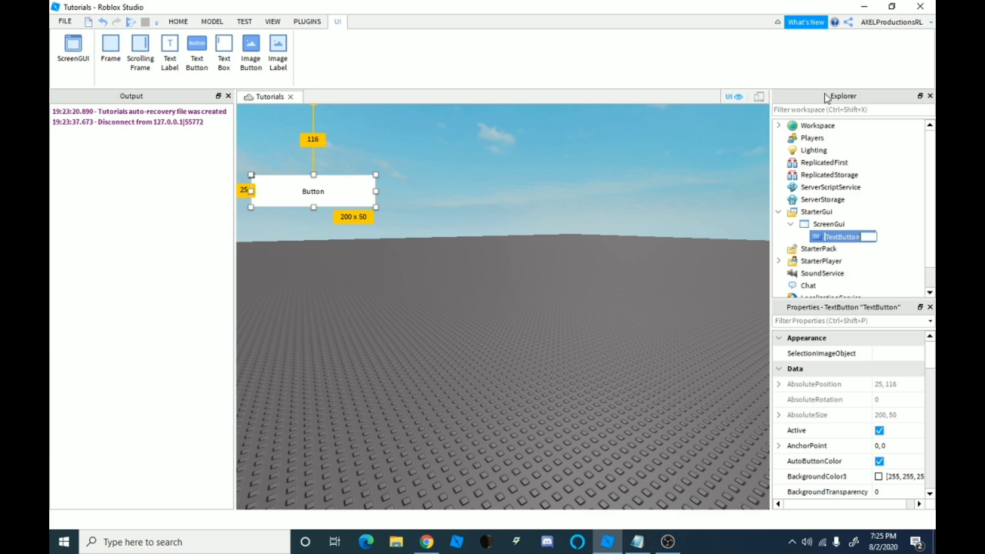
text(W)
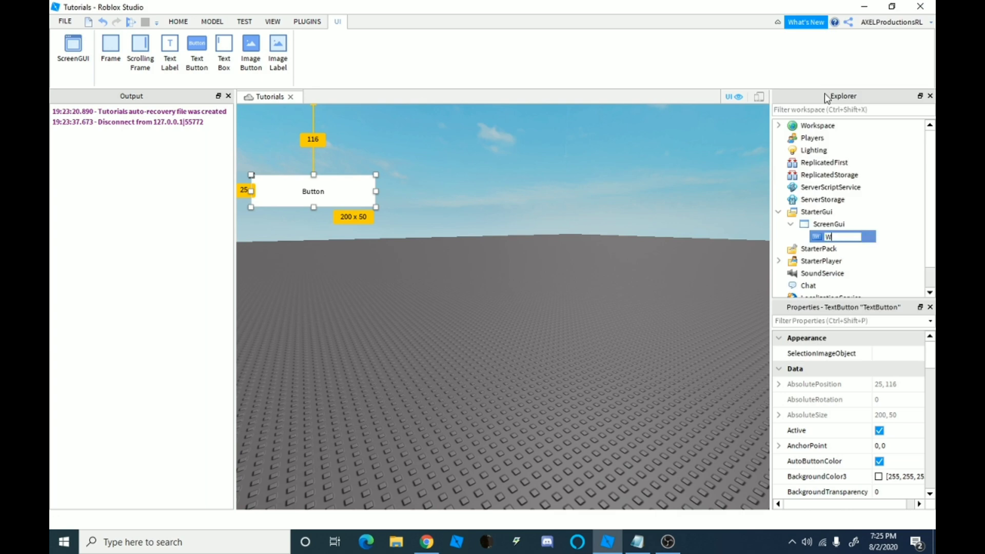
text(Speed)
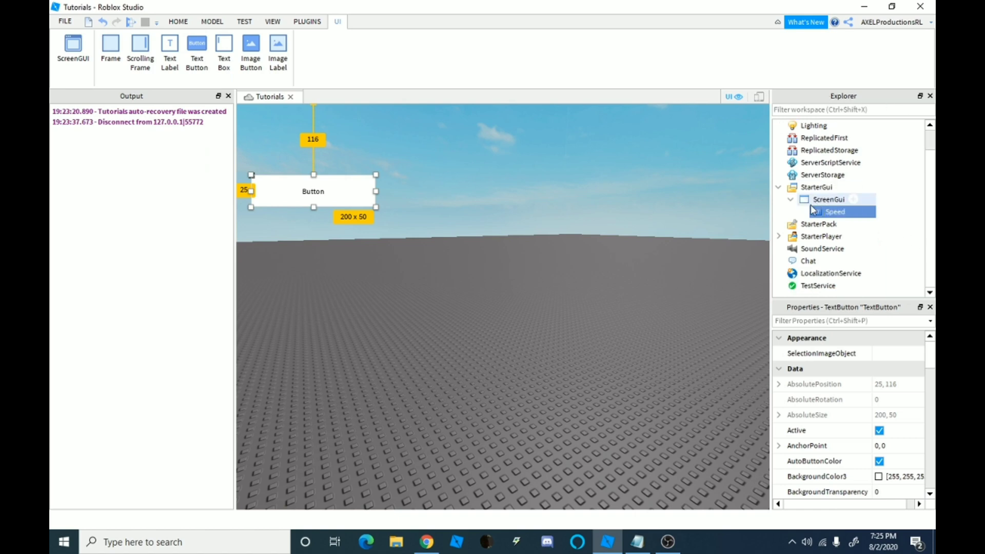
- Enable TextScaled on the button and set its Text property to Speed
scroll(down, 3)
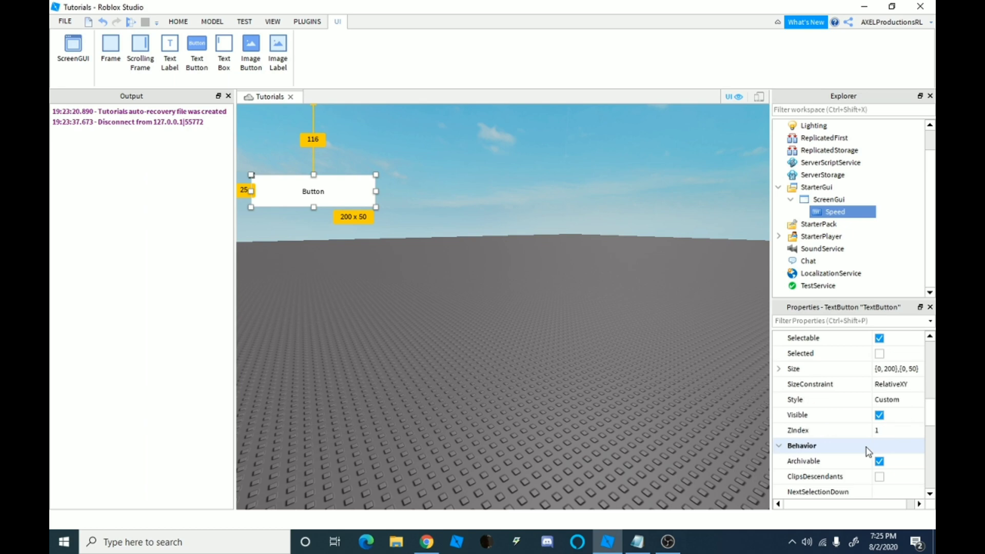
scroll(down, 3)
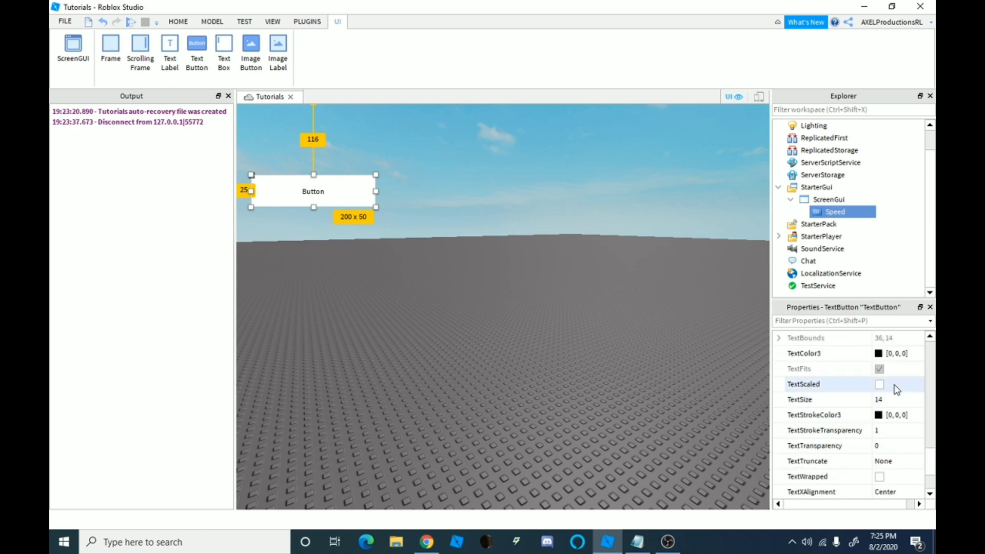
click(879, 384)
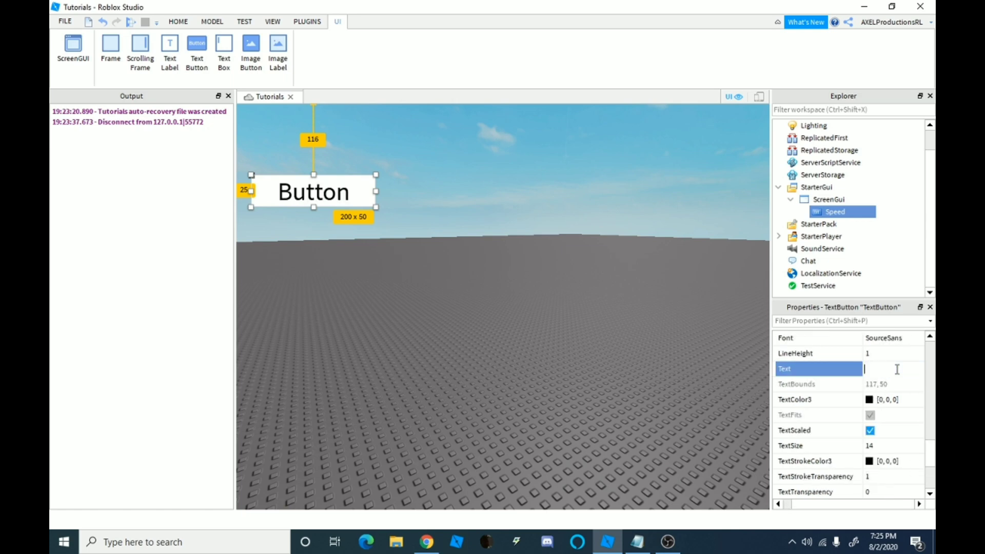
text(Speed)
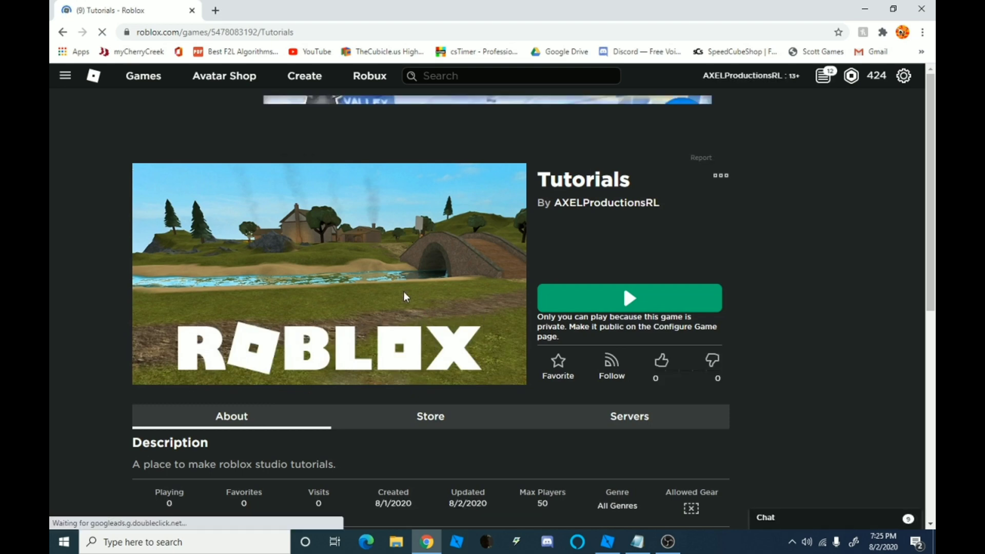
- From the Tutorials game's Store tab, start Add Pass to create a new game pass
click(430, 415)
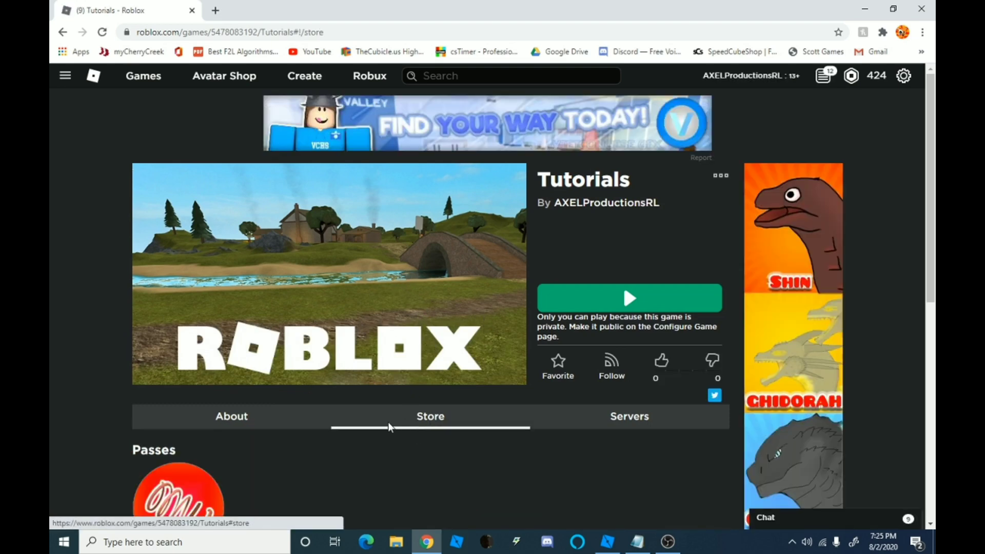
scroll(down, 3)
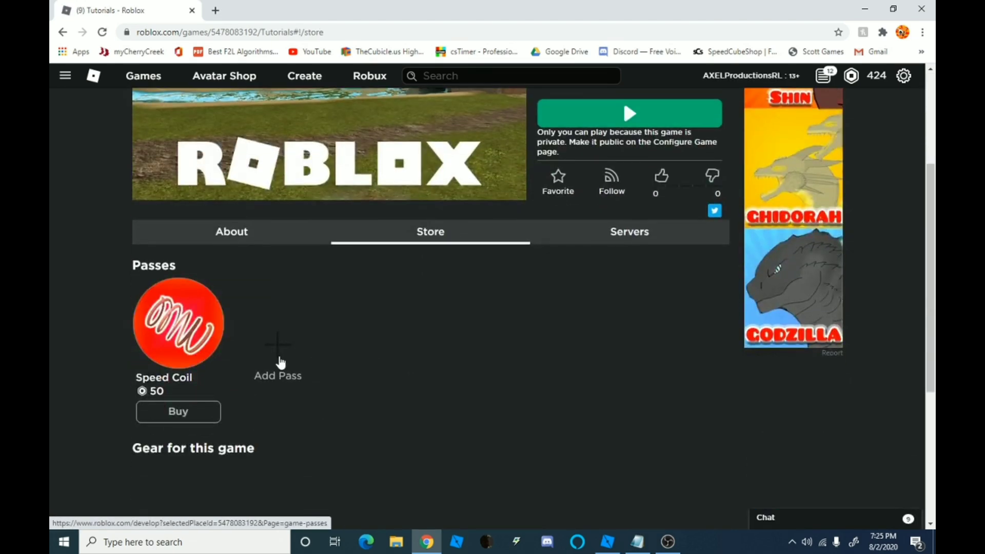
click(278, 351)
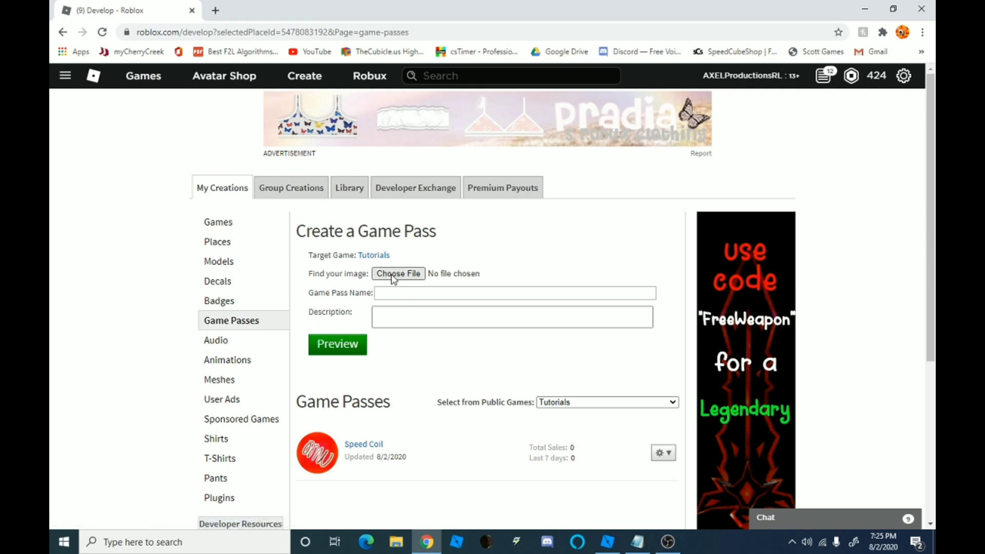
- Choose th.jpg as the pass image and name the game pass Speed
click(398, 273)
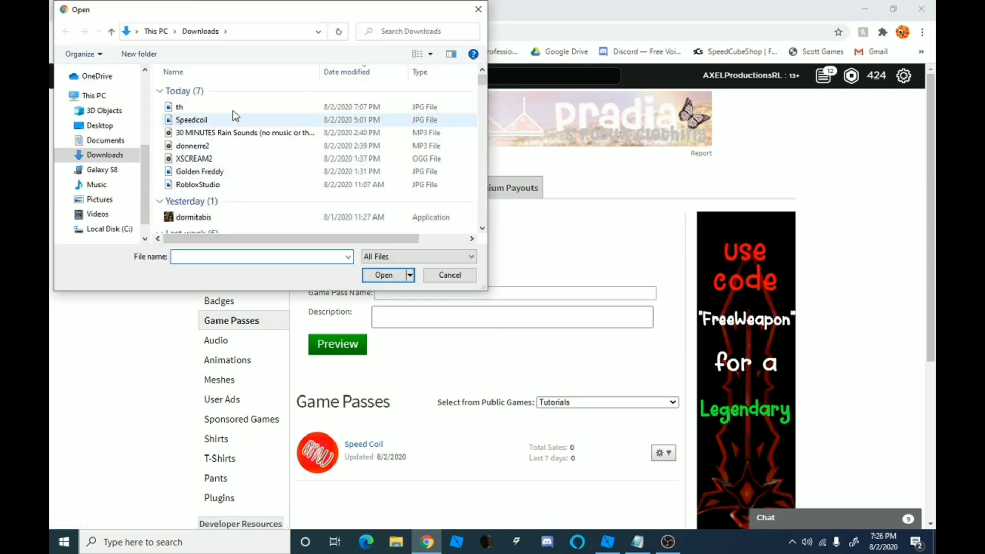
click(383, 275)
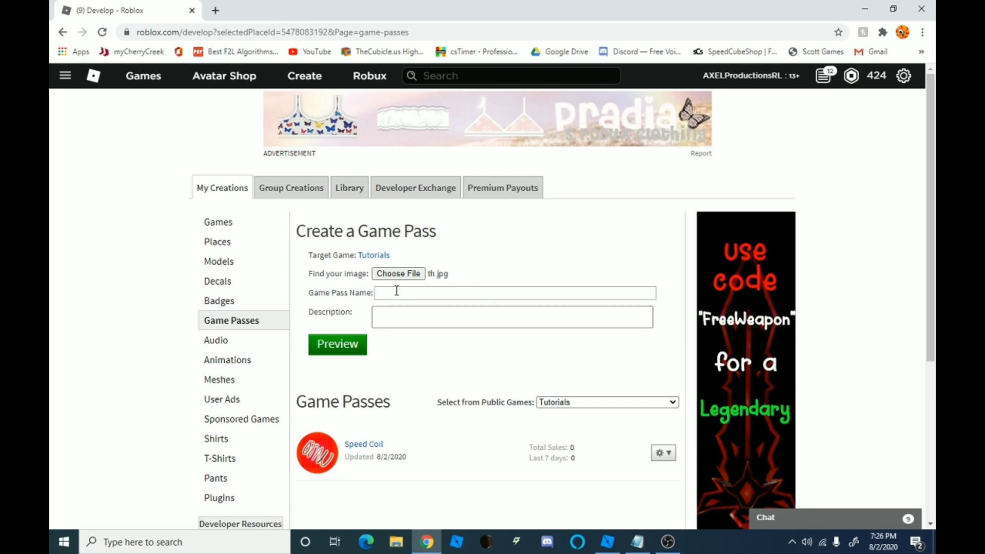
text(So)
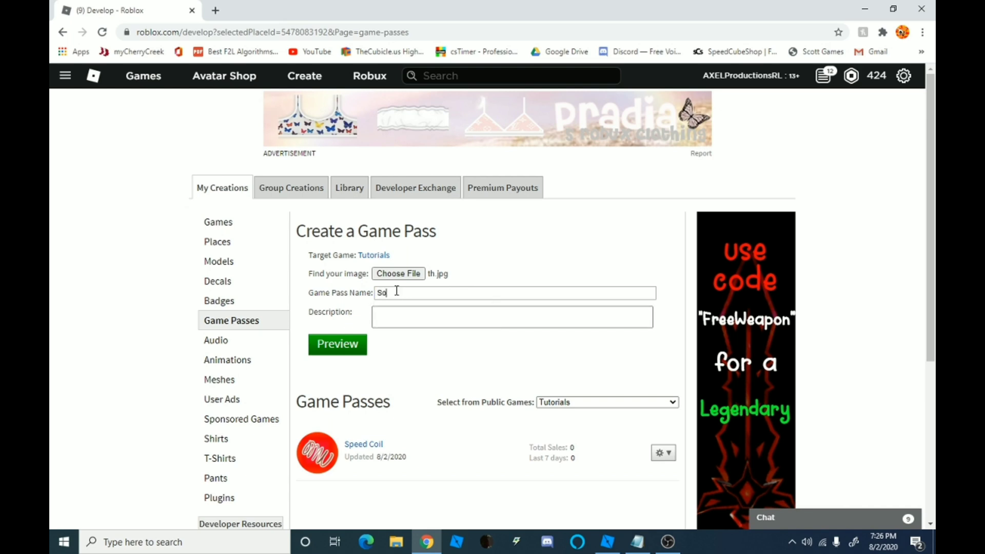
key(Backspace)
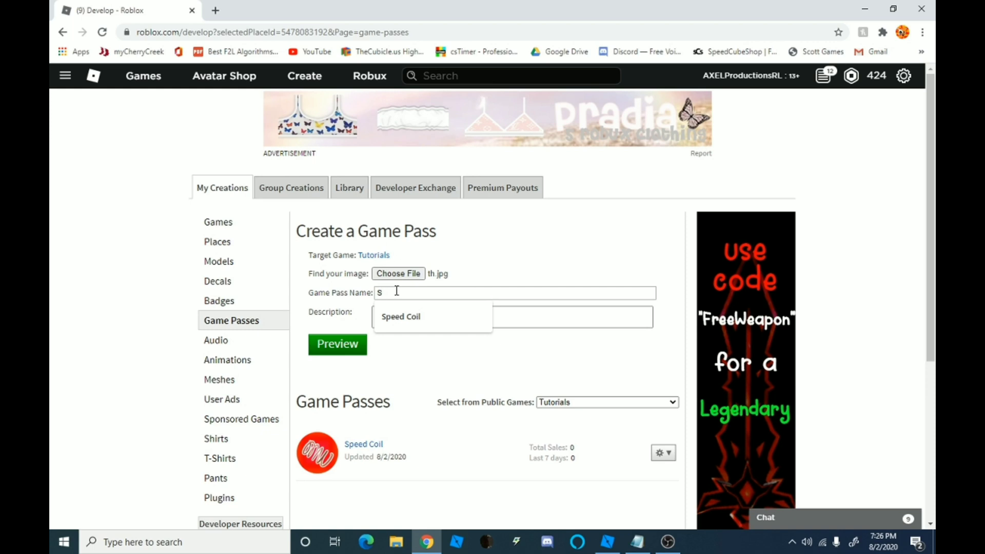
text(peed)
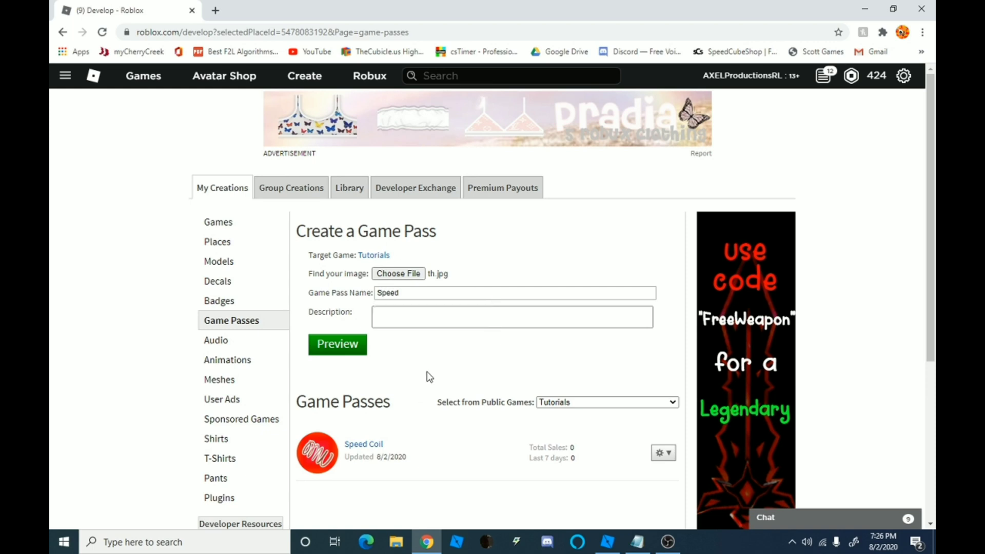
- Describe the pass as 'Makes you fast' and submit the new game pass
text(Makes you)
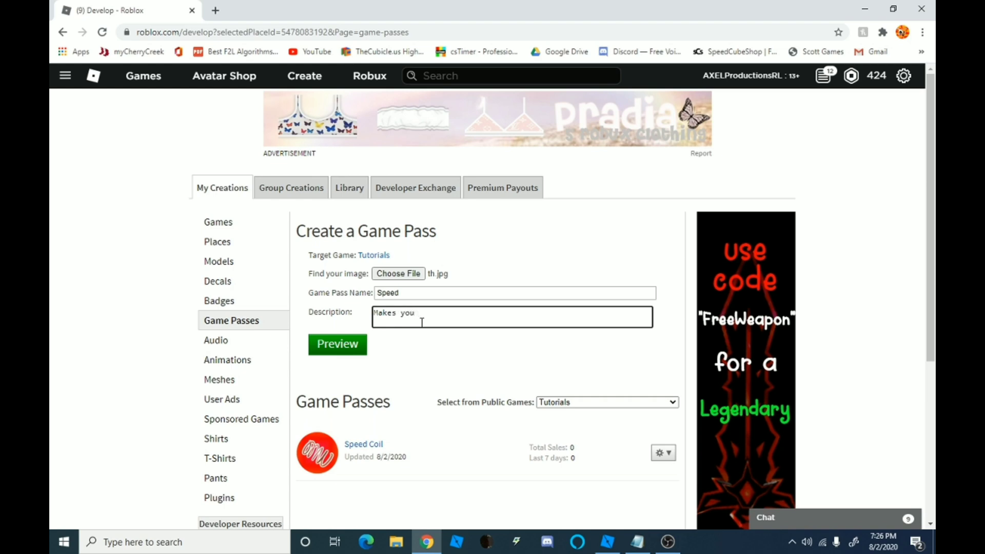
text(fast)
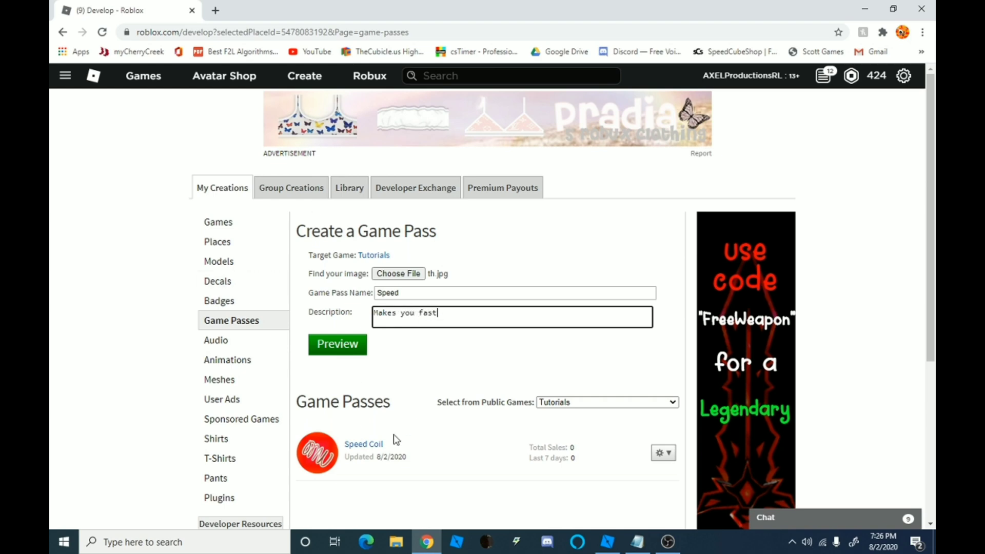
click(336, 344)
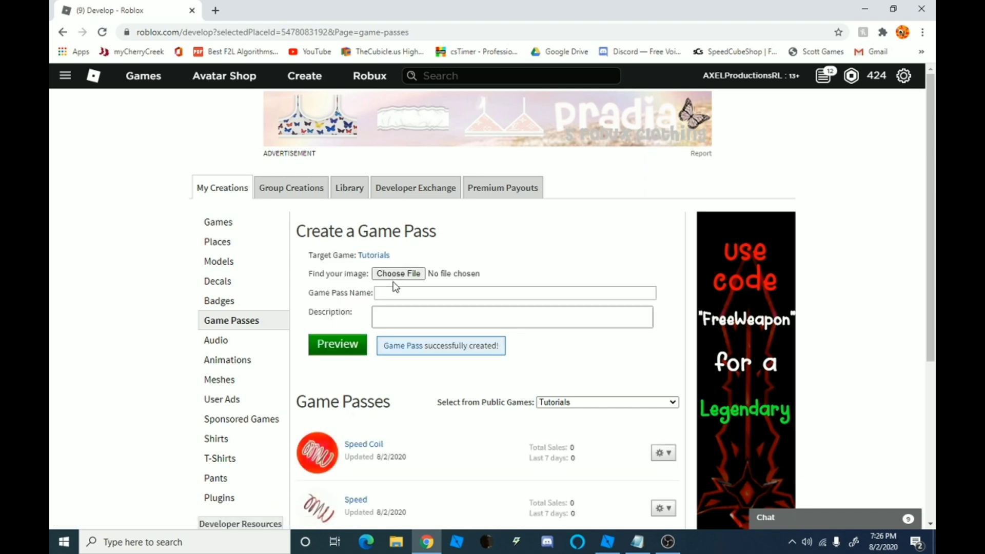
- Open the Speed pass's configuration page and go to its Sales settings
click(659, 386)
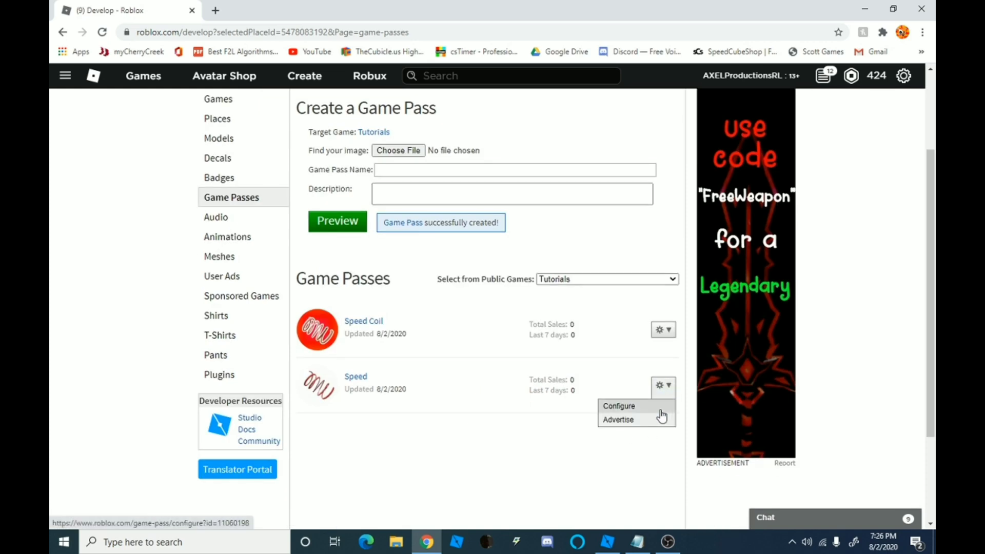
click(617, 405)
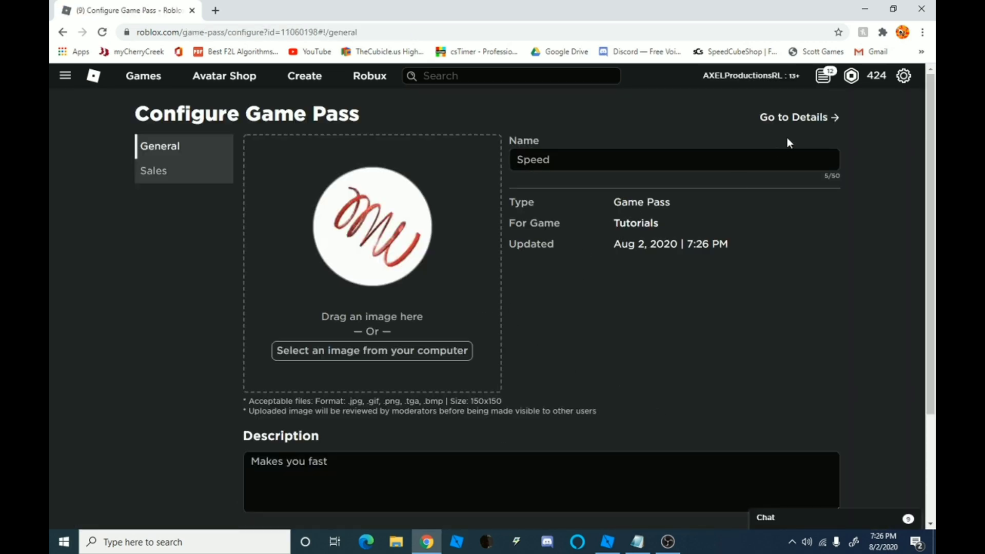
click(799, 117)
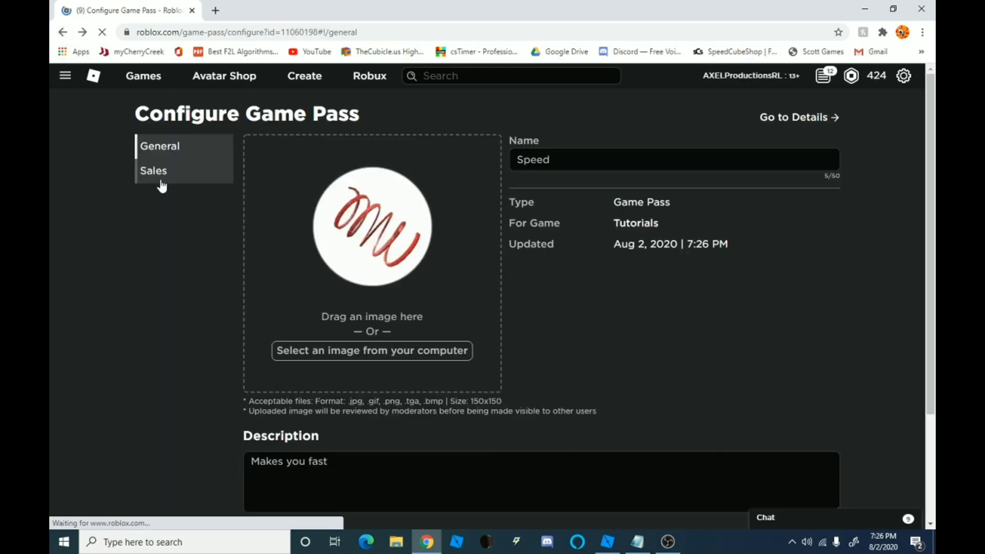
click(153, 170)
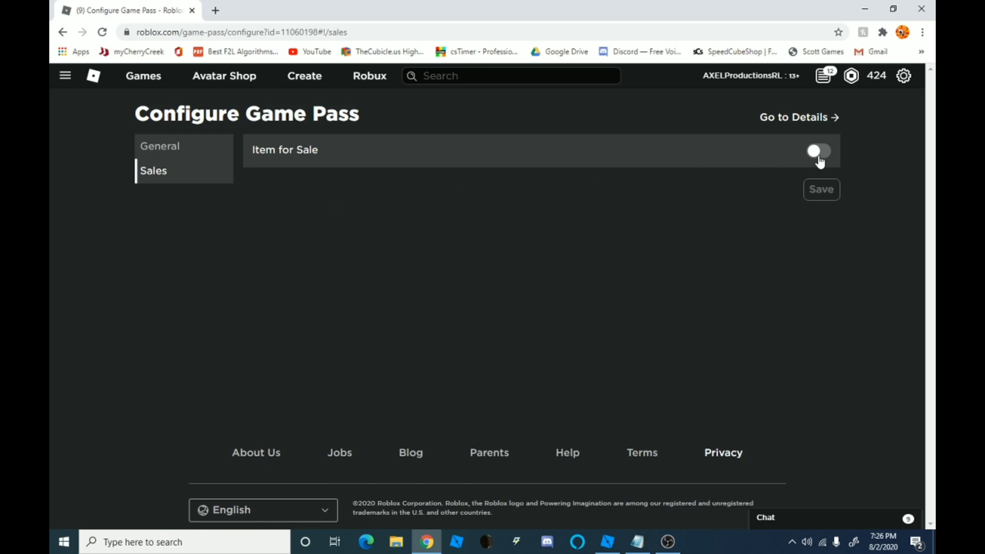
- Switch on Item for Sale, set the price to 50 Robux and save
click(818, 151)
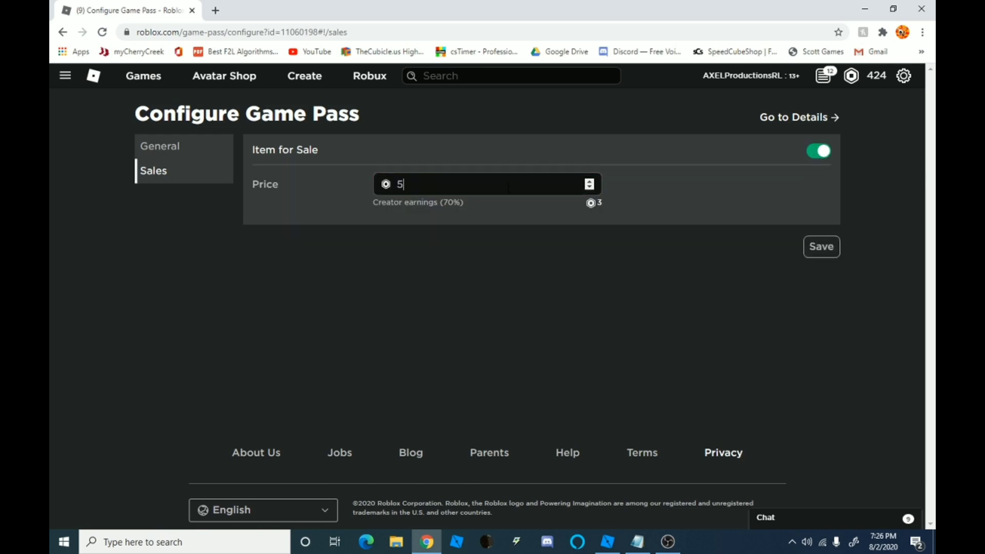
text(0)
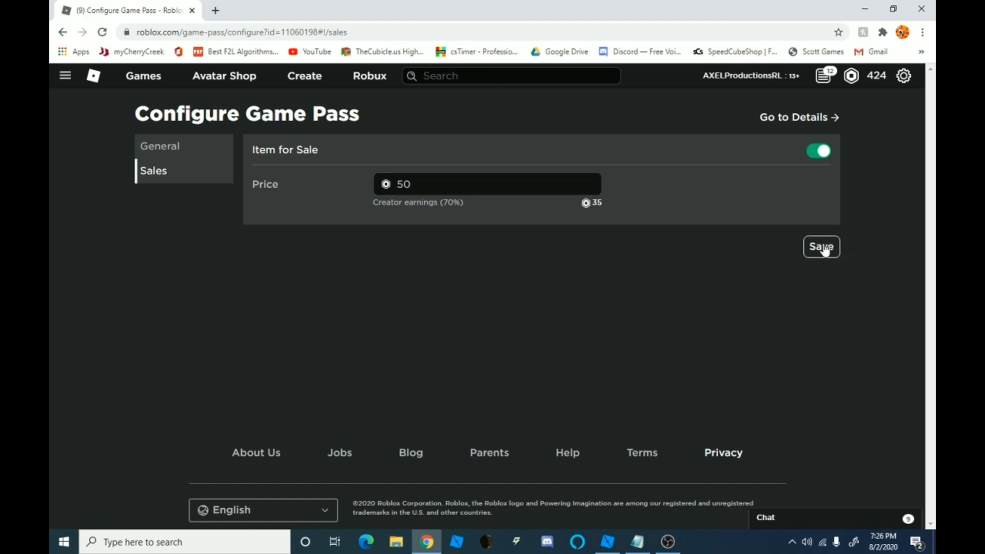
click(820, 246)
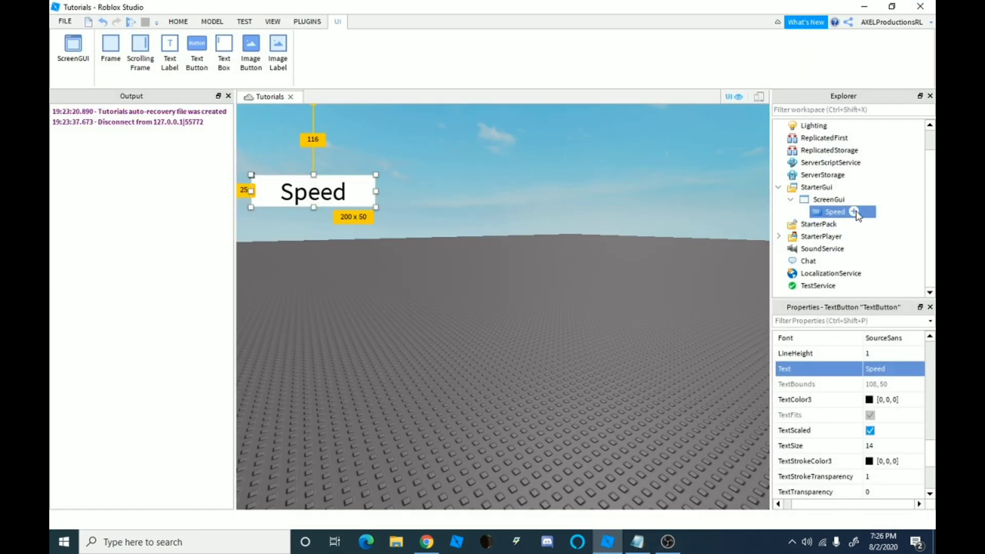
- Add a LocalScript under Speed connecting script.Parent.MouseButton1Click to a function
click(854, 211)
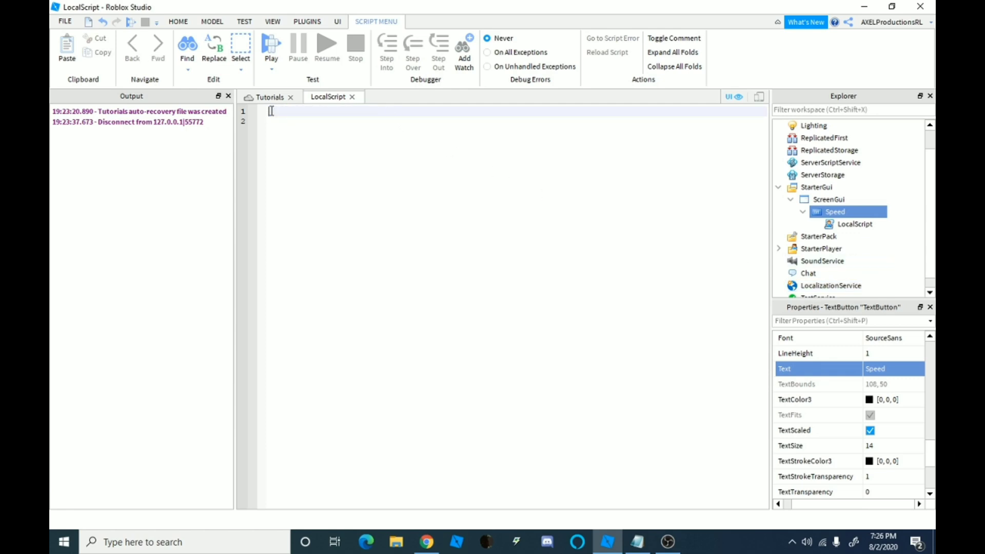
text(script.)
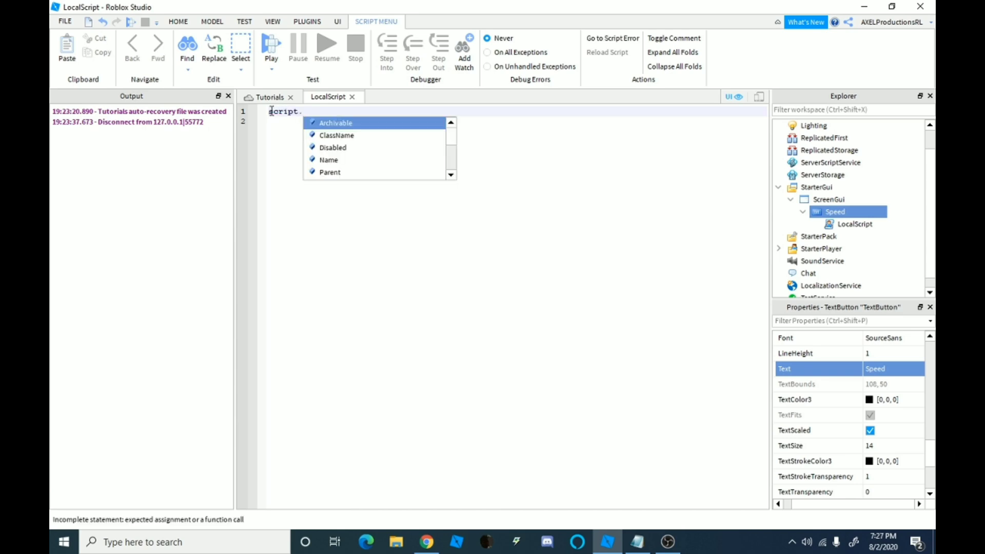
text(Parent)
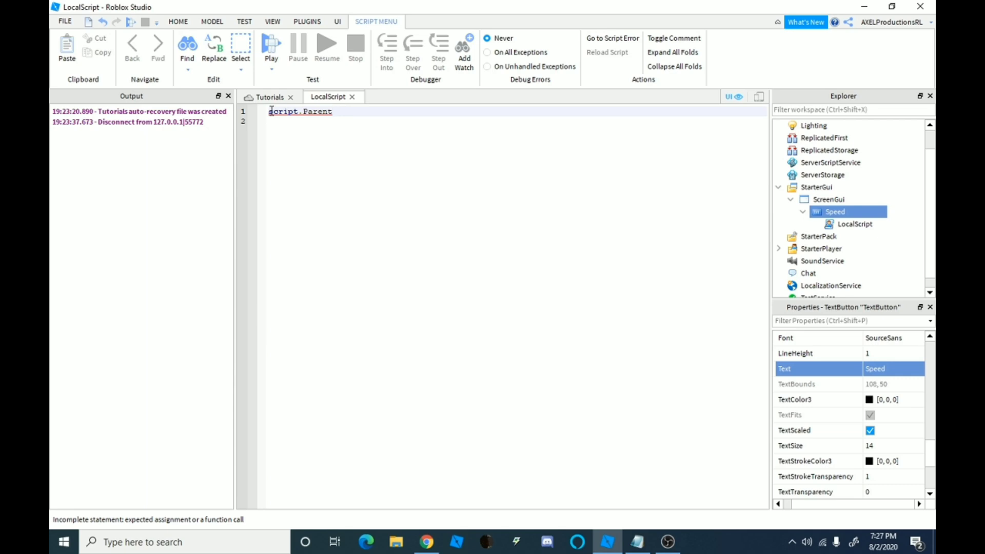
text(.MouseButton1Click)
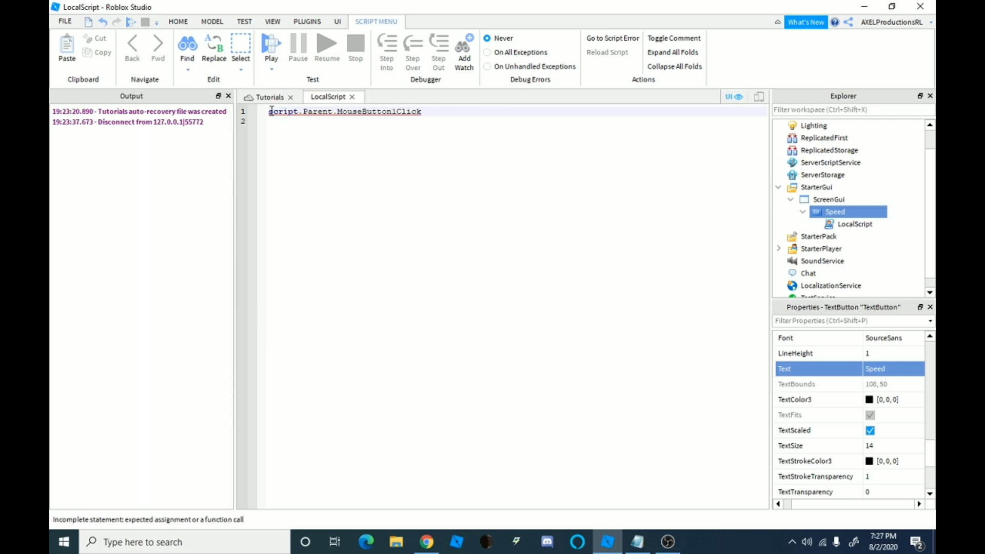
text(:Connect()
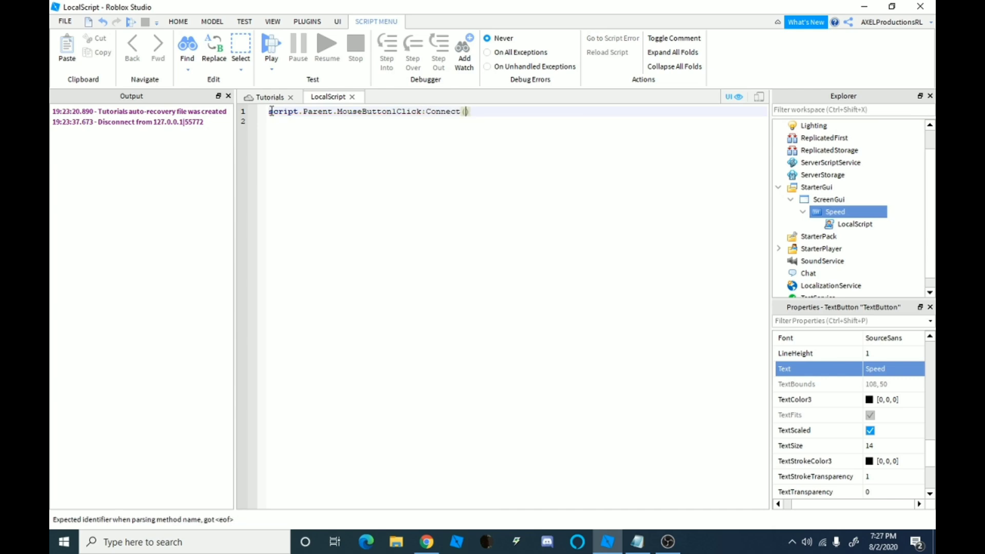
text(function)
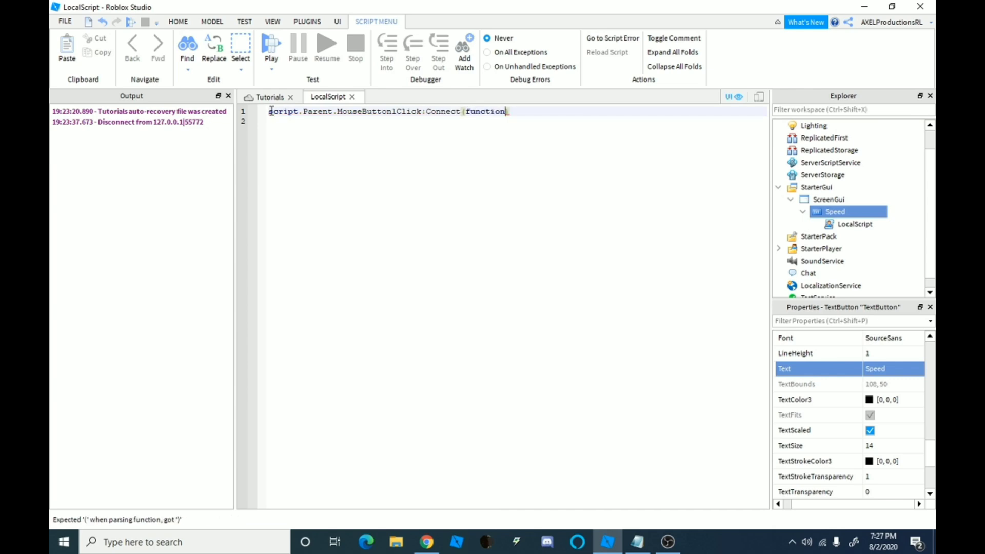
text(())
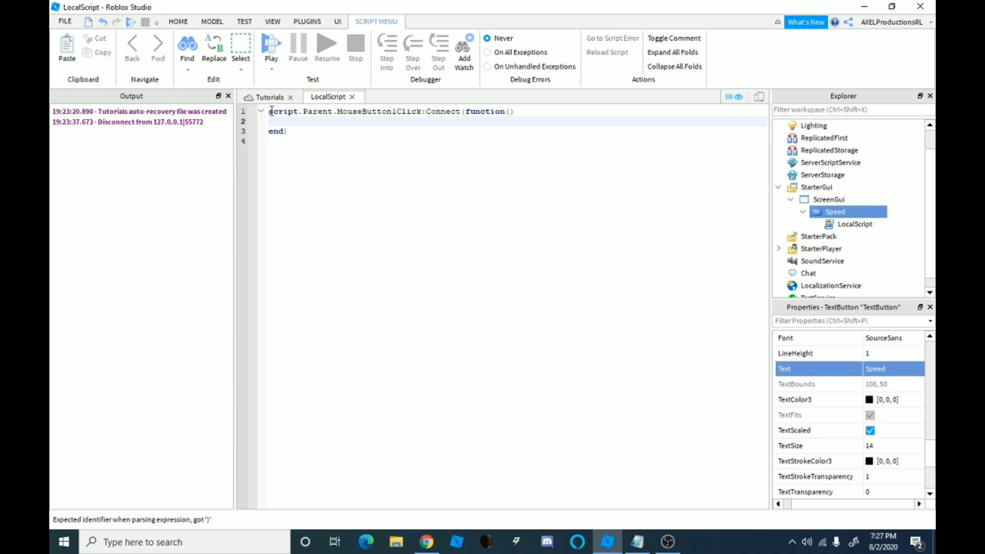
- Call game:GetService("MarketplaceService"):PromptGamePassPurchase inside the handler
text(game:GetService()
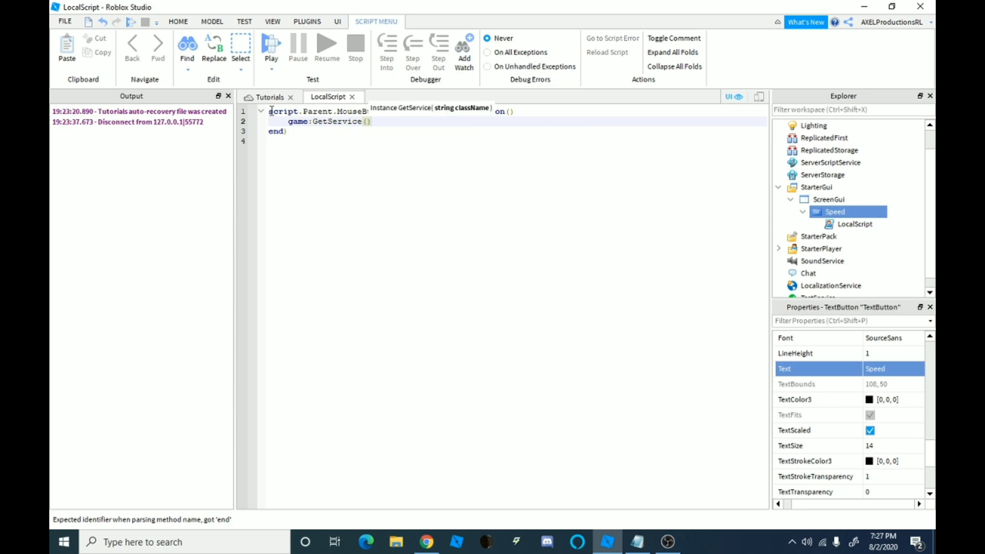
text(()
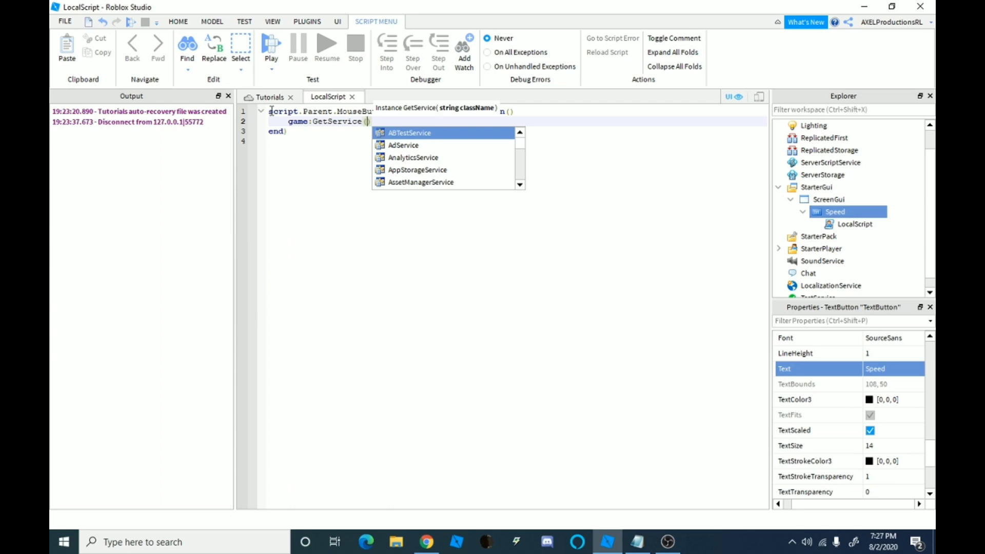
text("")
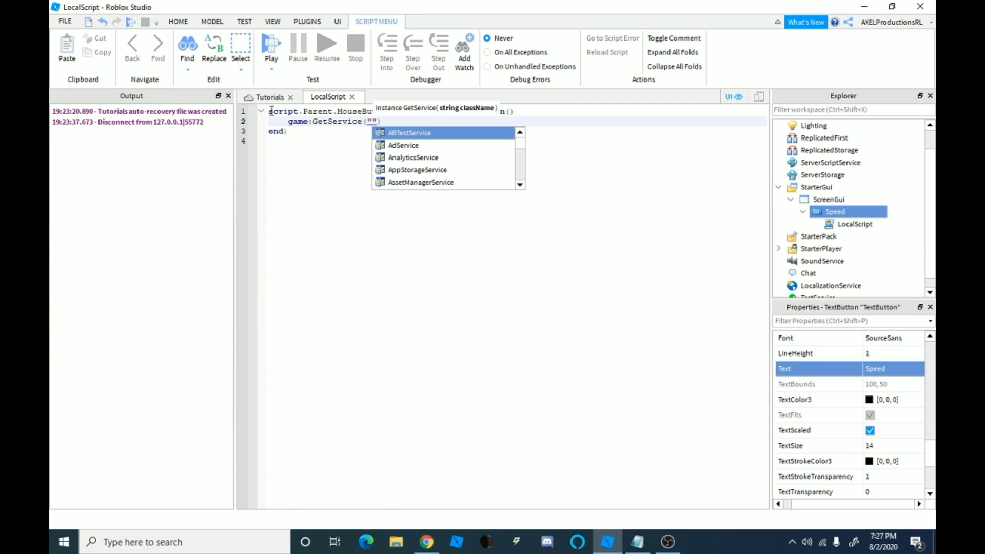
text(MarketplaceService)
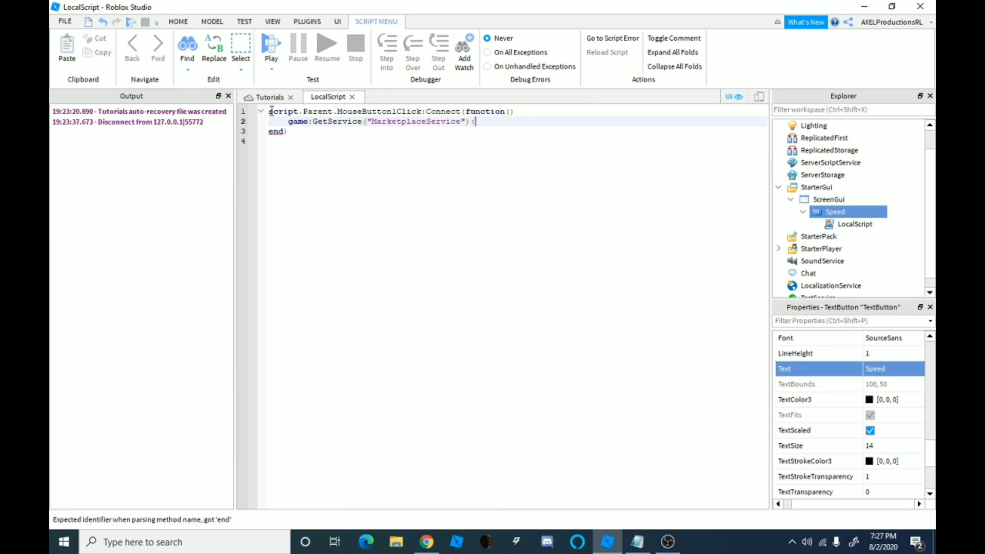
text(P)
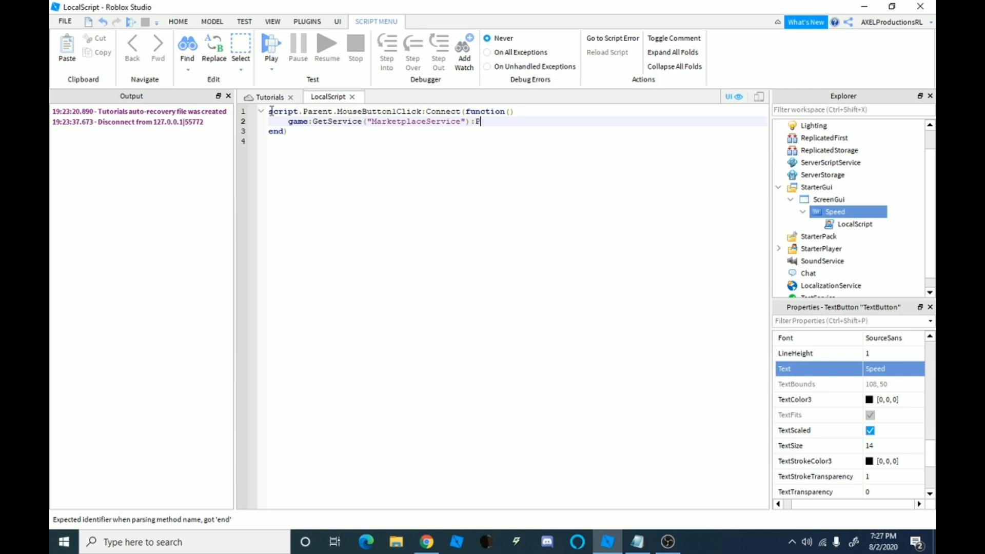
text(ro)
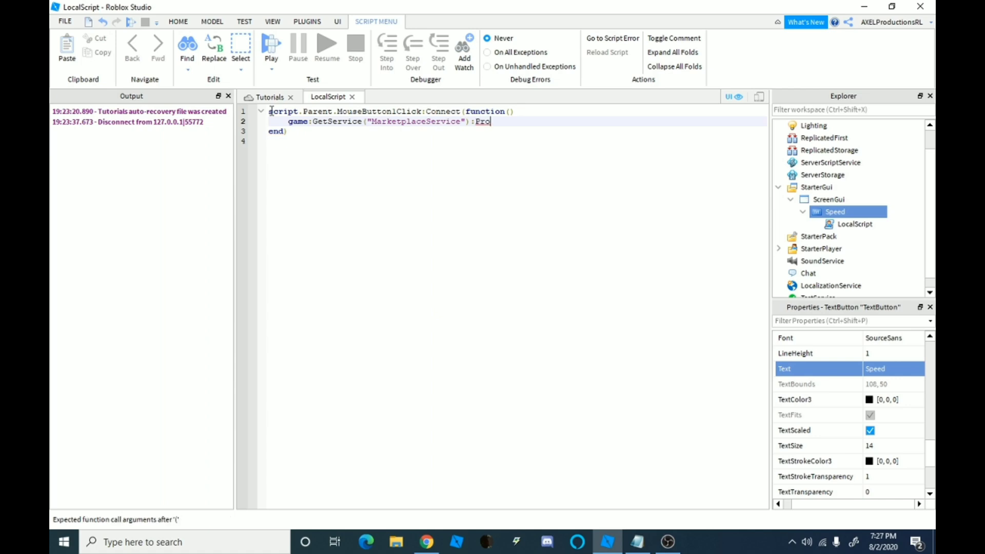
text(m)
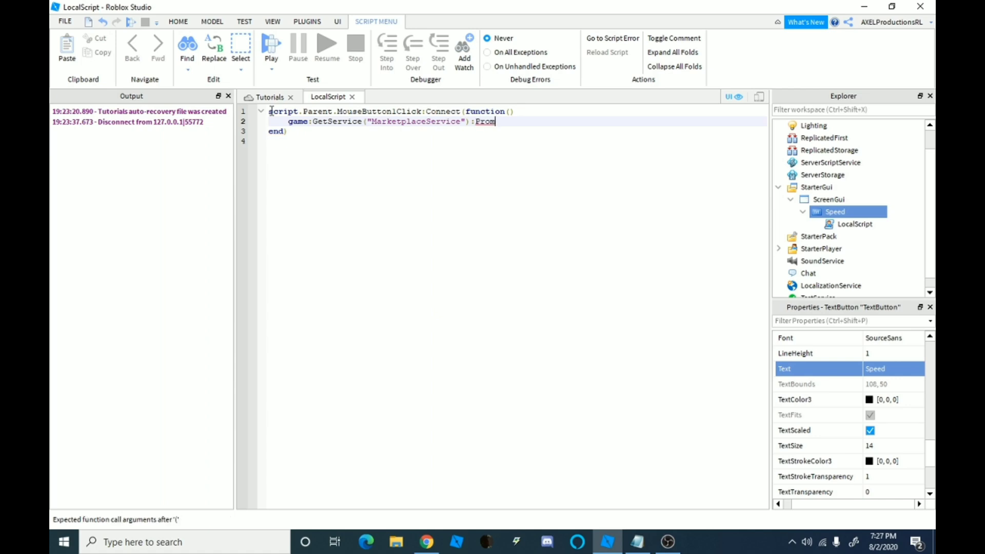
text(pt)
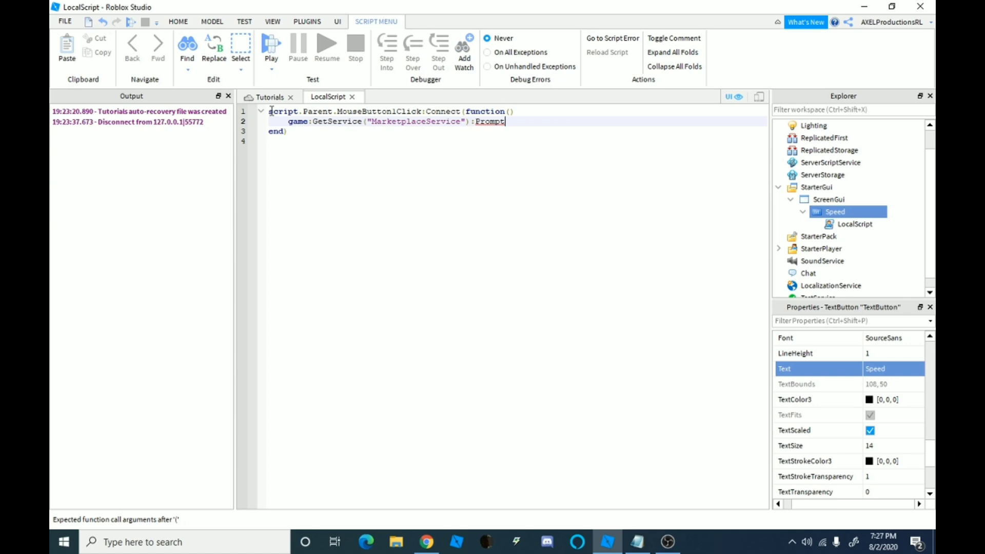
text(Game)
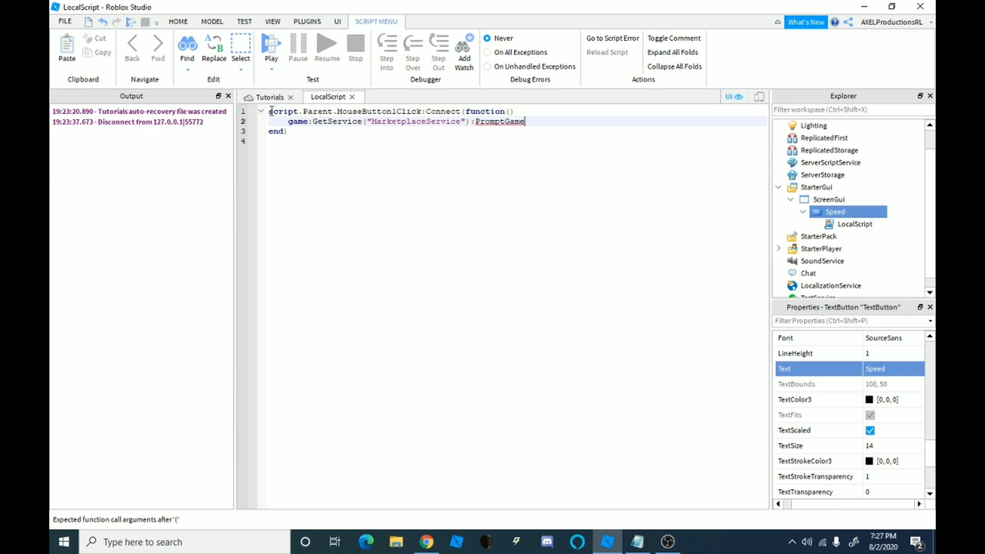
text(Pass)
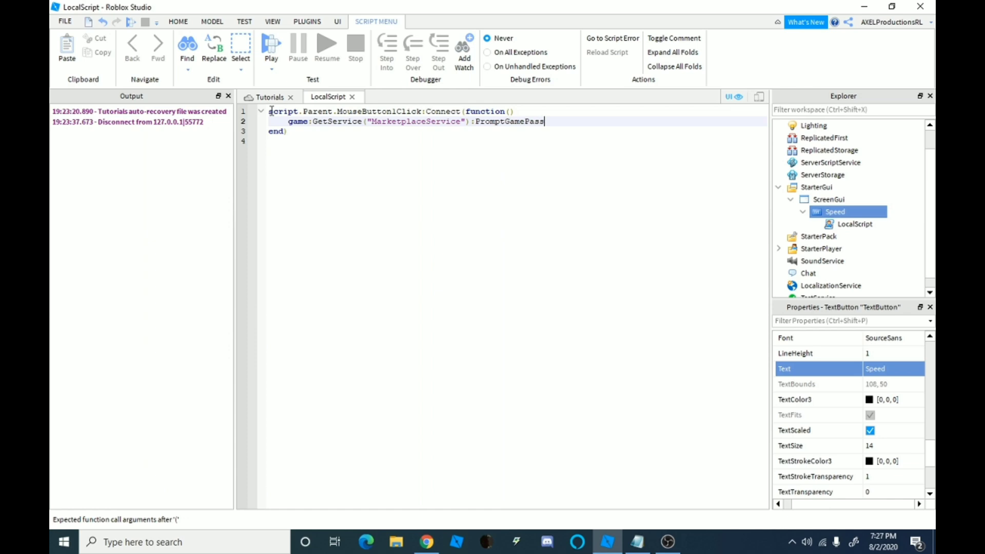
text(P)
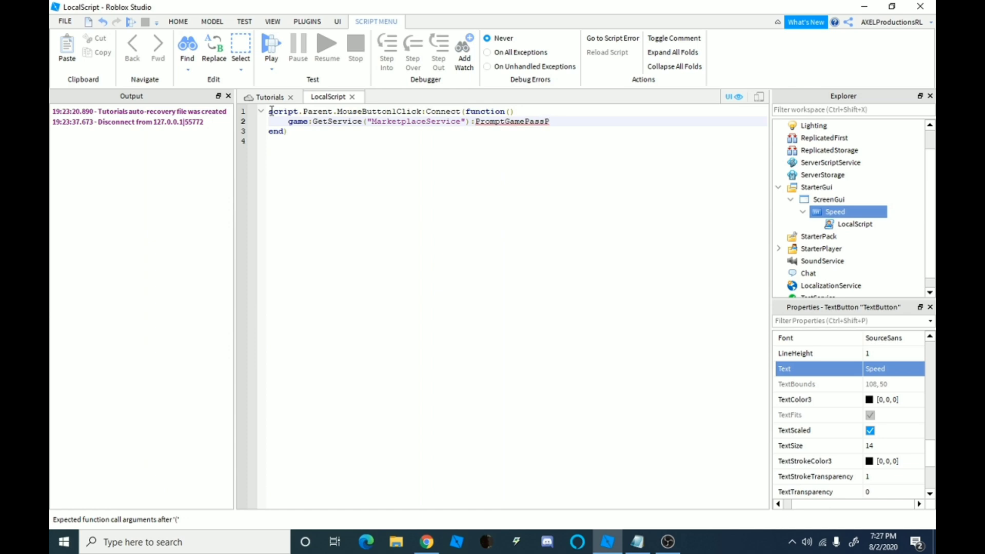
text(urchase()
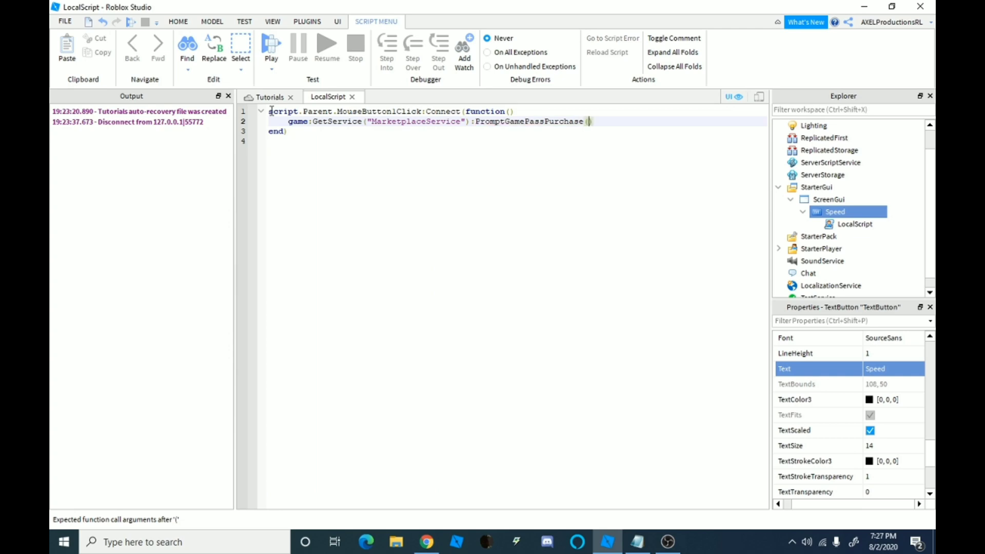
- Pass game.Players.LocalPlayer and id as the purchase prompt arguments
text(ga)
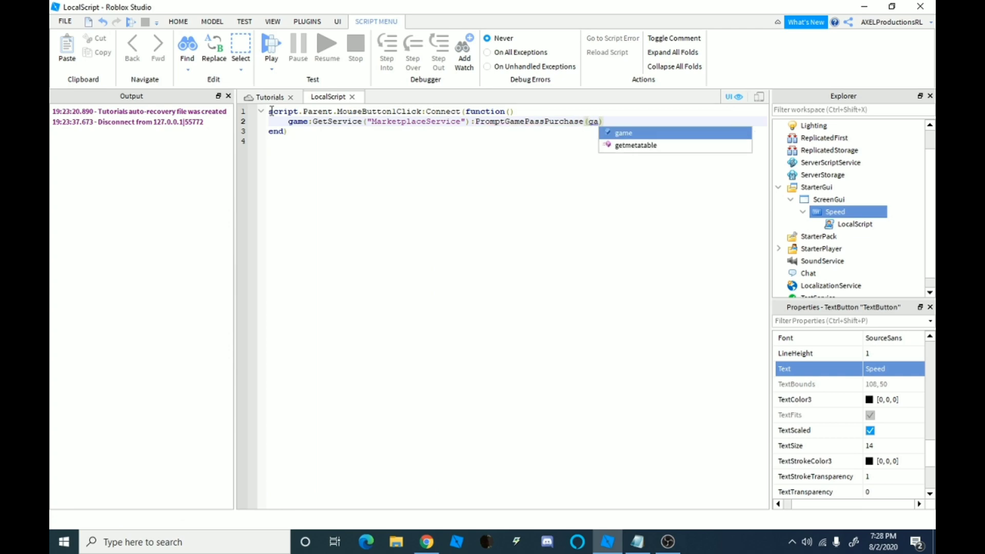
text(.)
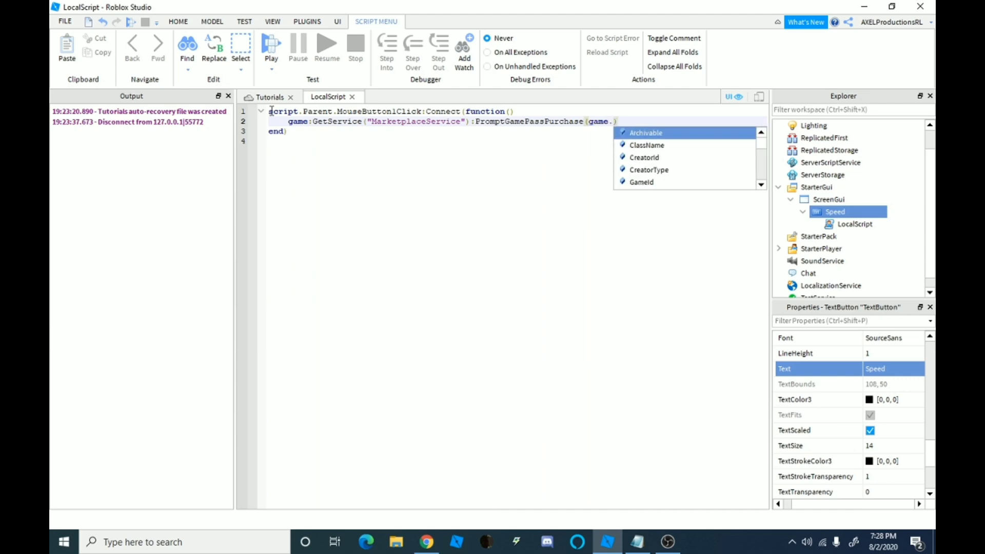
text(Par)
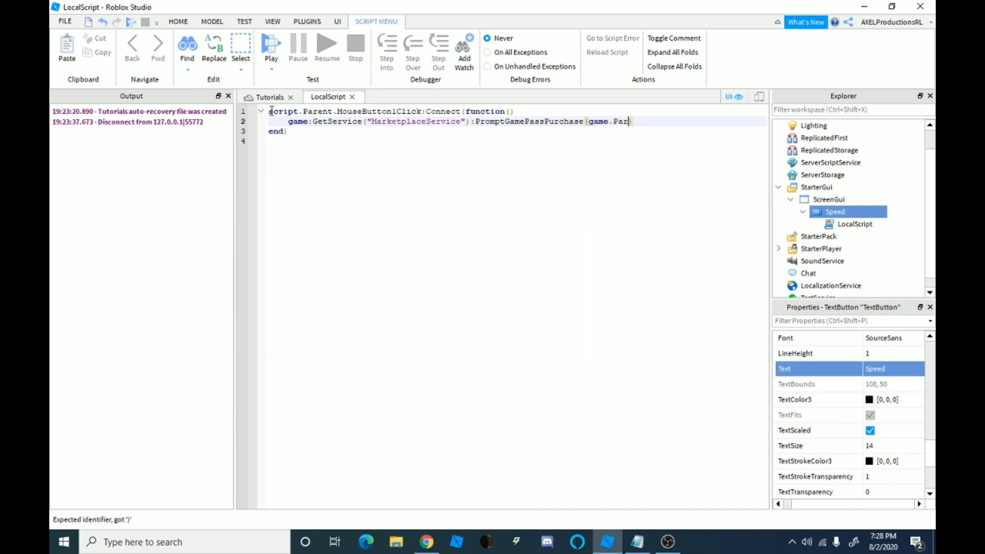
text(layers))
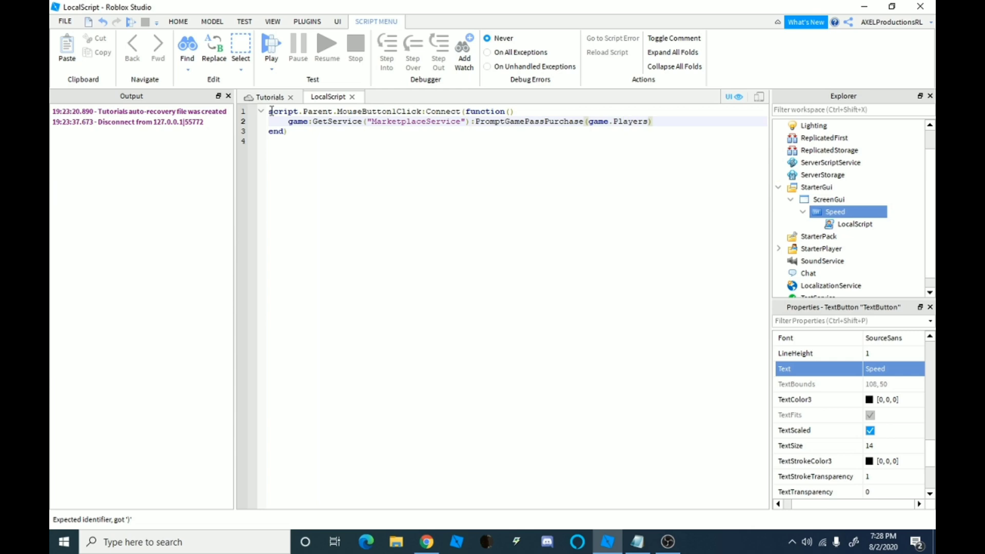
text(.)
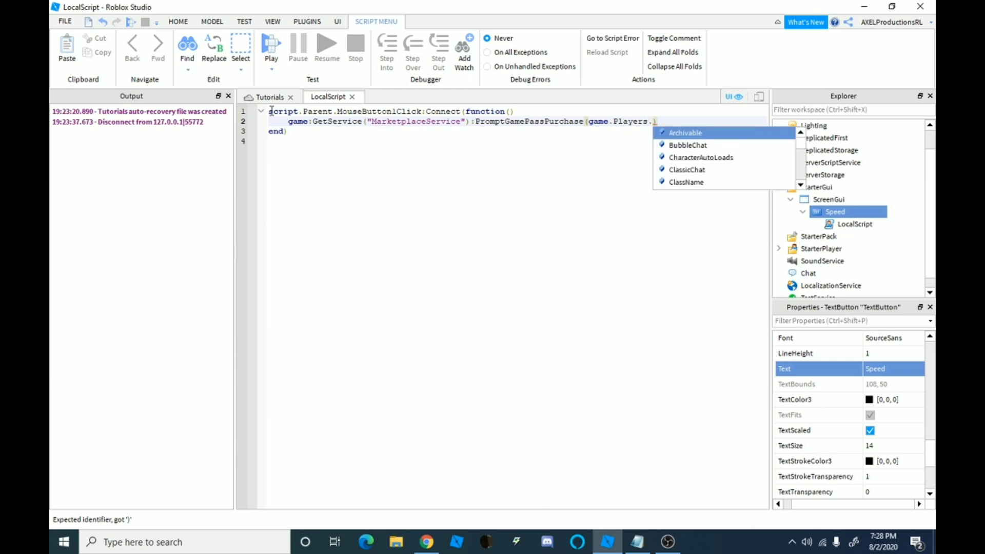
text(LocalPlayer)
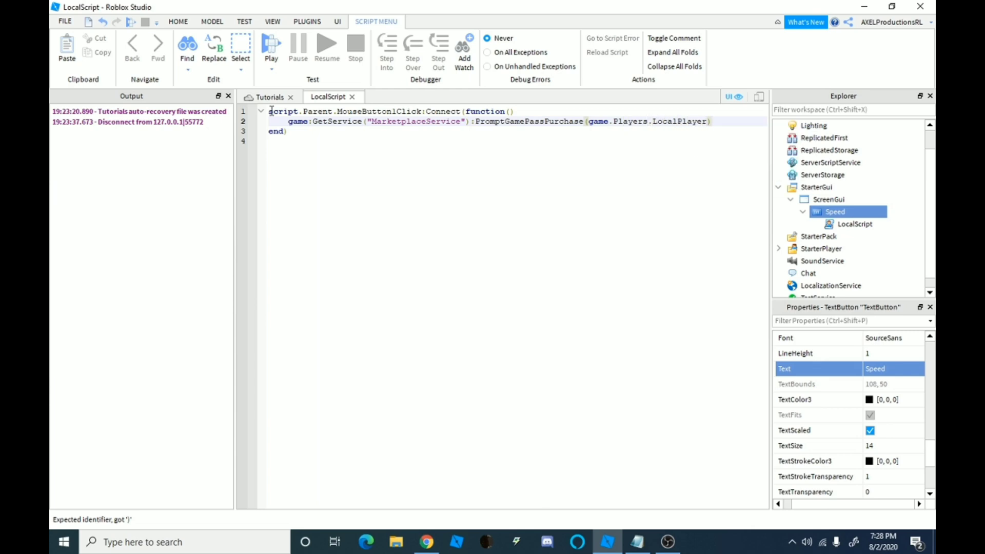
text(,i)
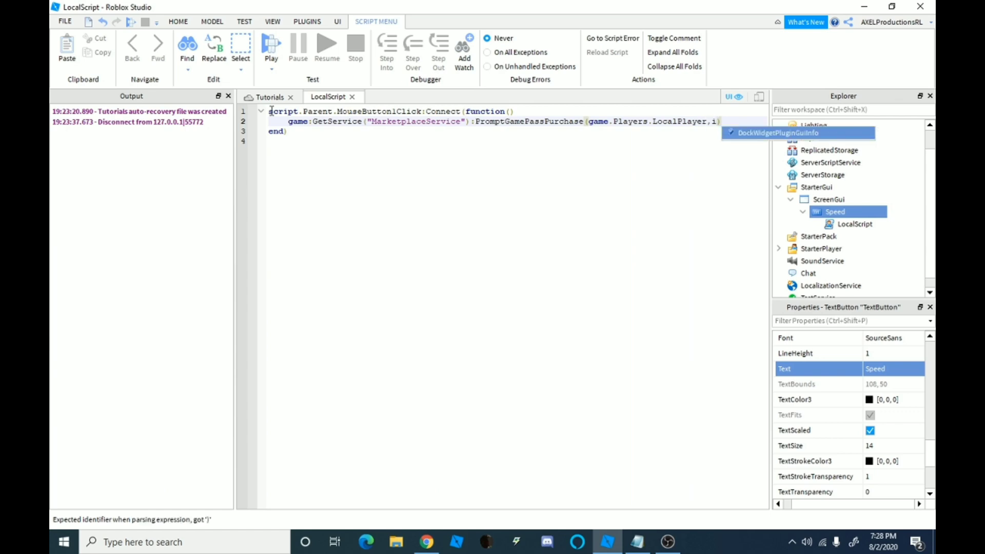
text(d)
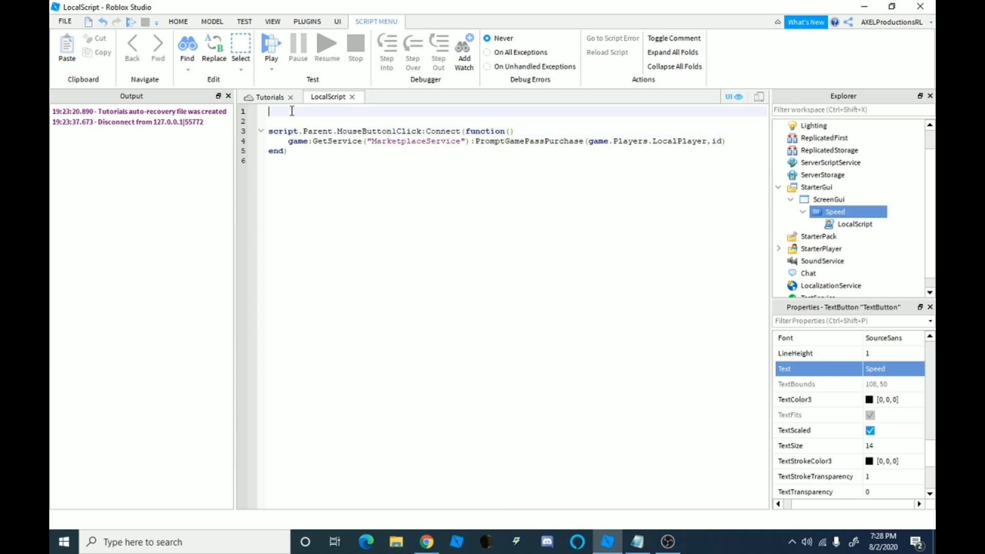
- Write 'local id =' on a new first line of the LocalScript
text(local)
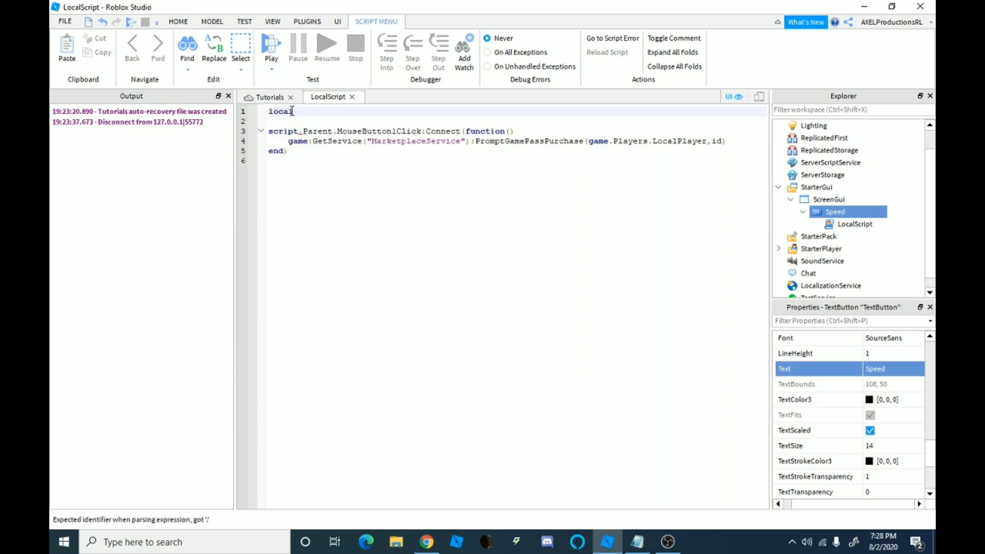
text(id)
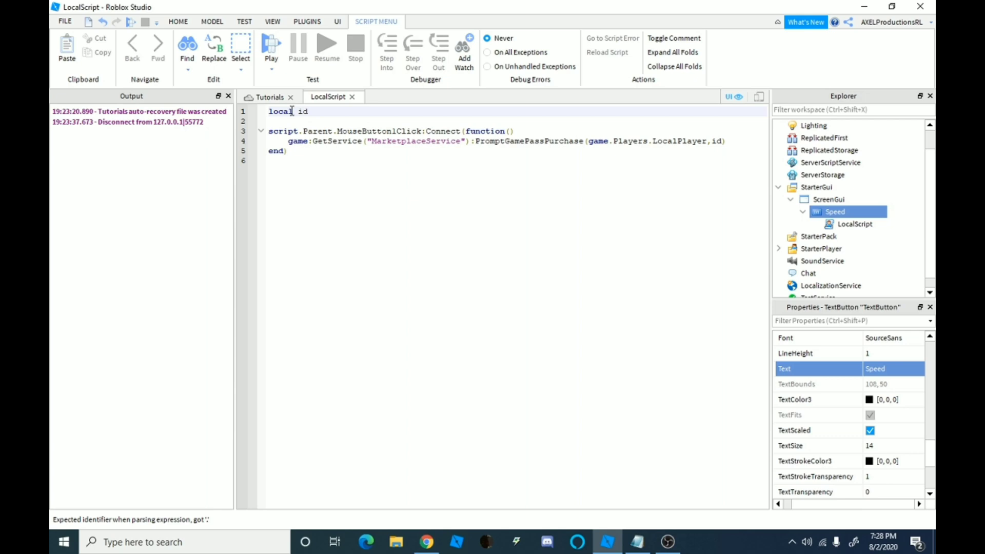
text(=)
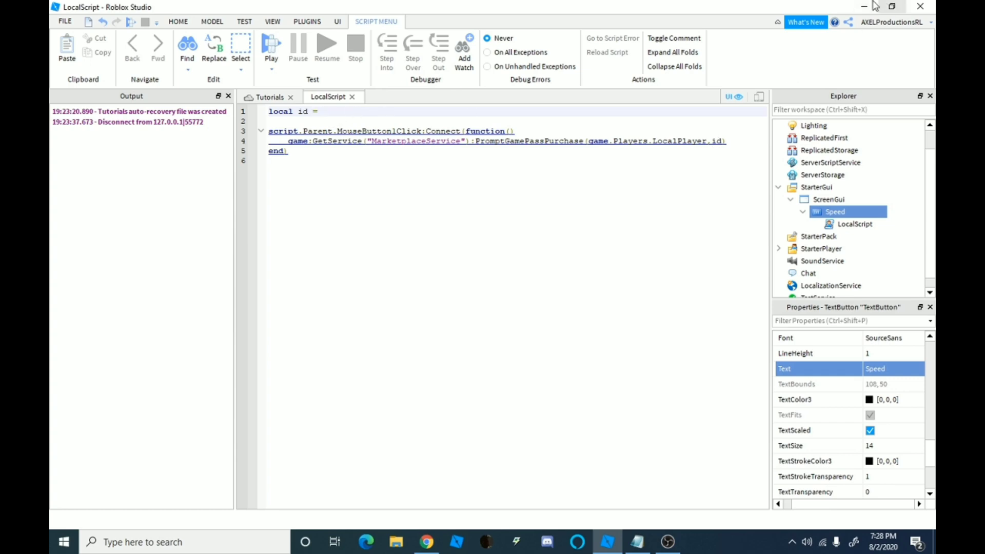
mouse_move(868, 6)
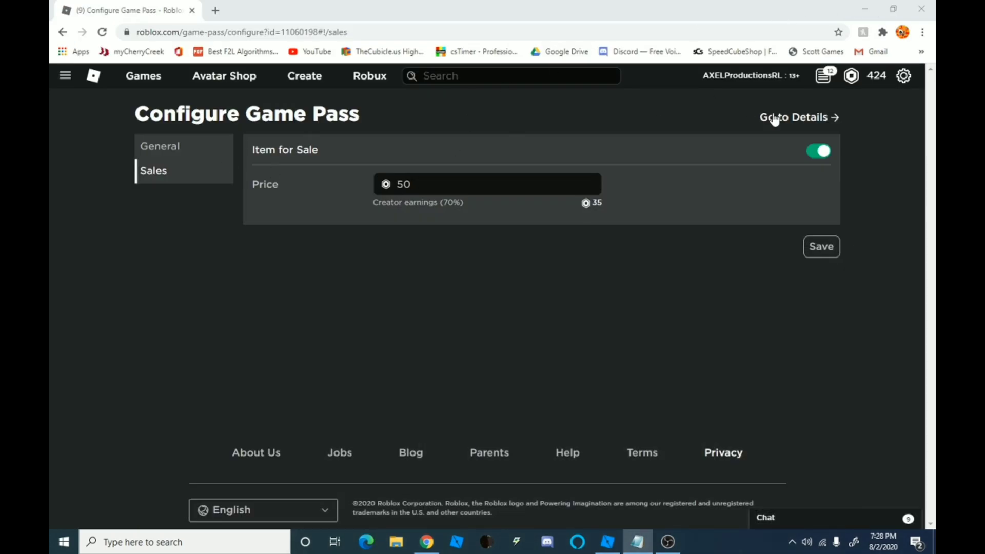
- Get the pass ID from its details page and set local id to 11060198 in Studio
click(799, 117)
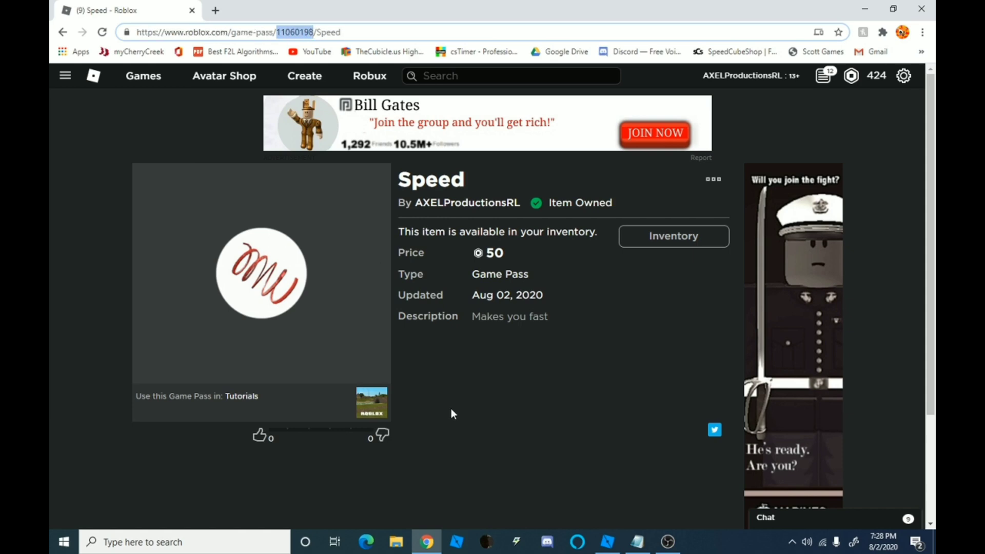
click(605, 542)
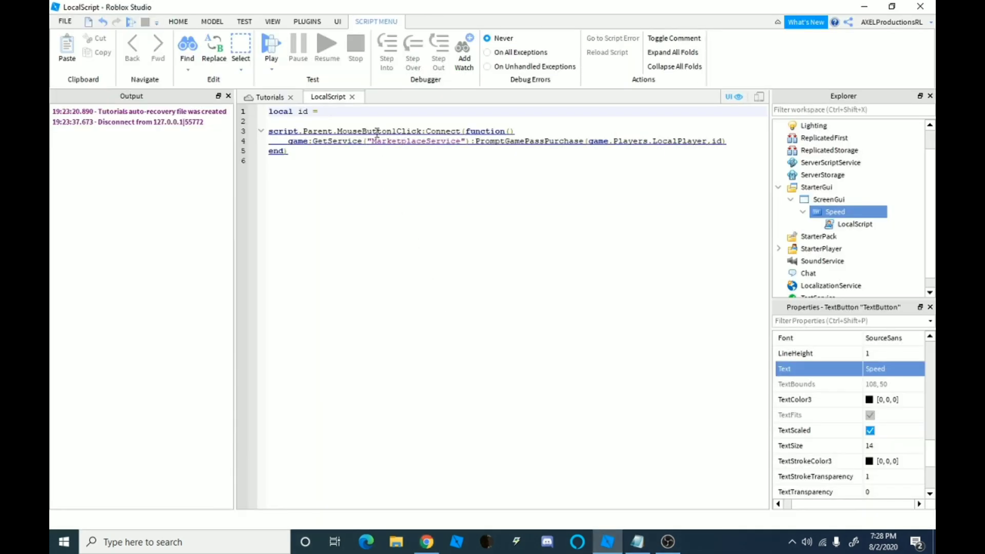
text(11060198)
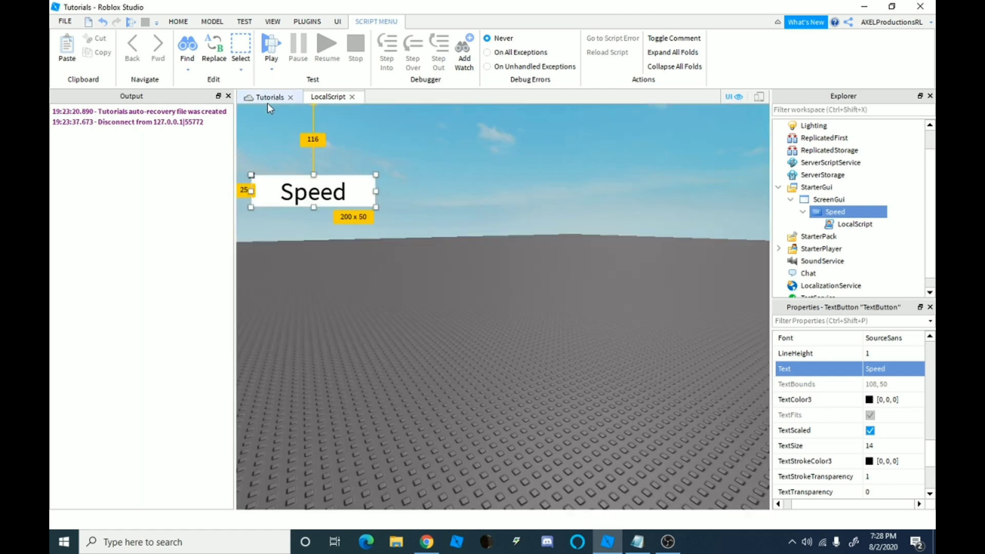
- Play-test the place, try the Speed button in-game, then stop the test
click(338, 22)
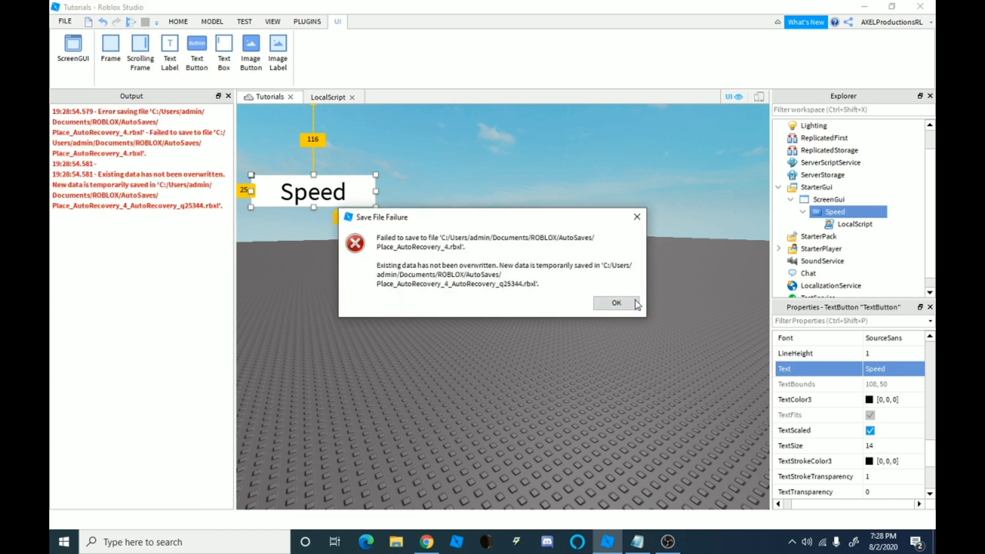
click(615, 302)
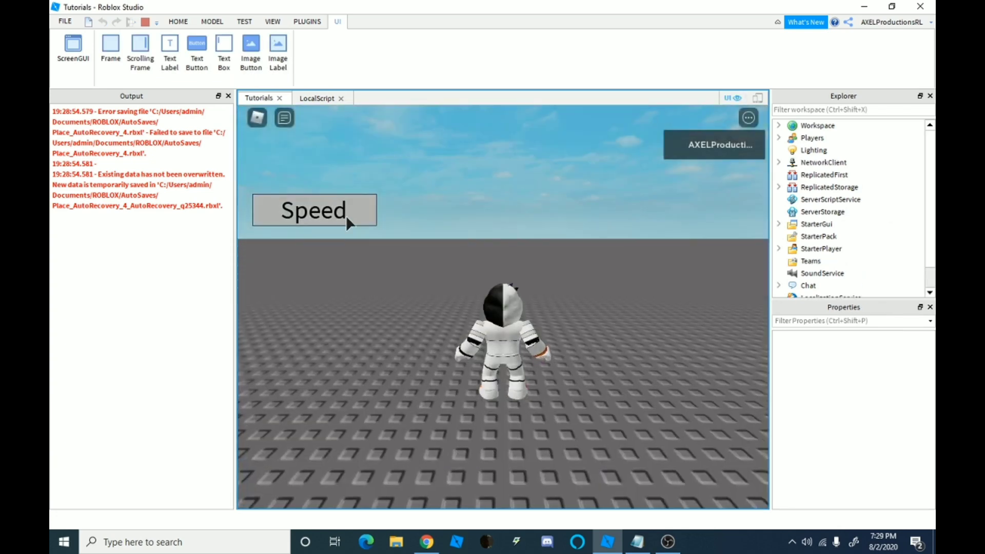
click(314, 209)
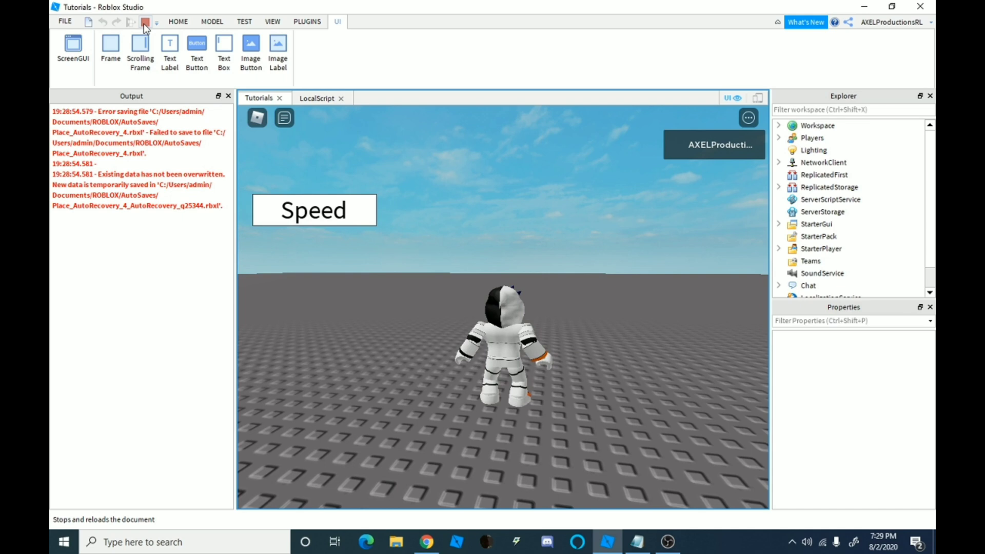
click(144, 22)
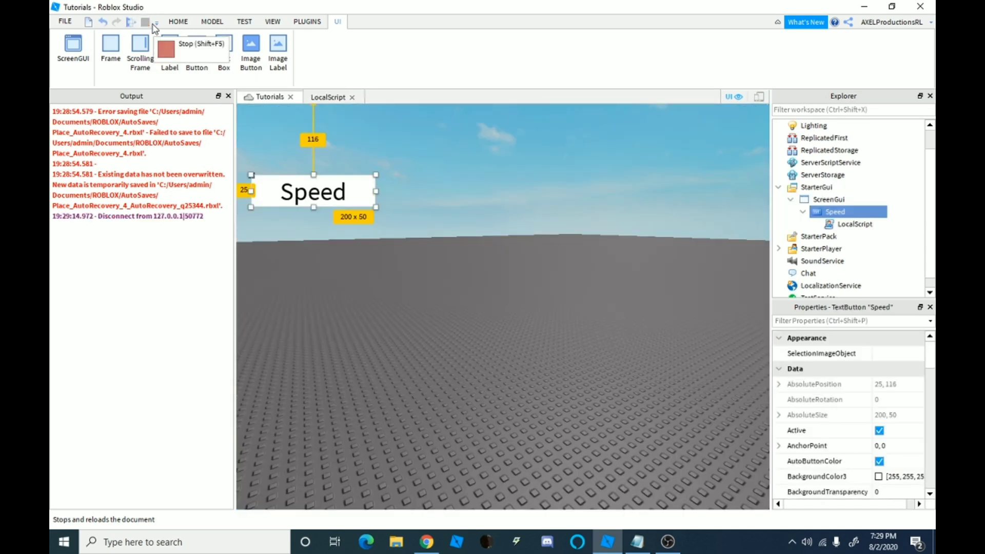
- Insert a Script in ServerScriptService named Gamepass and clear its Hello world line
click(159, 21)
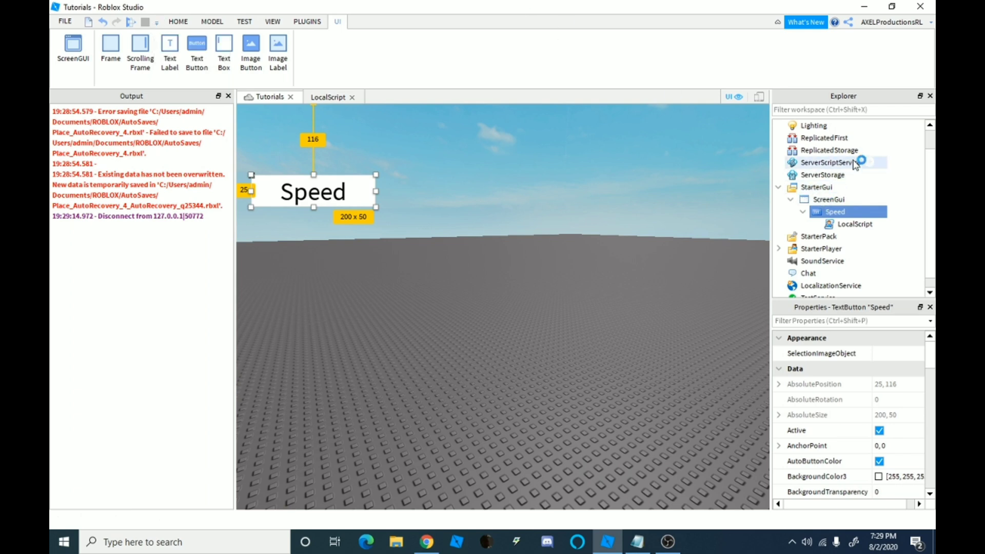
mouse_move(871, 168)
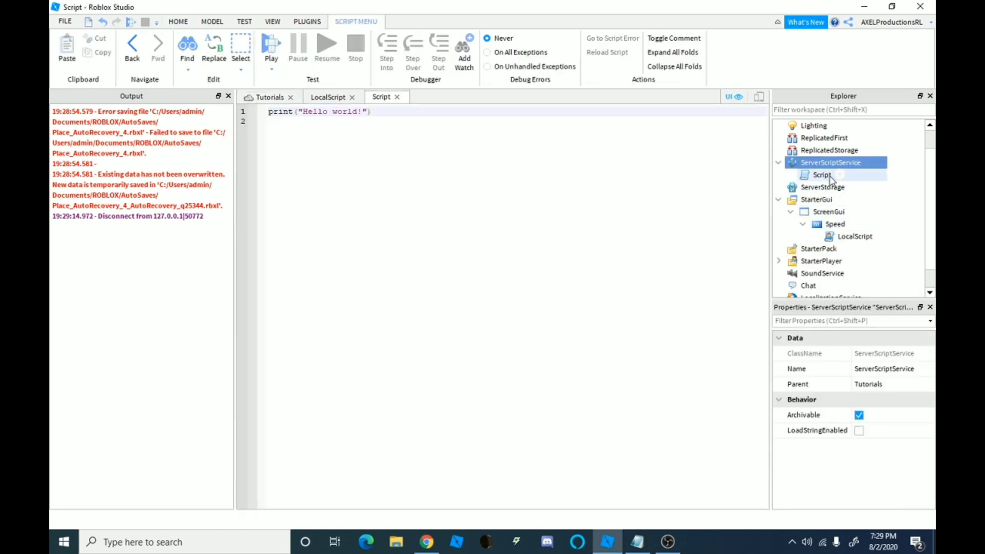
right_click(822, 174)
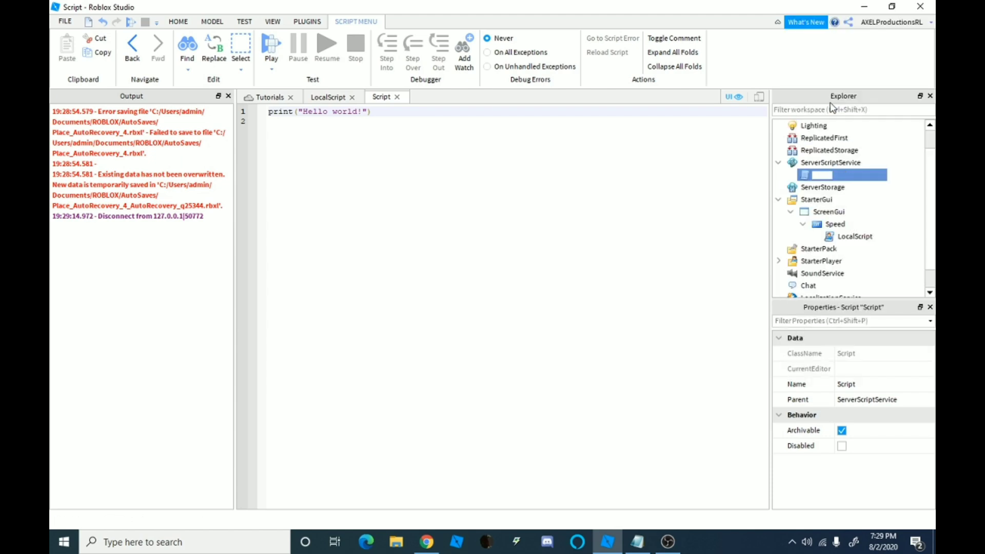
text(Gamepass)
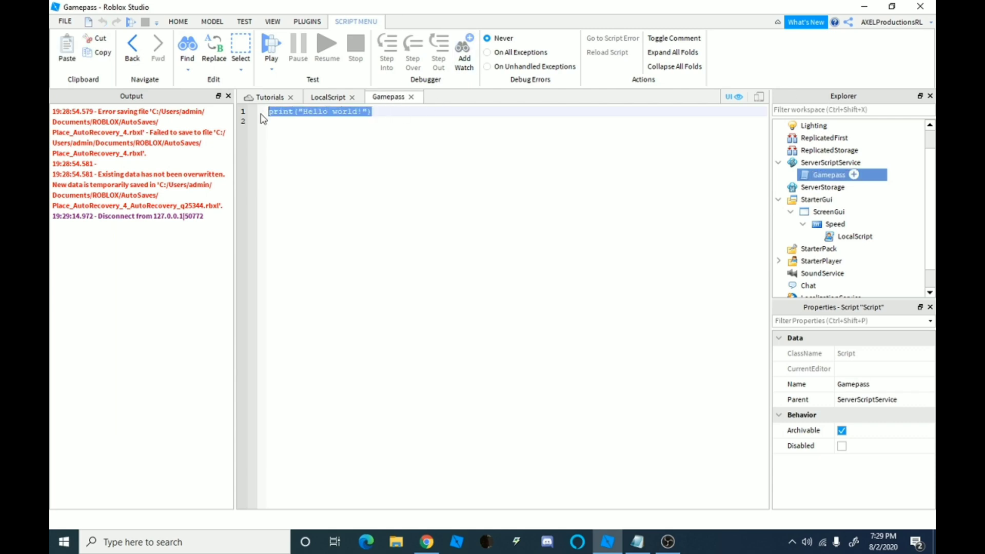
key(Delete)
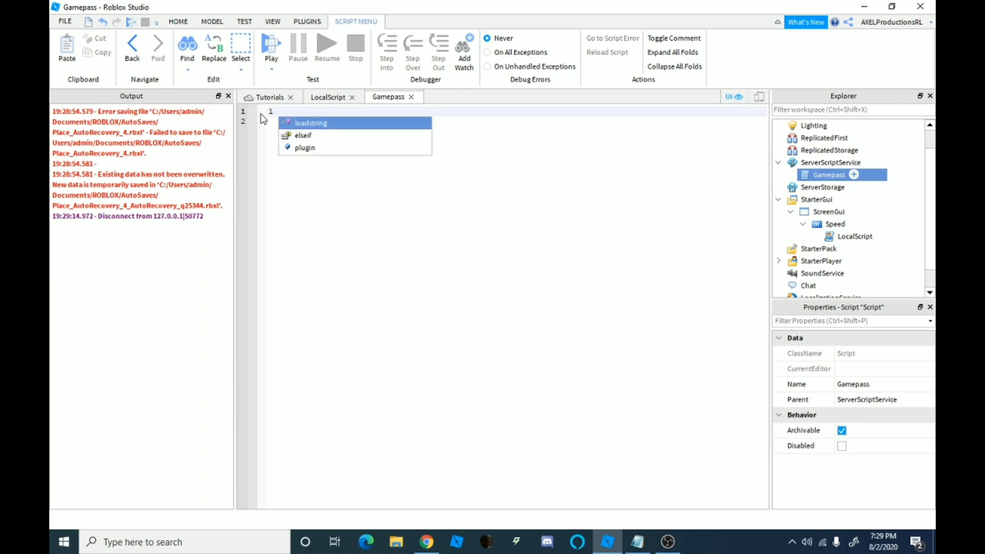
- Declare local id = 11060198 and begin game:GetService("MarketplaceService") in the Gamepass script
text(l id =)
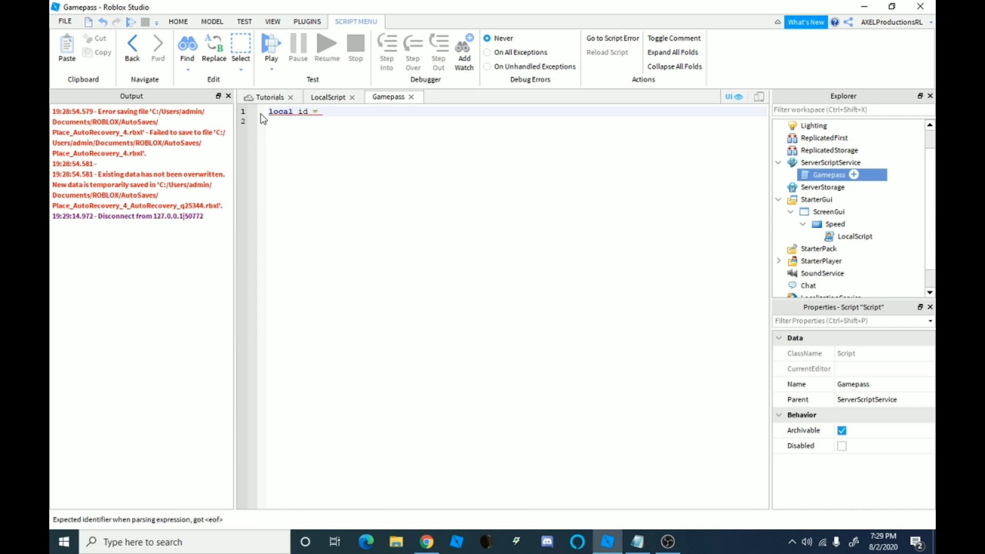
text(11060198)
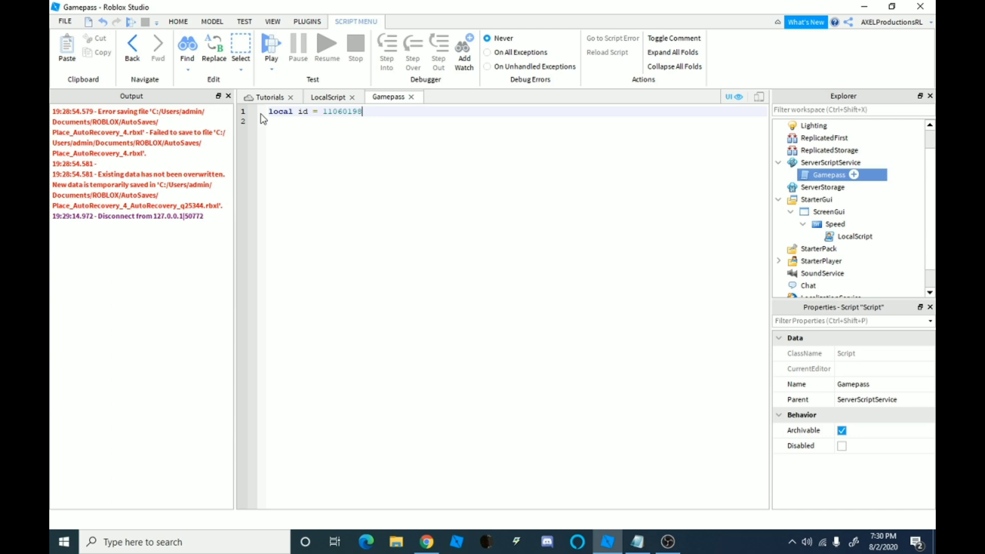
text(gsq)
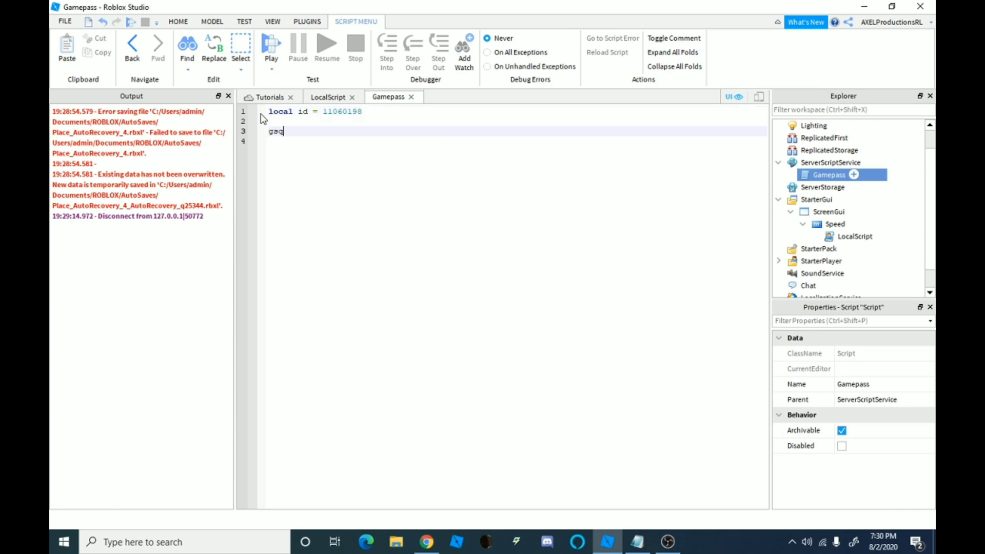
key(Backspace)
text(me:GetService)
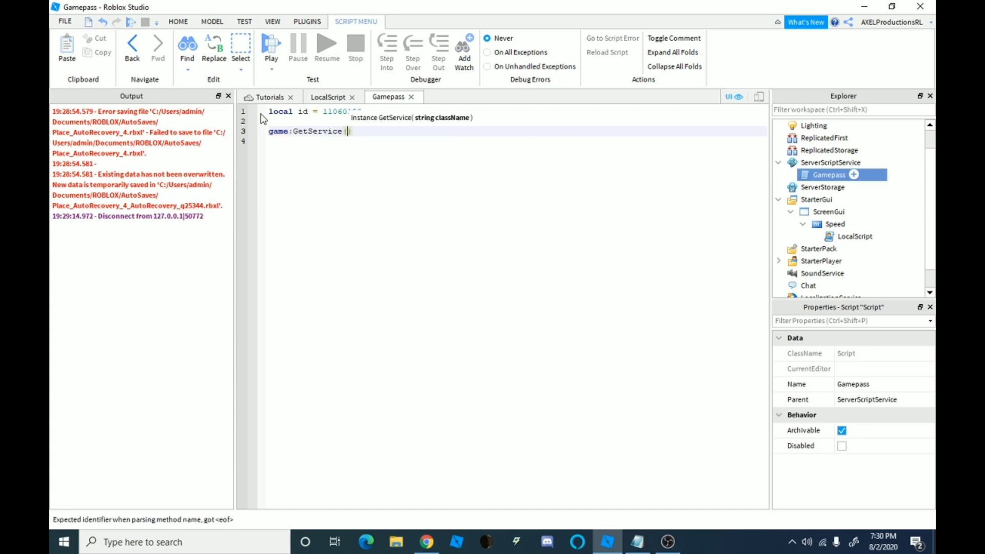
text(("MarketplaceService)
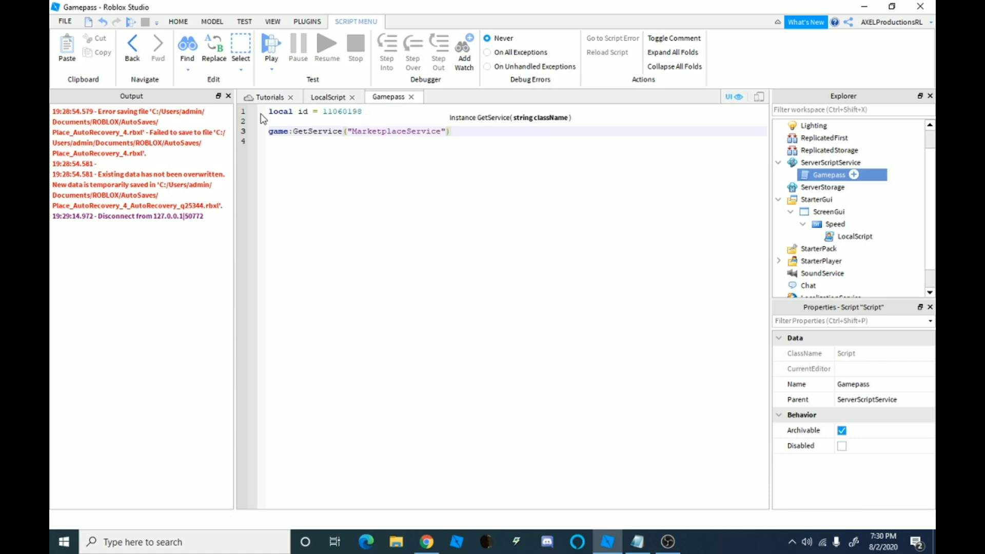
text(.)
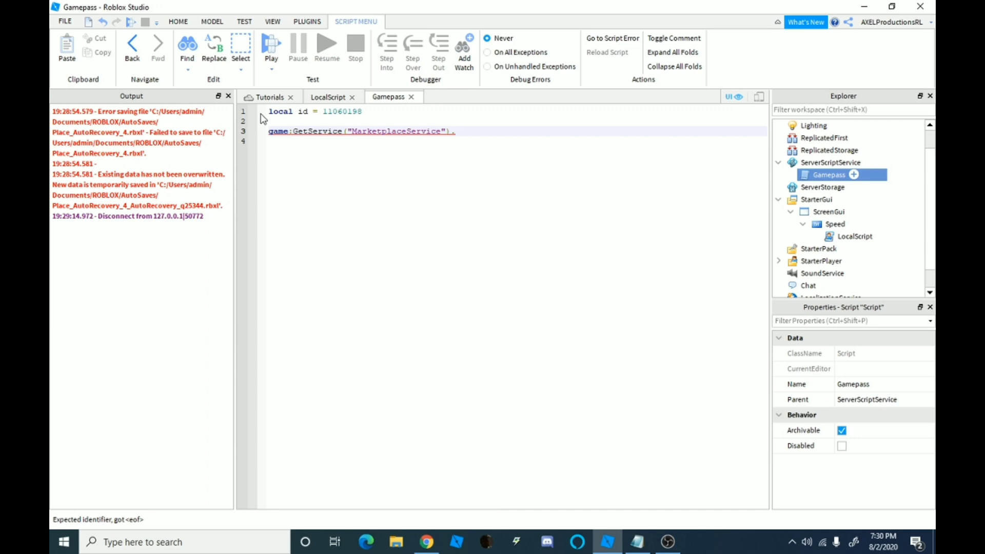
- Reference the .PromptGamePassPurchaseFinished event on the MarketplaceService call
text(.P)
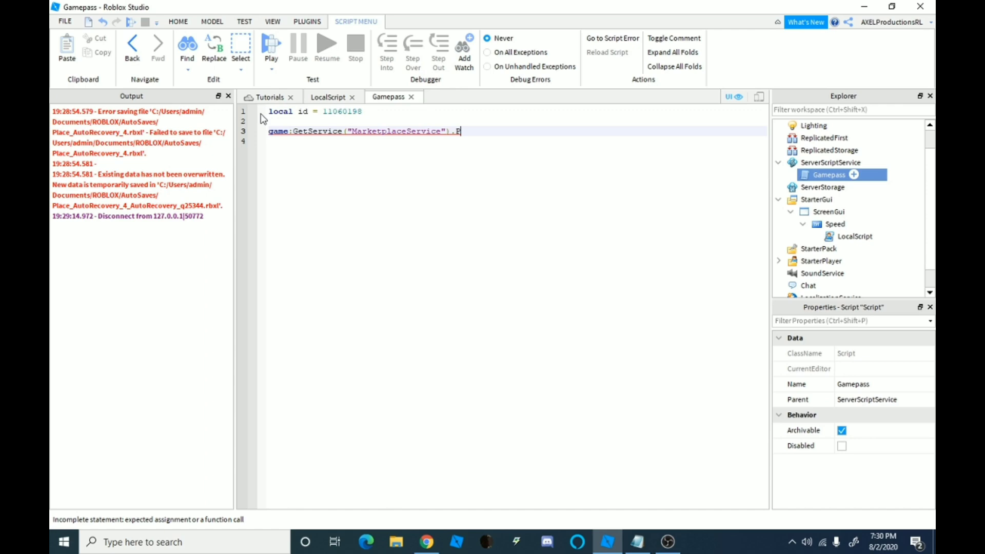
text(rompt)
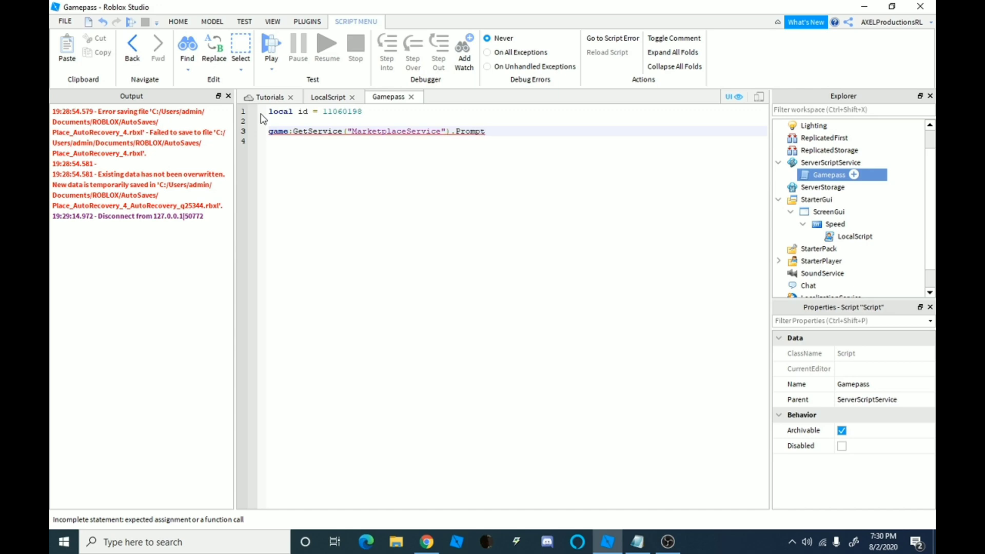
text(Gamep)
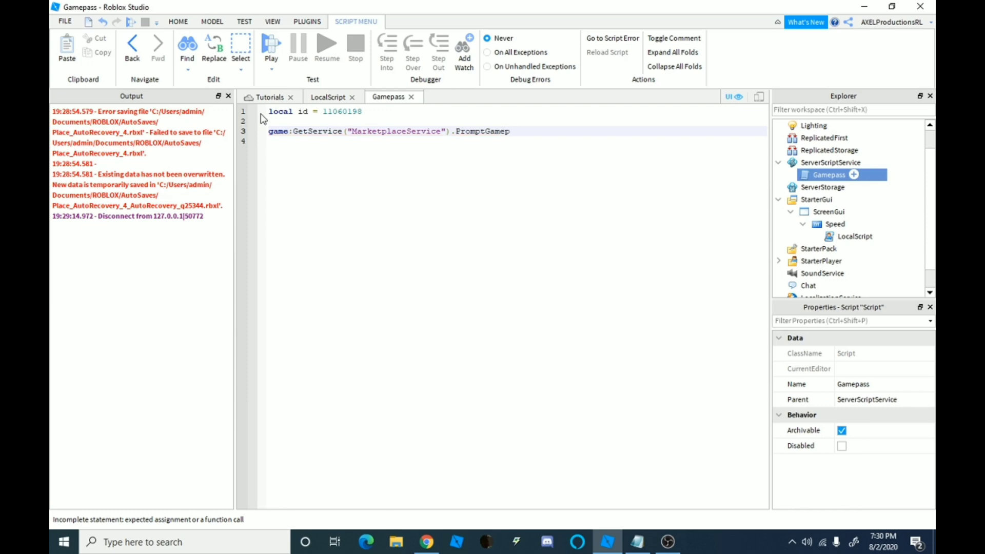
text(Pass)
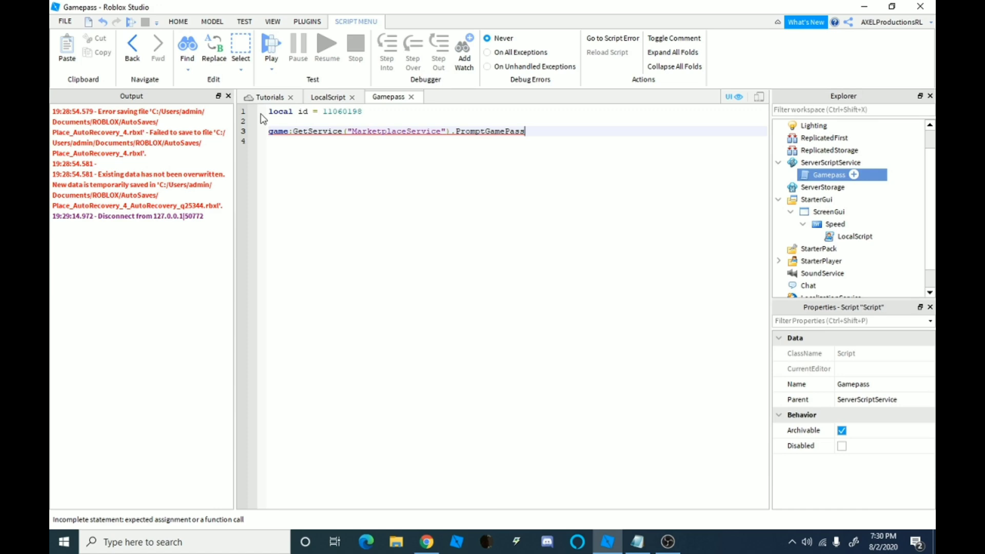
text(Pur)
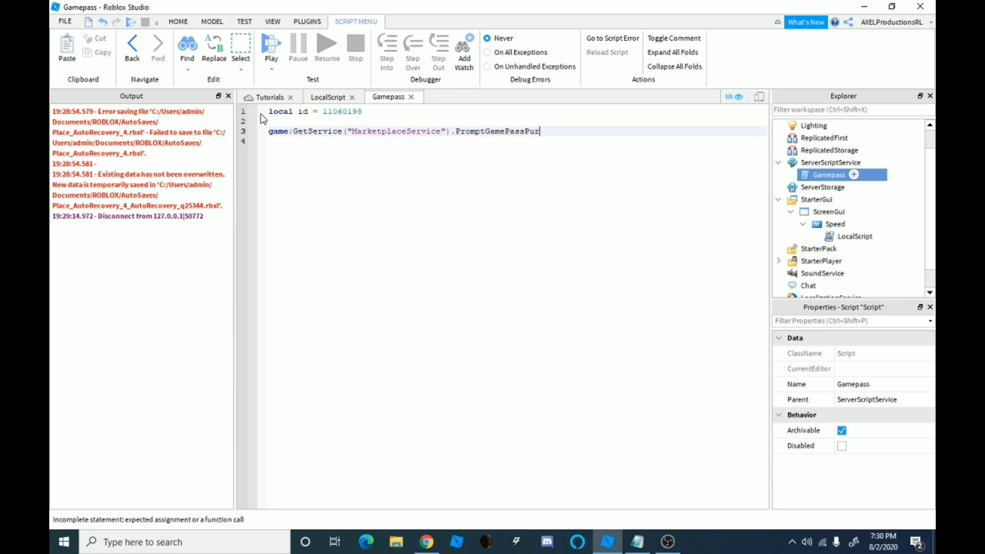
text(chaseFinishe)
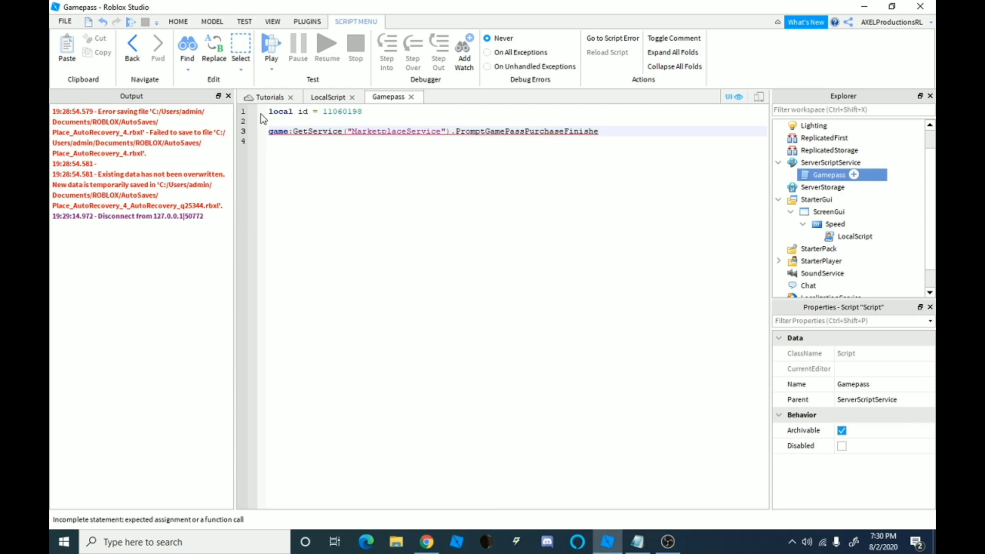
text(d)
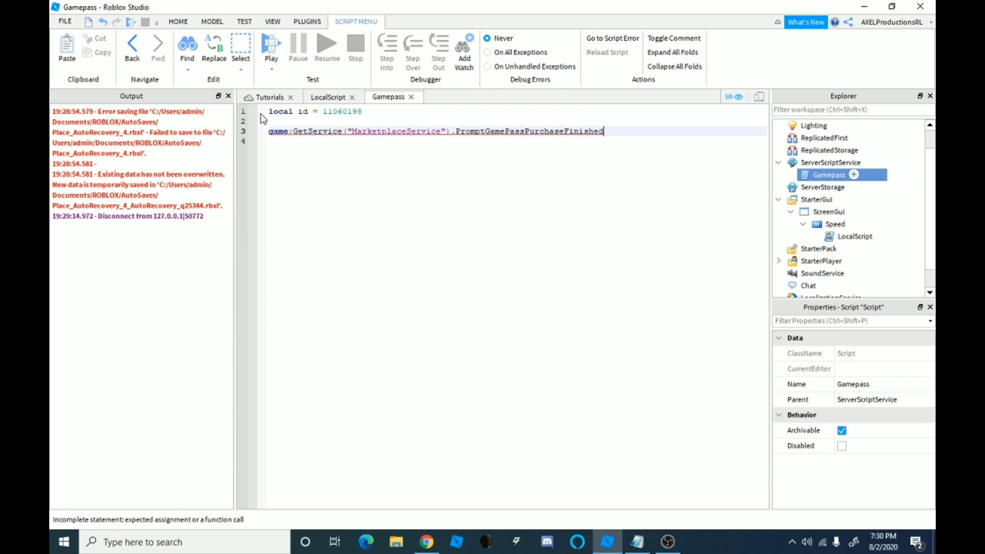
text(:)
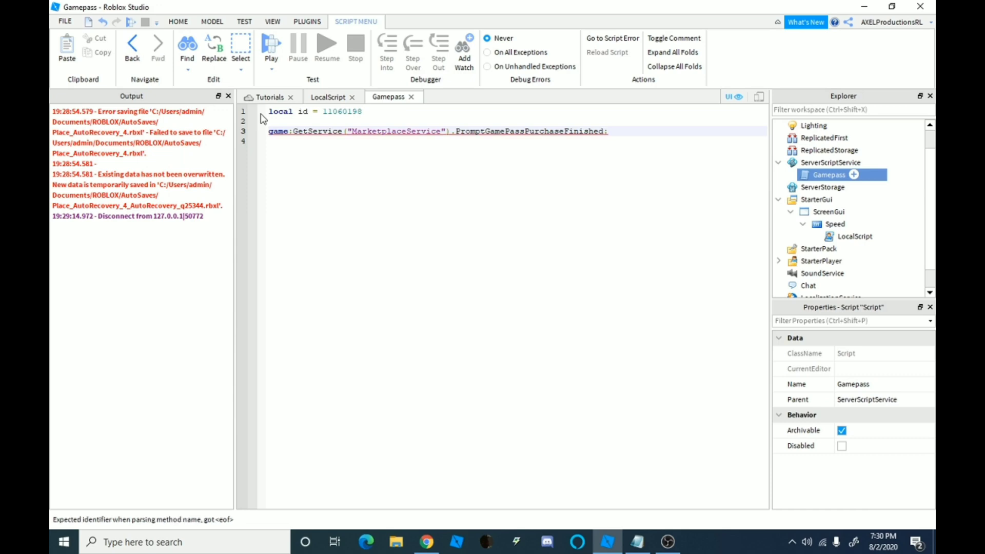
text(()
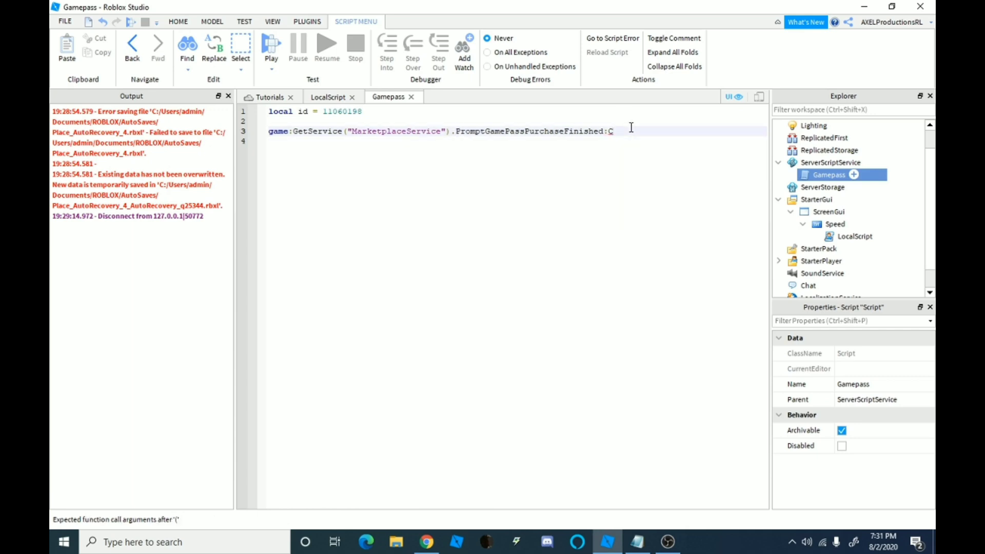
- Connect a handler function(plr, ido, purchased) to the event, closed with end)
text(onnect)
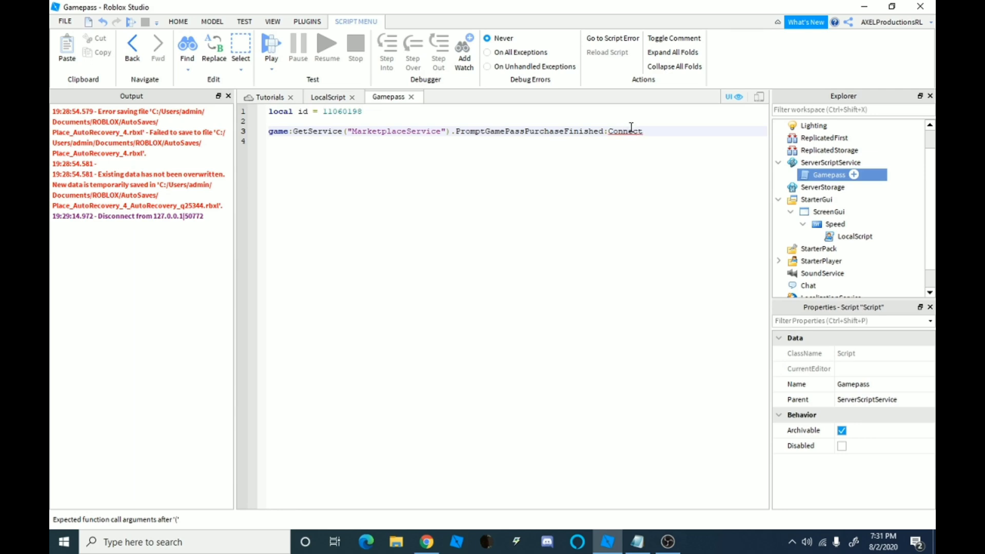
text(())
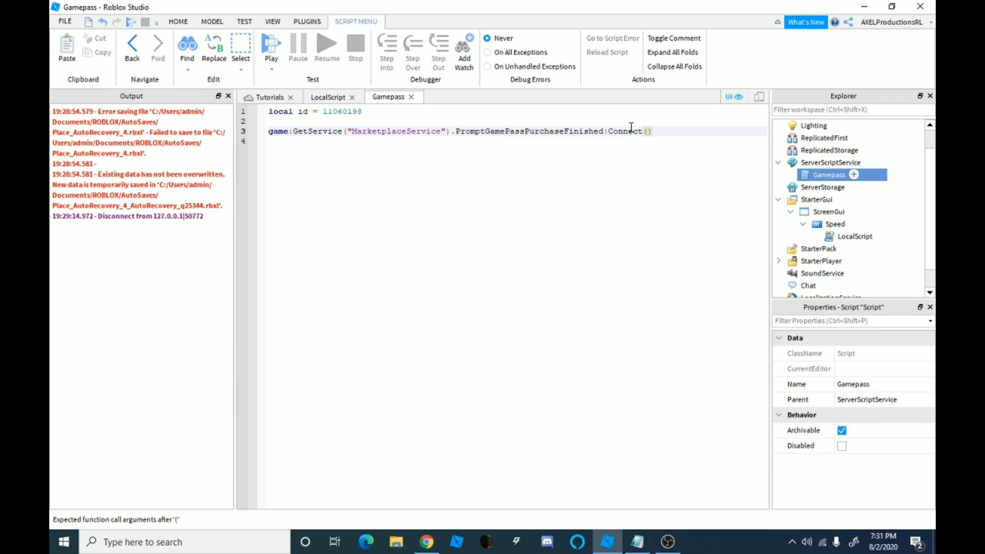
text((function)
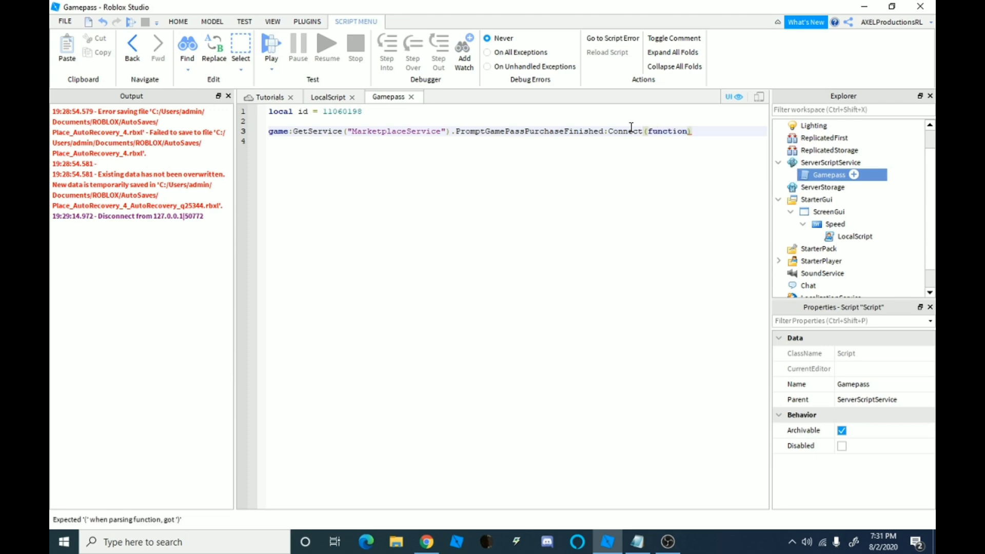
text(())
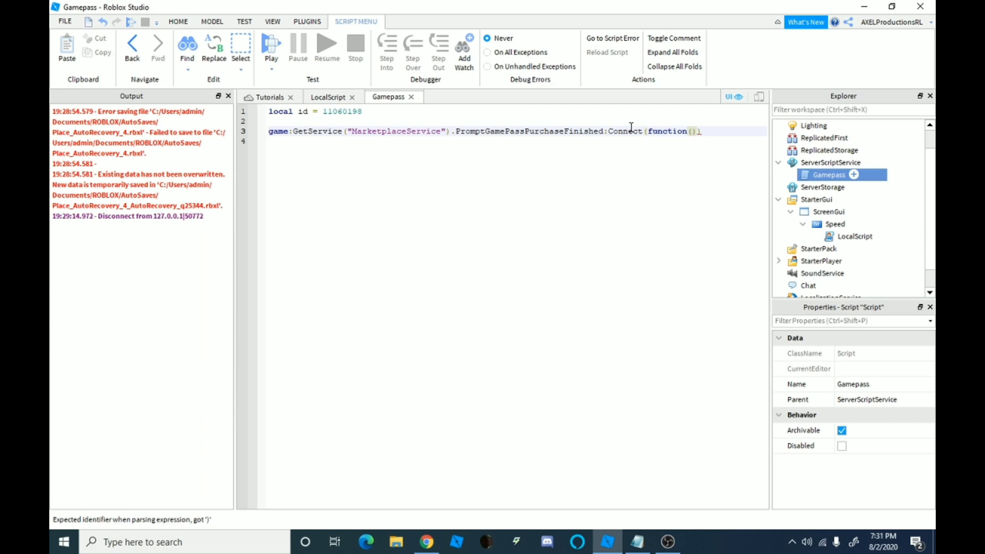
text(p1)
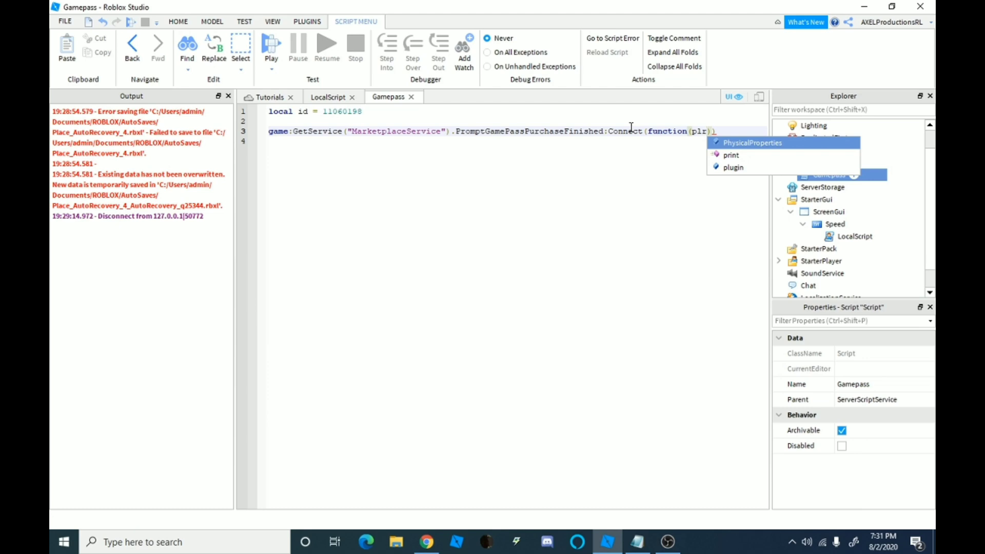
text(,)
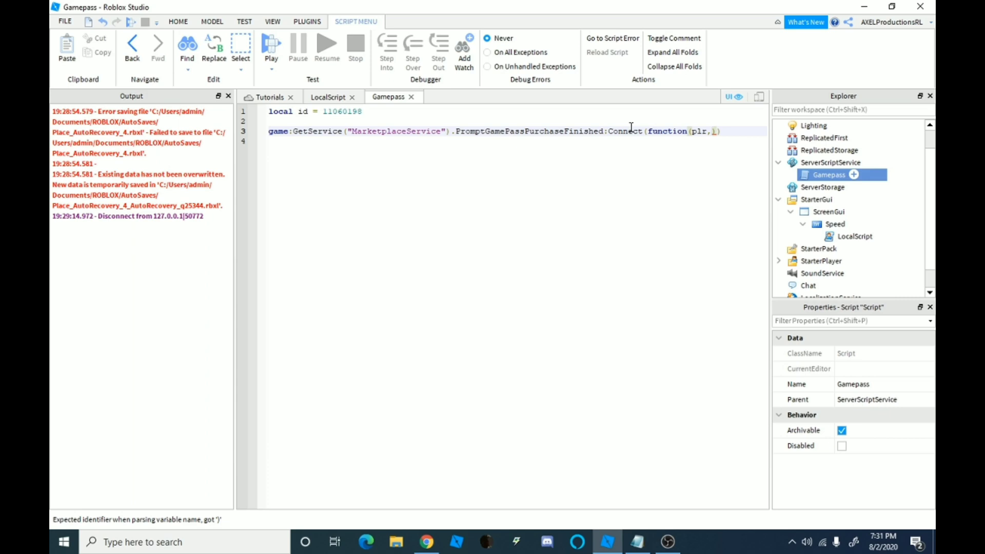
text(ido)
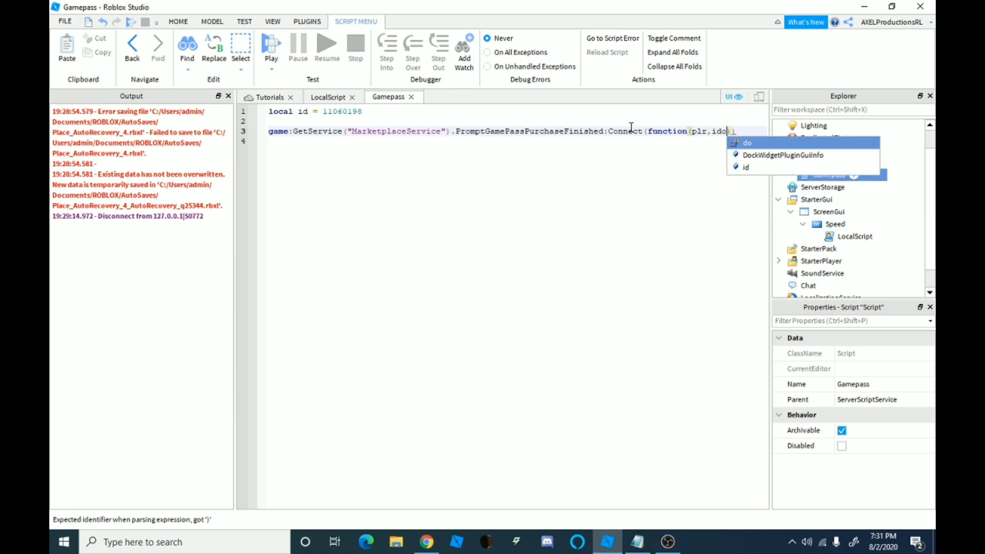
text(,)
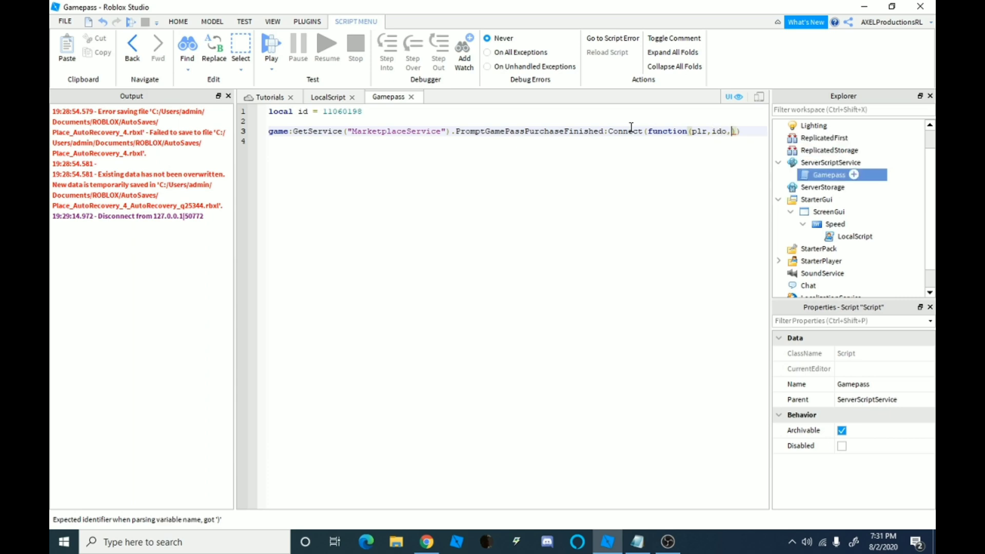
text(purchase)
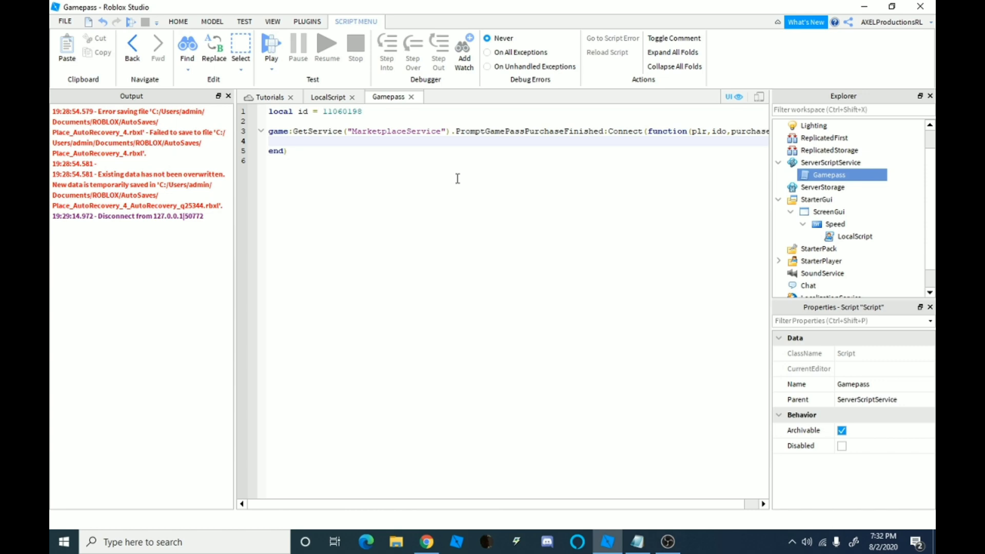
- Add an if purchased and id == ido then check inside the handler
text(if p)
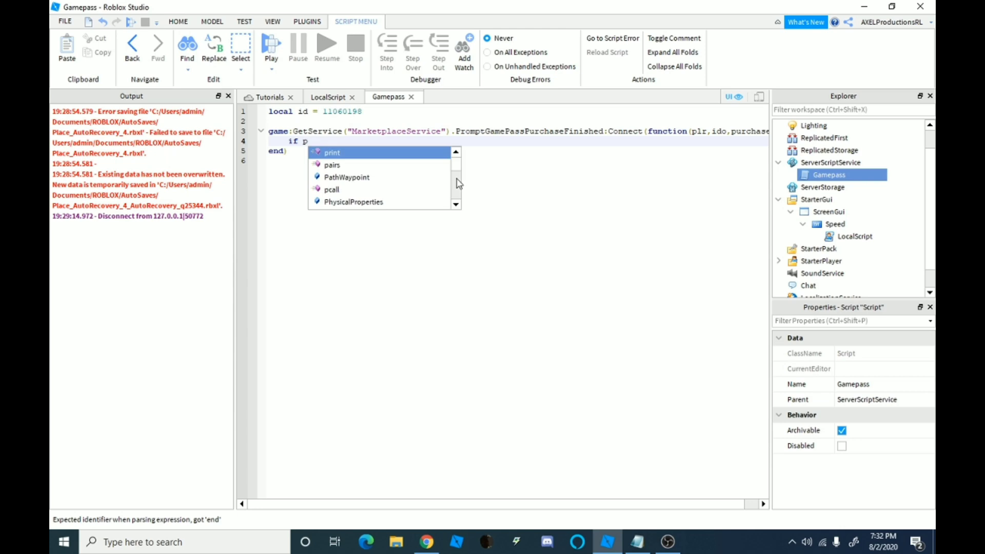
text(u)
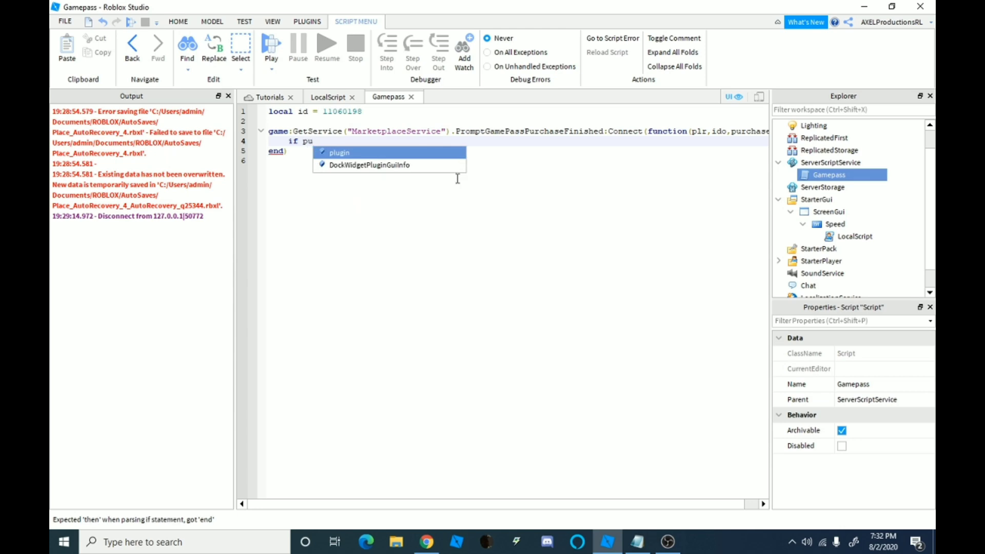
text(a)
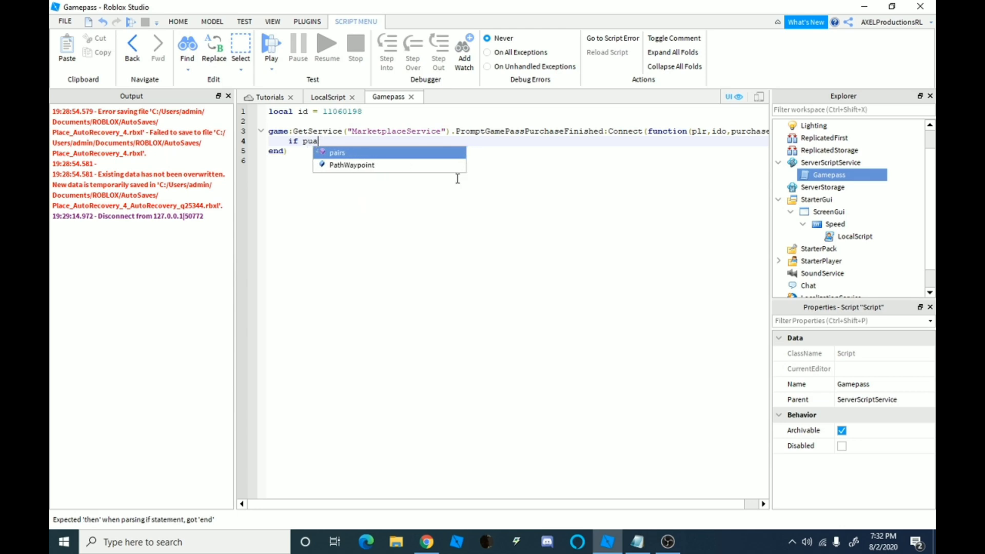
text(rc)
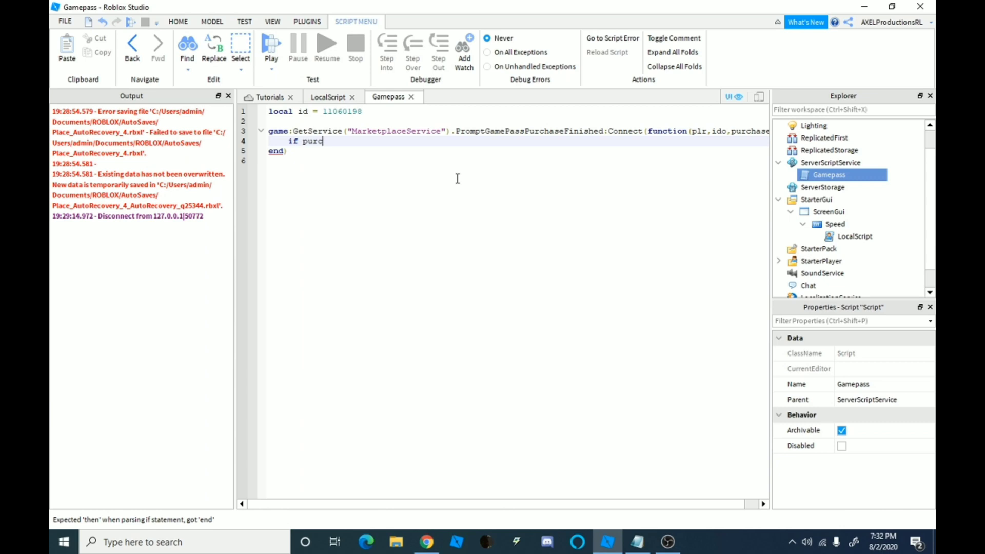
text(hased)
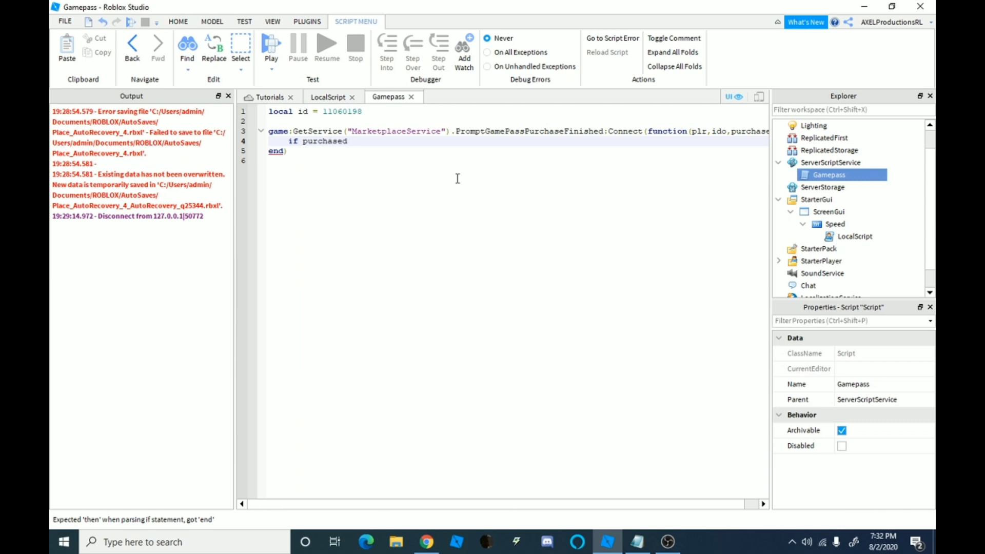
text(and)
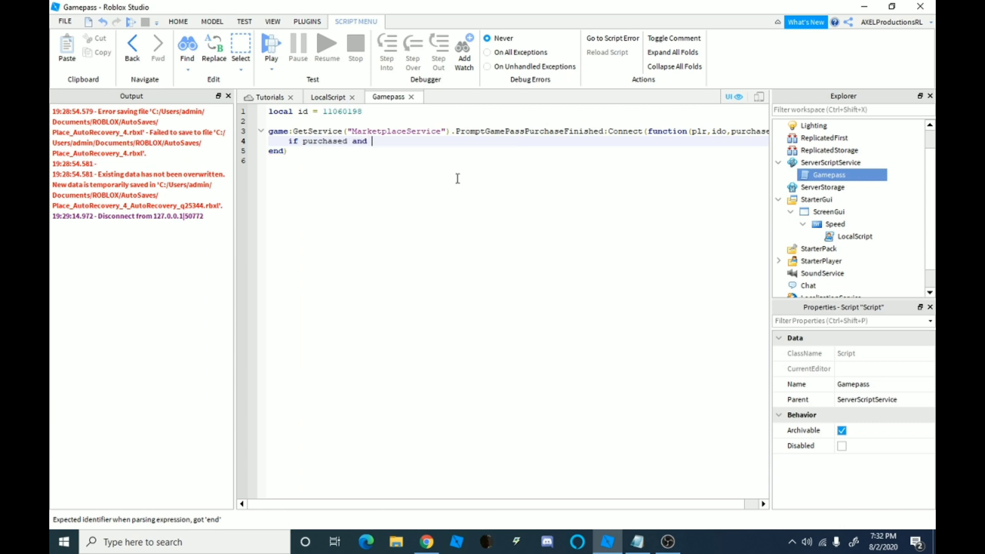
text(id ==)
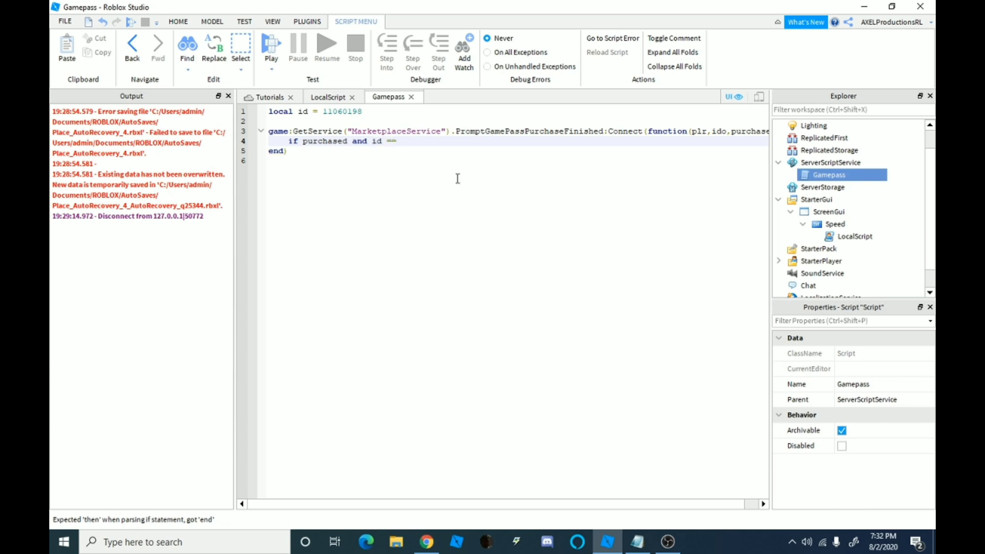
text(ido)
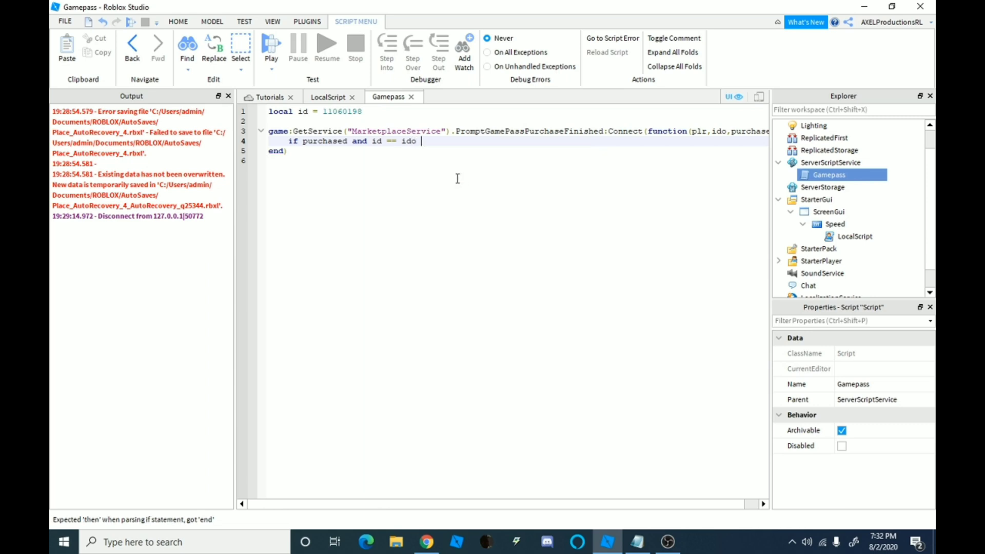
text(then)
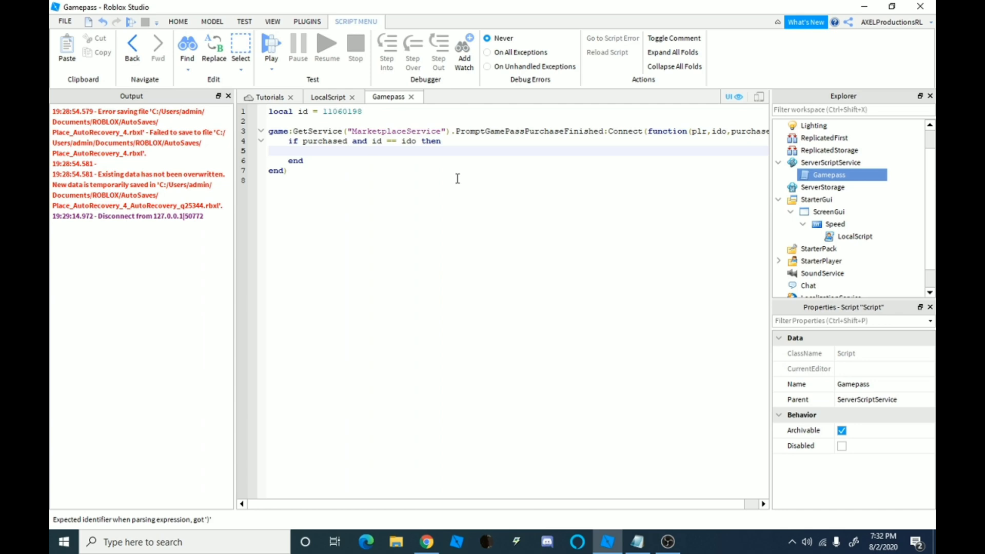
- Set plr.Character.Humanoid.Walkspeed = 20 inside the check
text(plr)
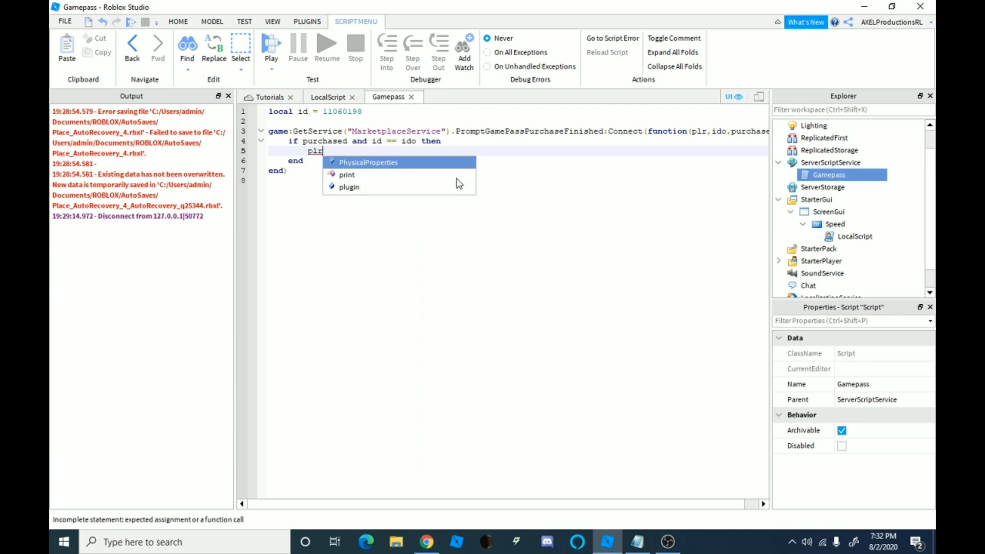
text(.C)
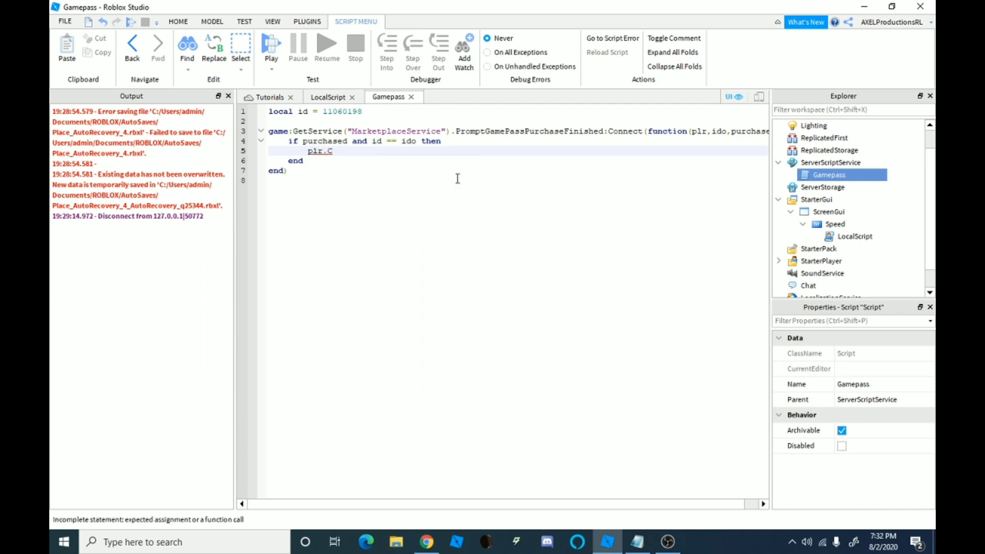
text(haract)
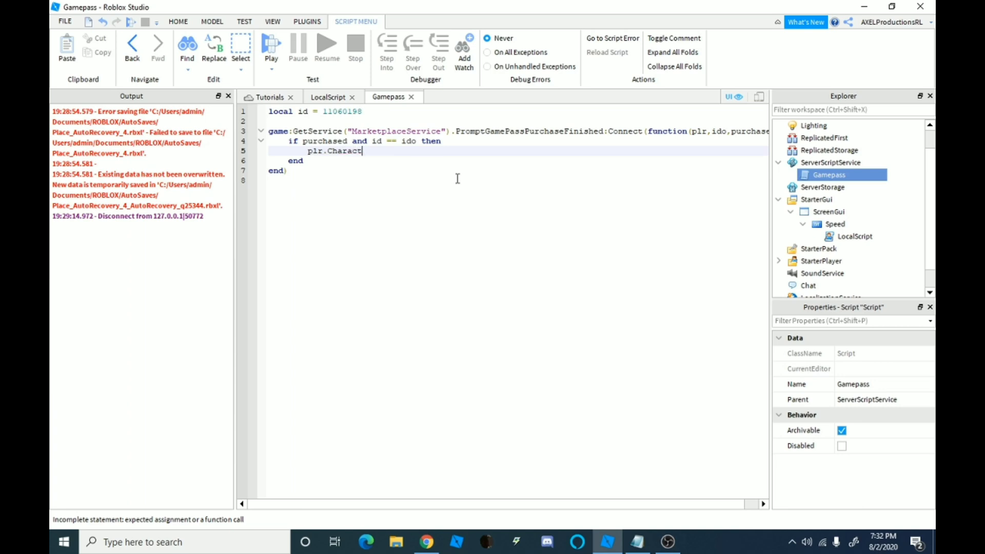
text(er)
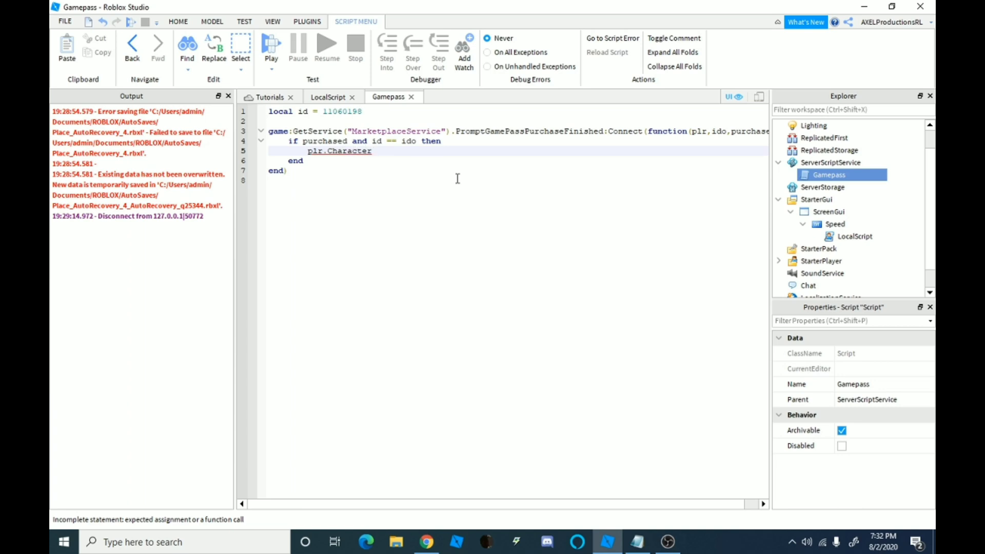
text(Hu)
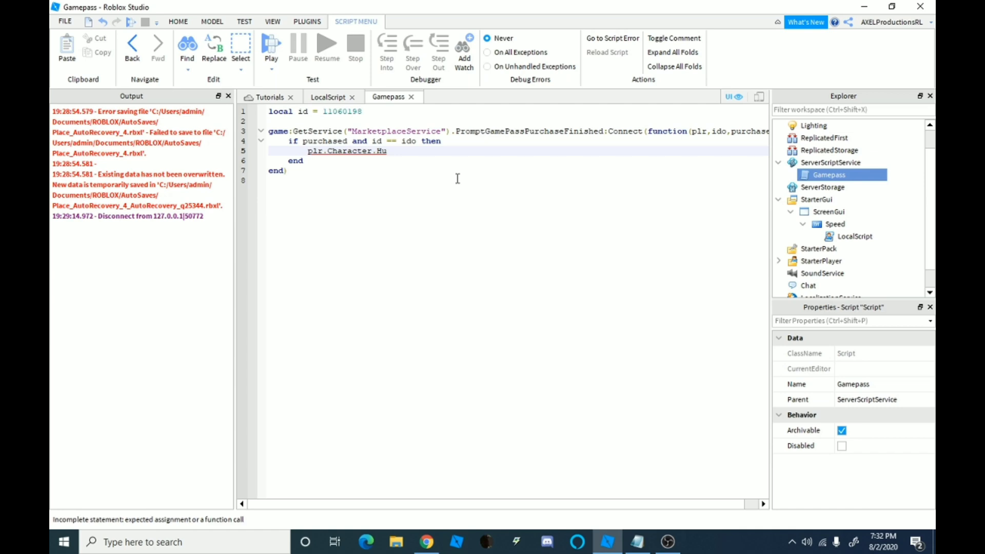
text(manoi)
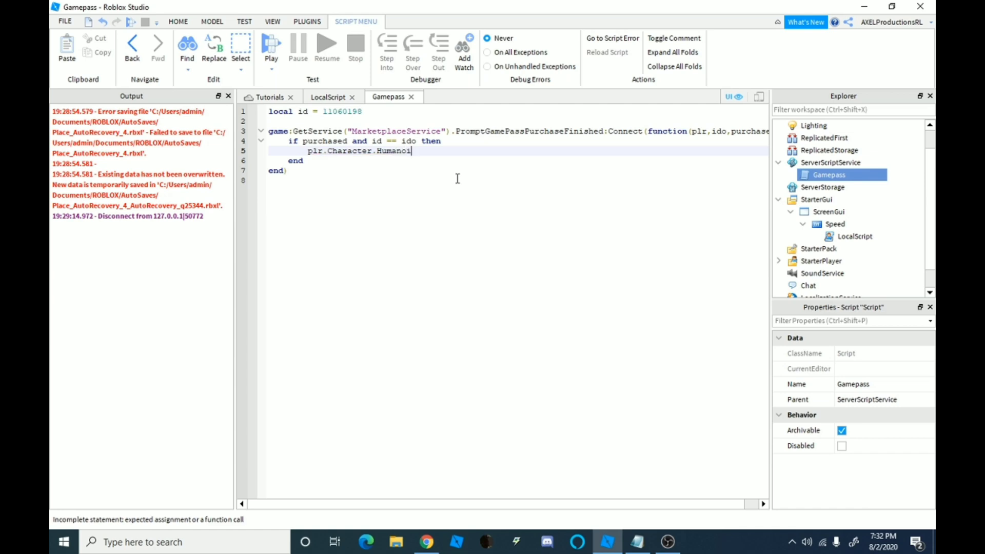
text(d)
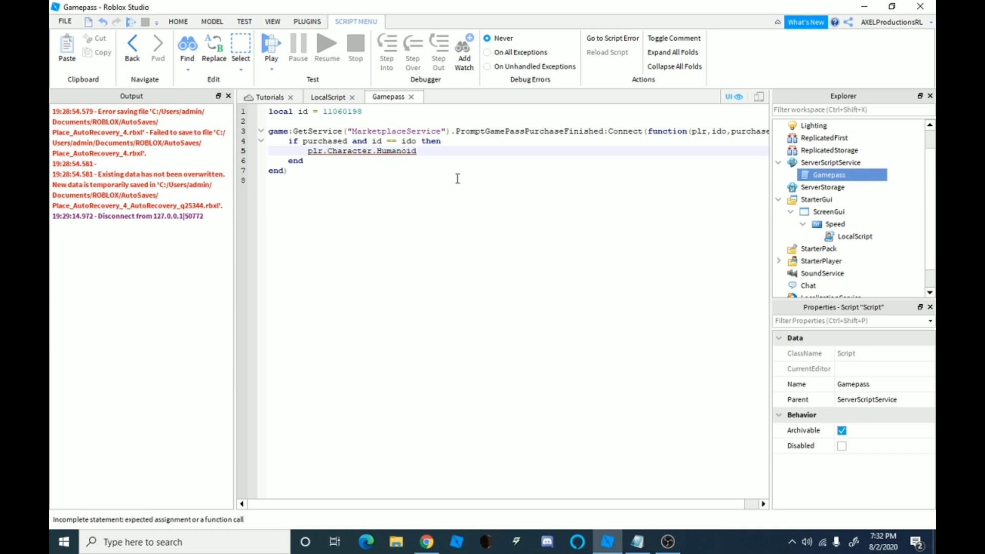
text(.Walkspeed = 20)
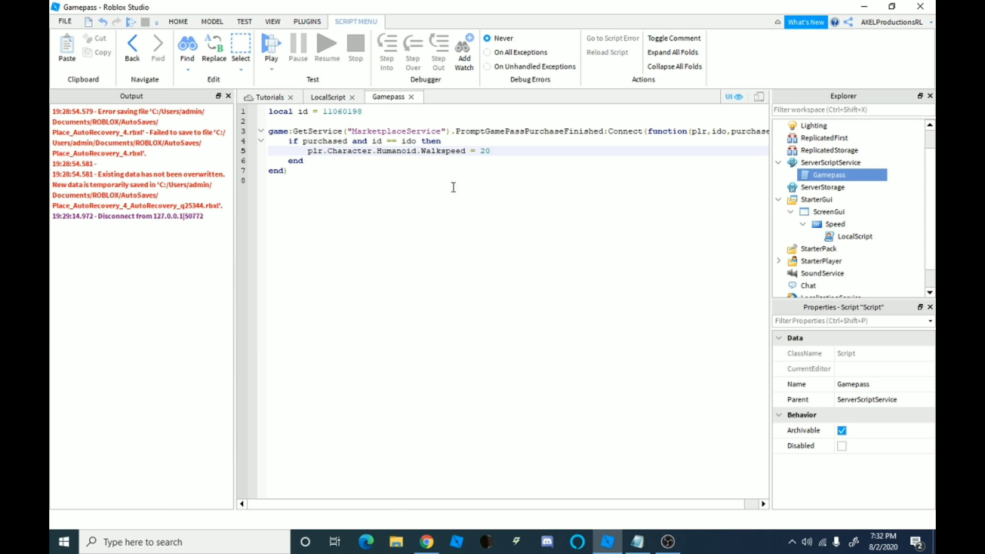
mouse_move(419, 179)
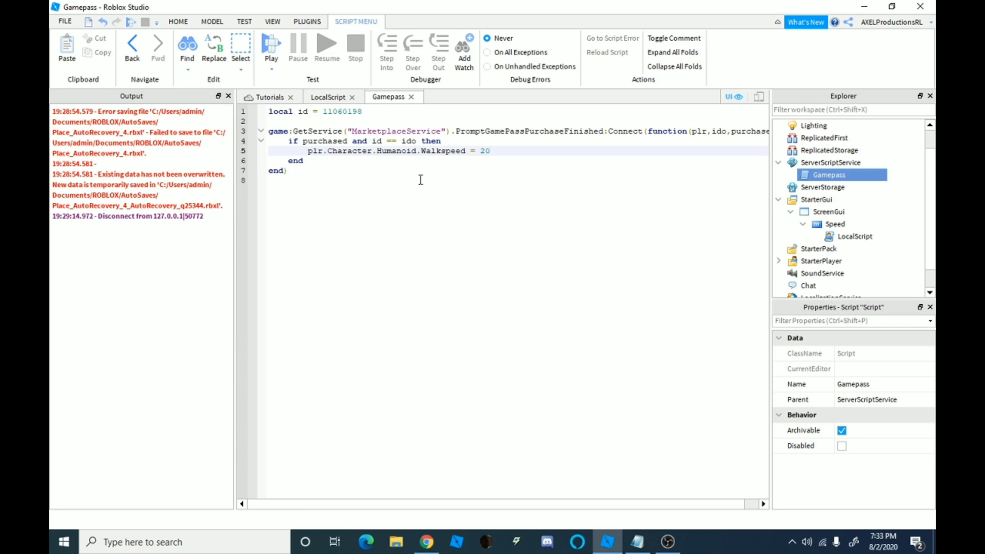
click(490, 151)
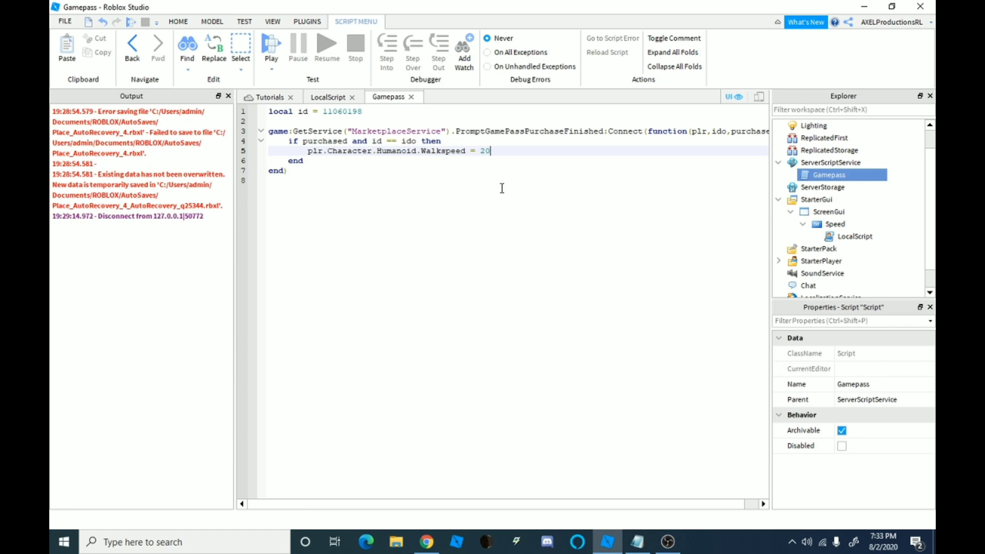
mouse_move(390, 177)
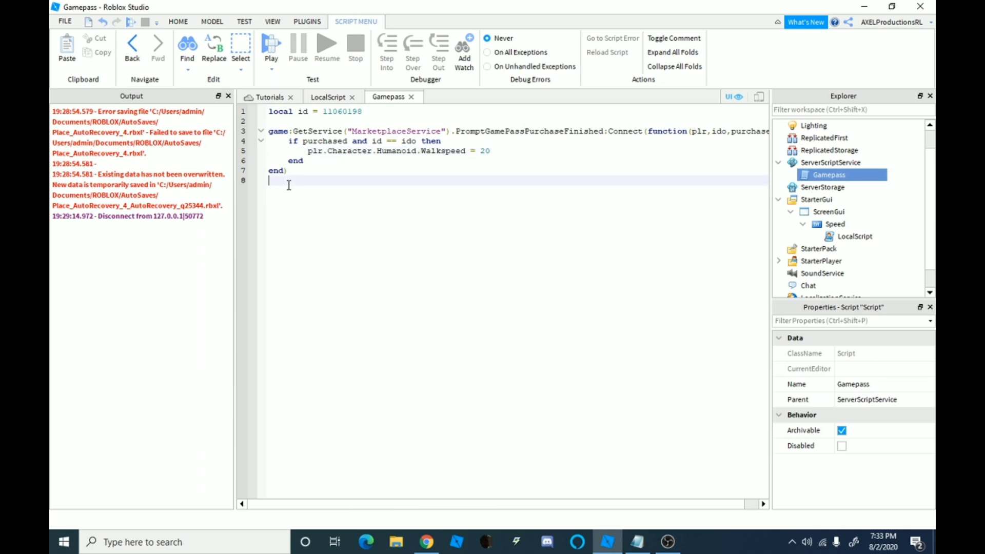
- Add game.Players.PlayerAdded:Connect(function(plr) after the purchase handler
key(enter)
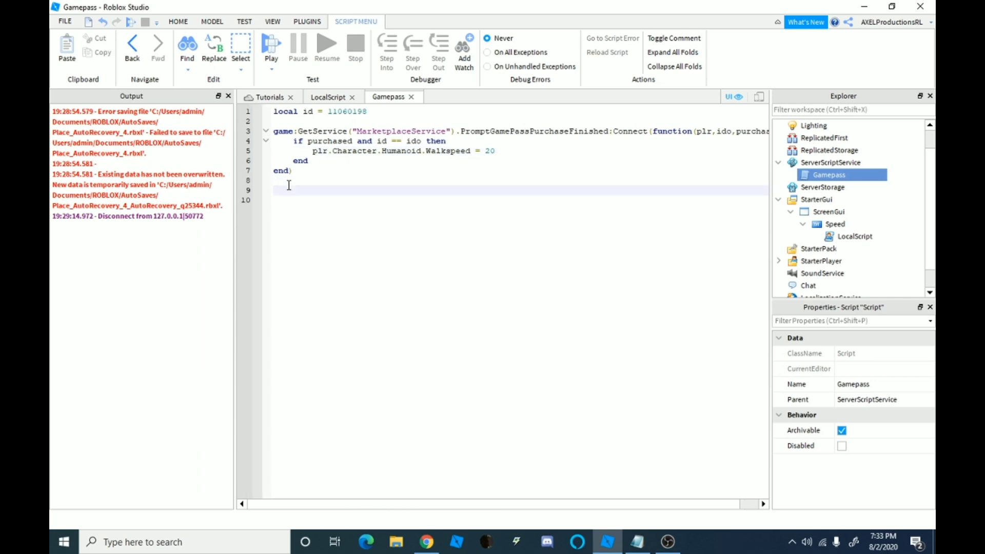
text(game.Players.)
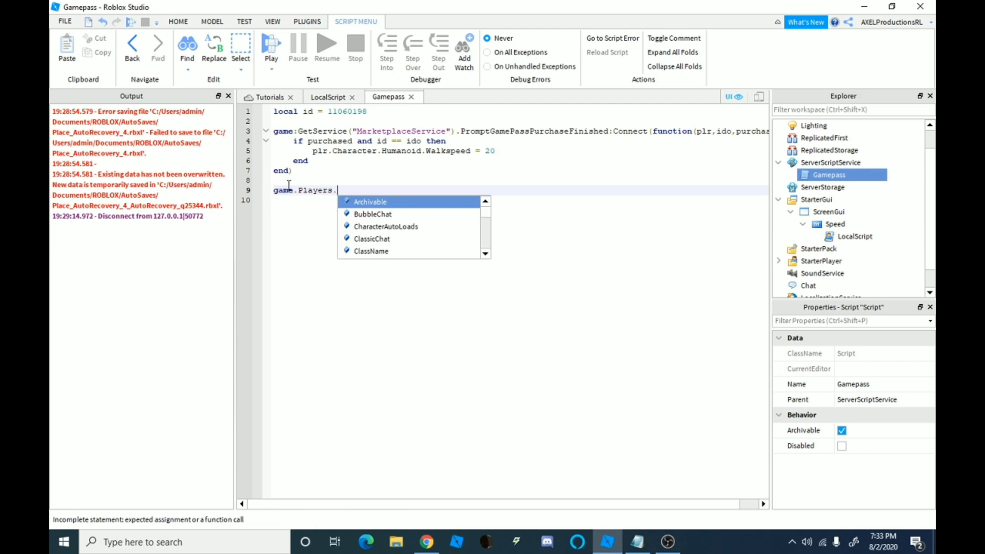
text(PlayerAdded)
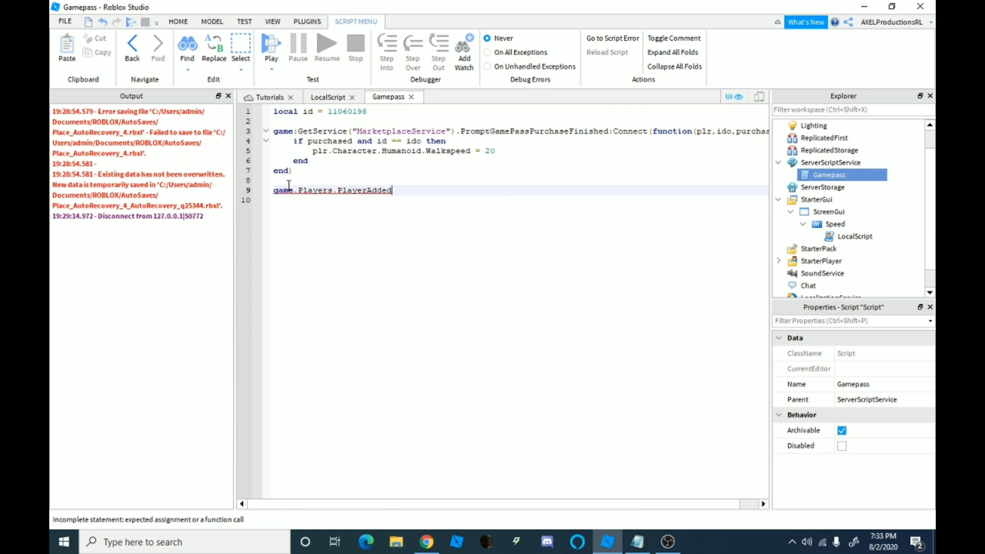
text(:Connect())
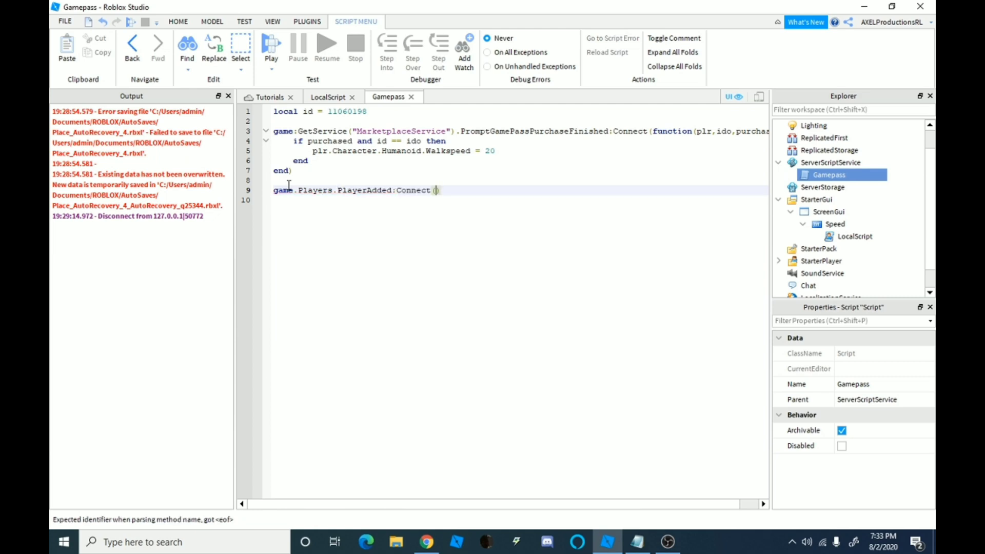
text(function)
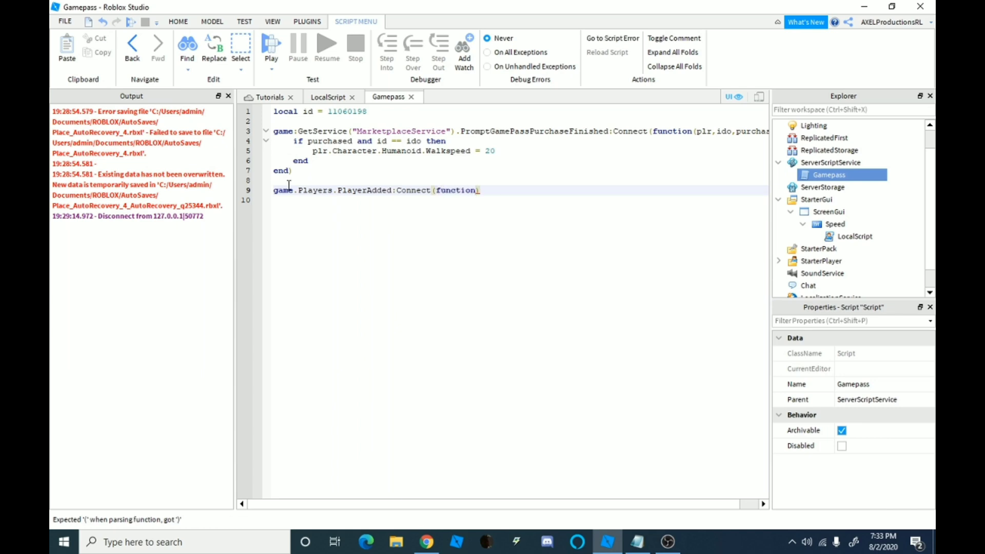
text(plr)
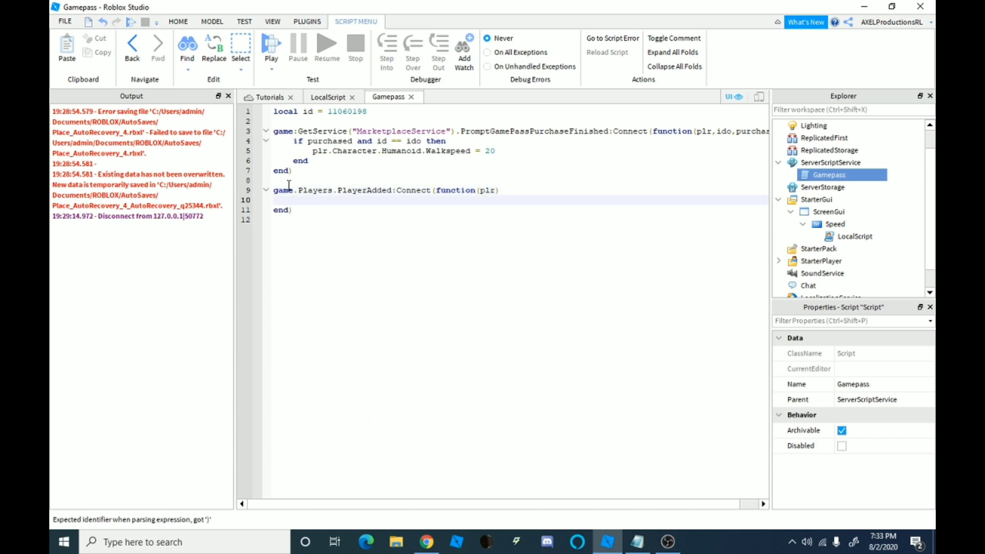
- Start an if game:GetService("MarketplaceService"):UserOwnsGamePassAsync check for the joining player
text(i)
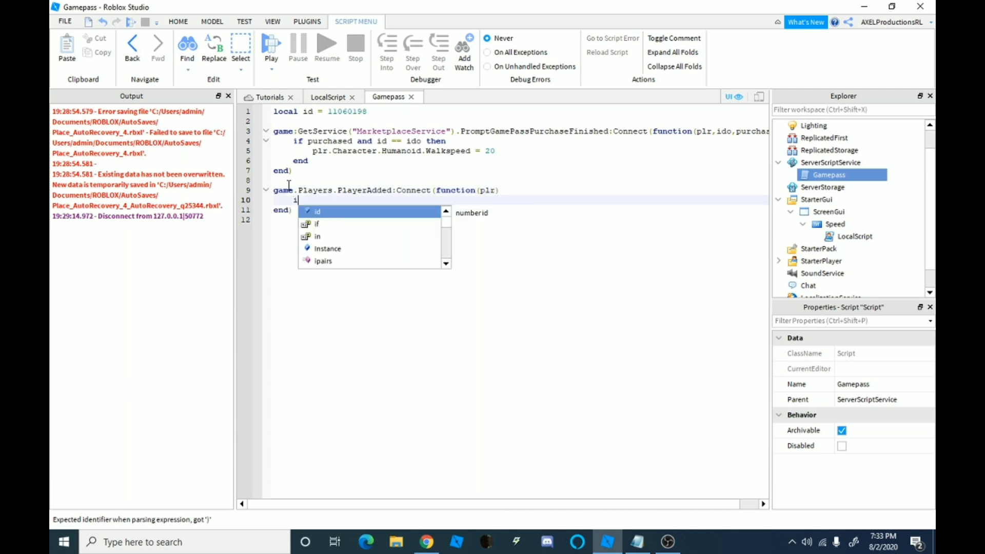
text(f)
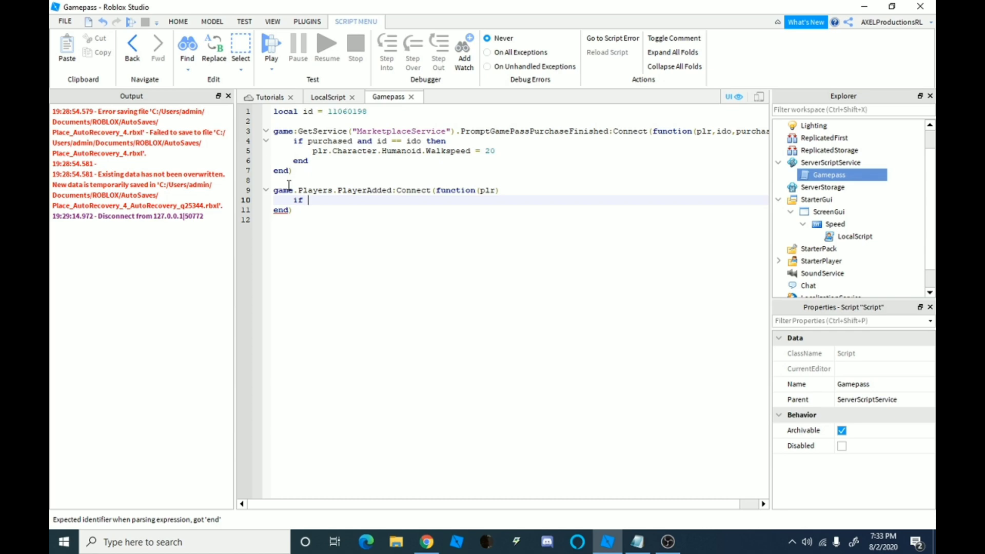
text(game)
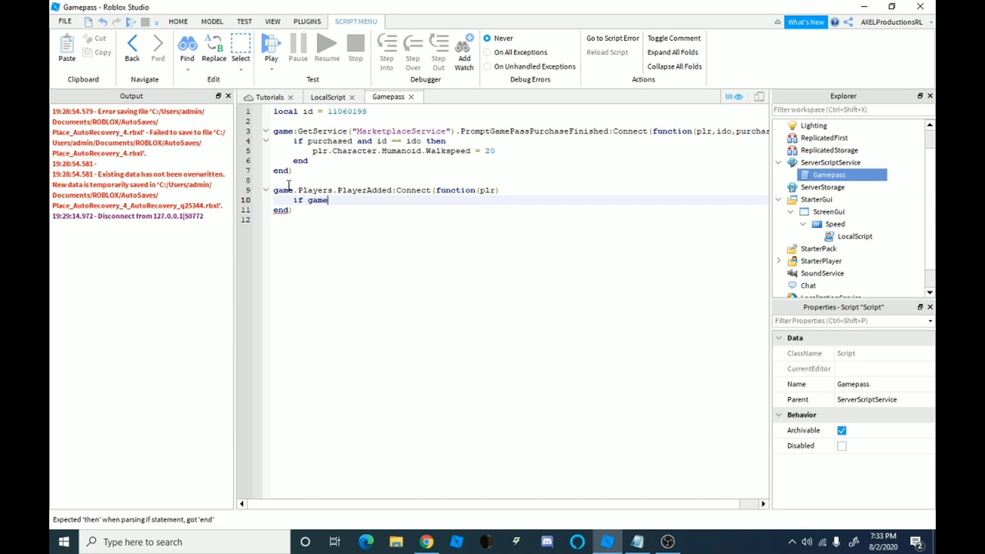
text(:GetService()
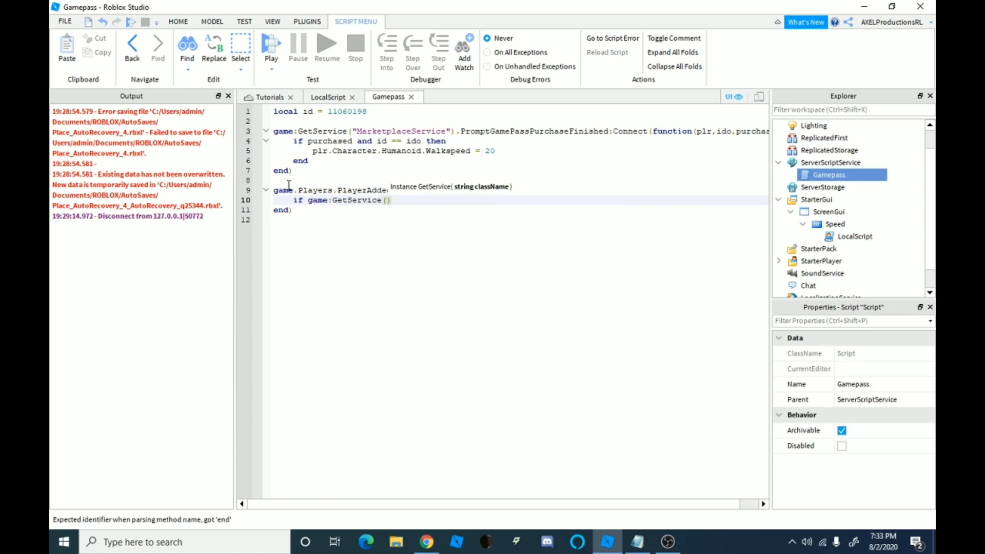
text(")
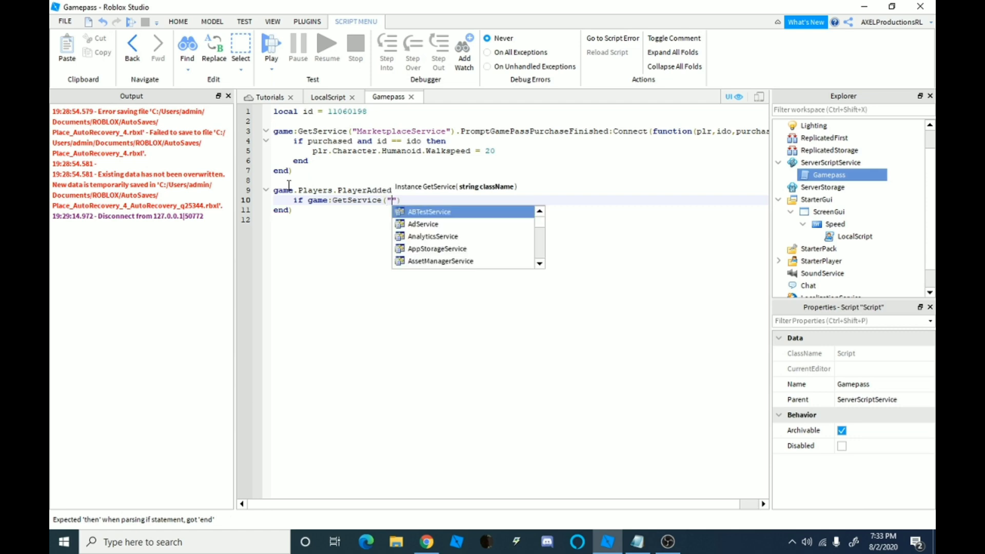
text(MarketplaceService)
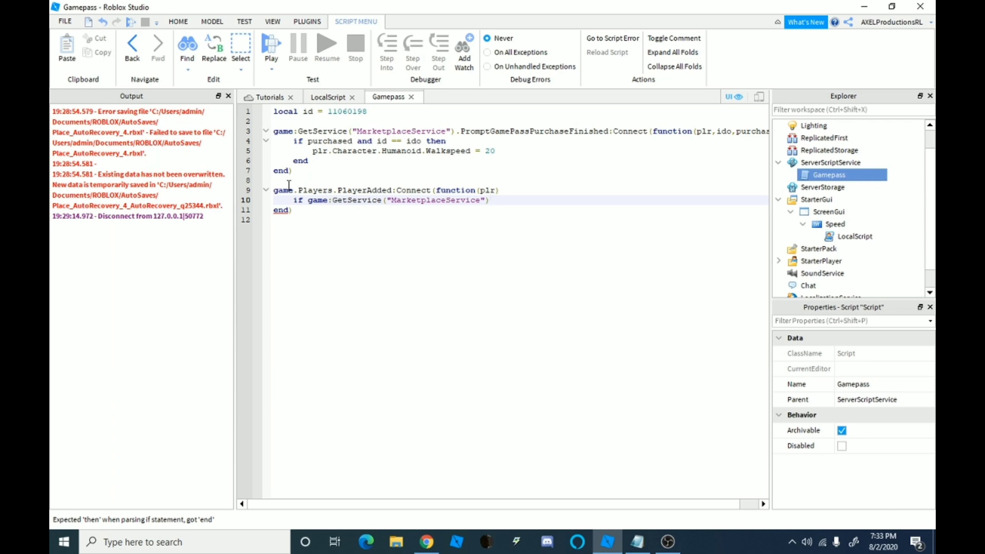
text(:)
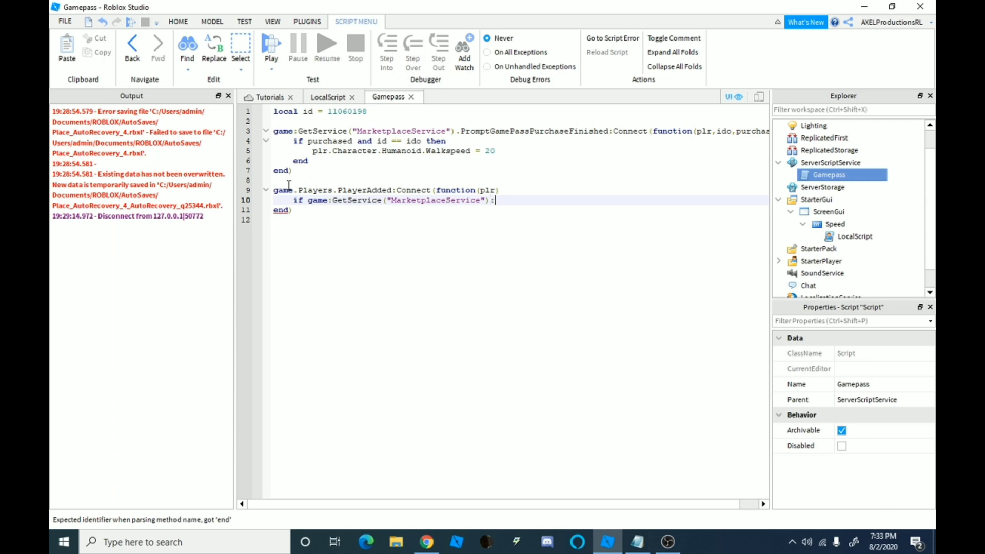
text(UserOw)
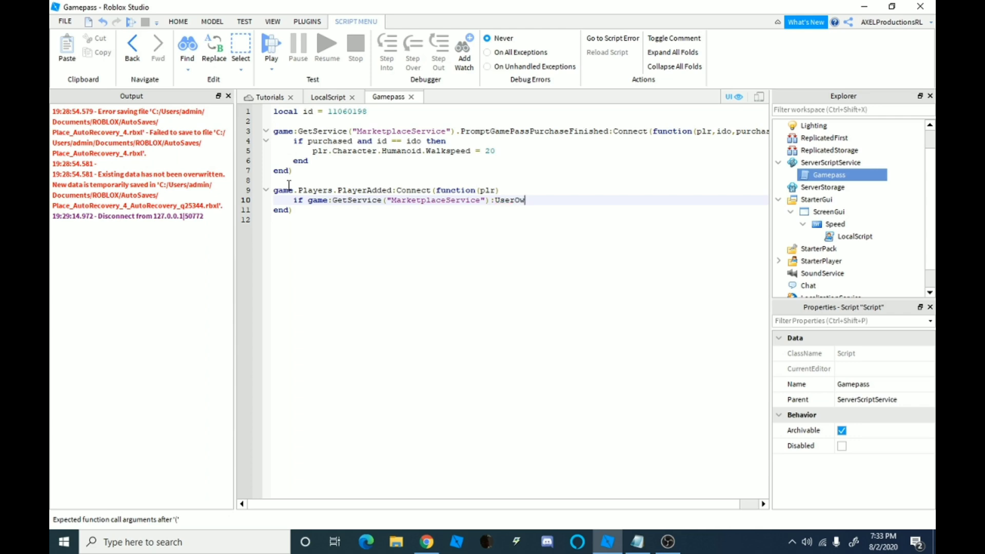
text(ns)
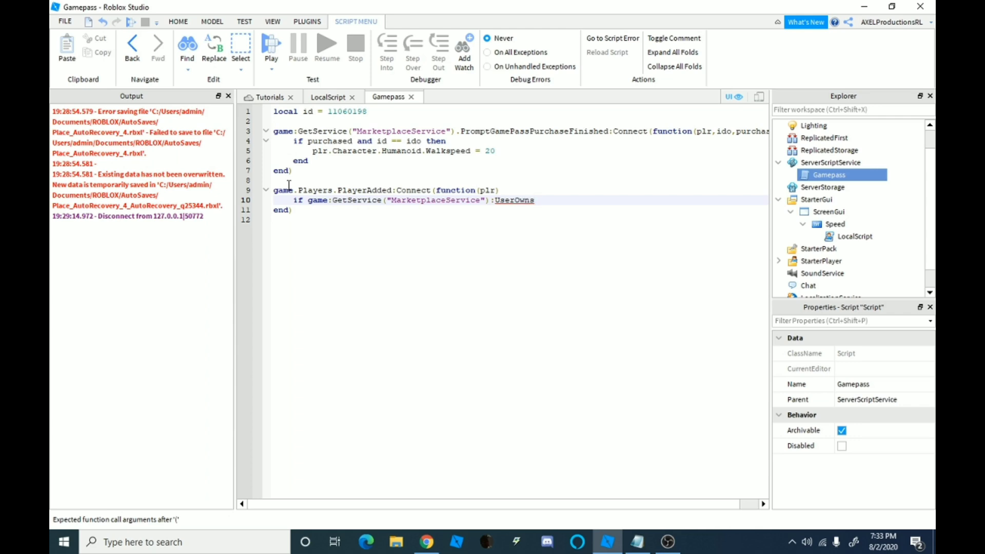
text(GamePassAsync)
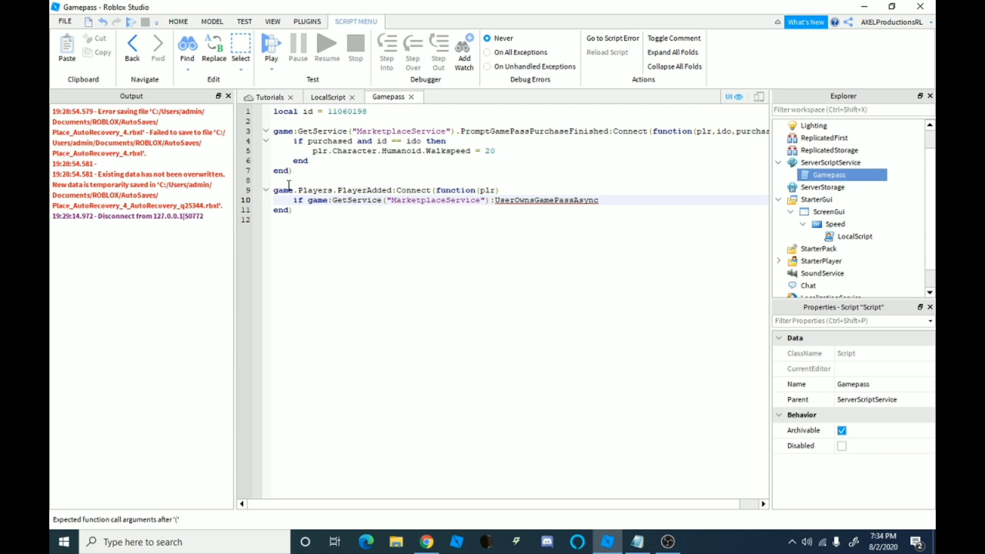
- Complete the check with (plr.UserId, id) then, leaving its block empty
text(())
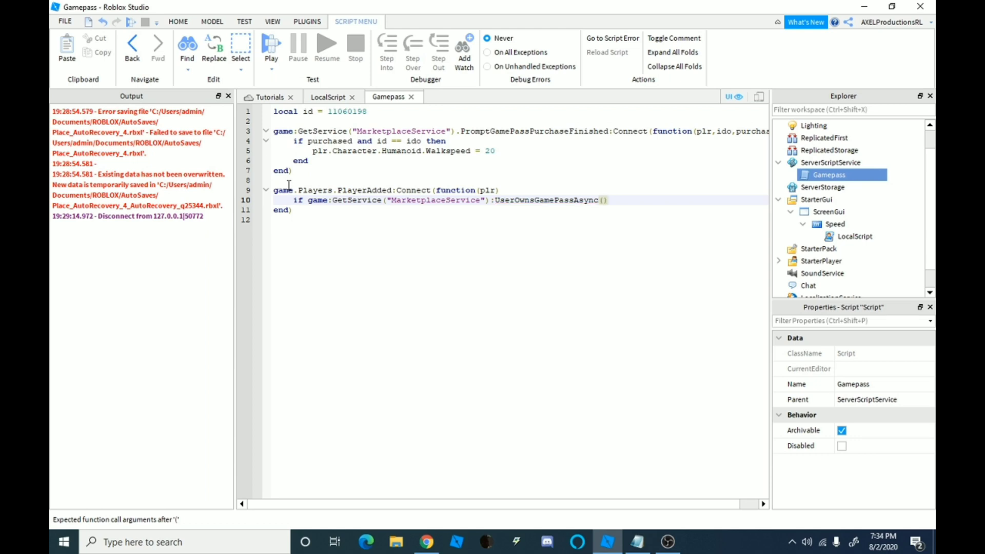
text(pl)
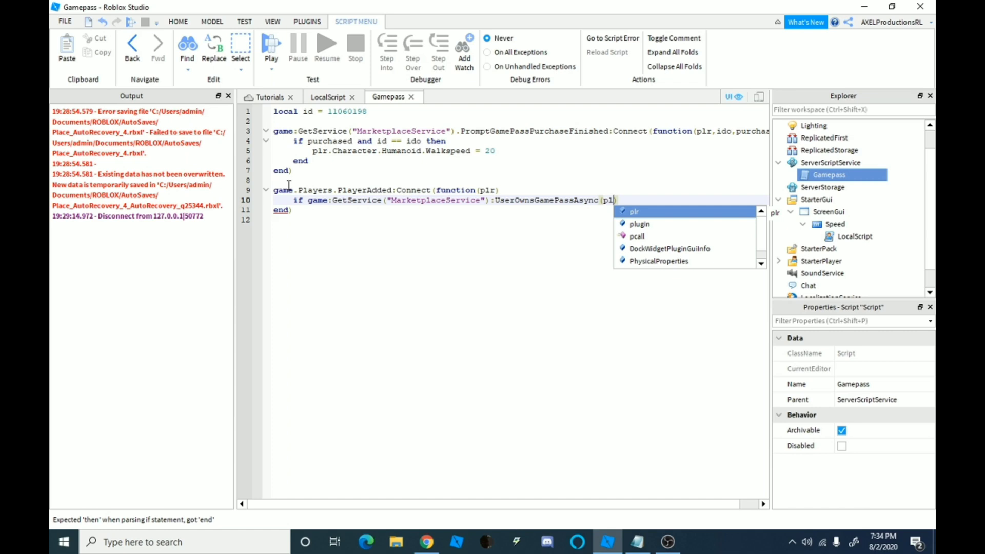
text(.))
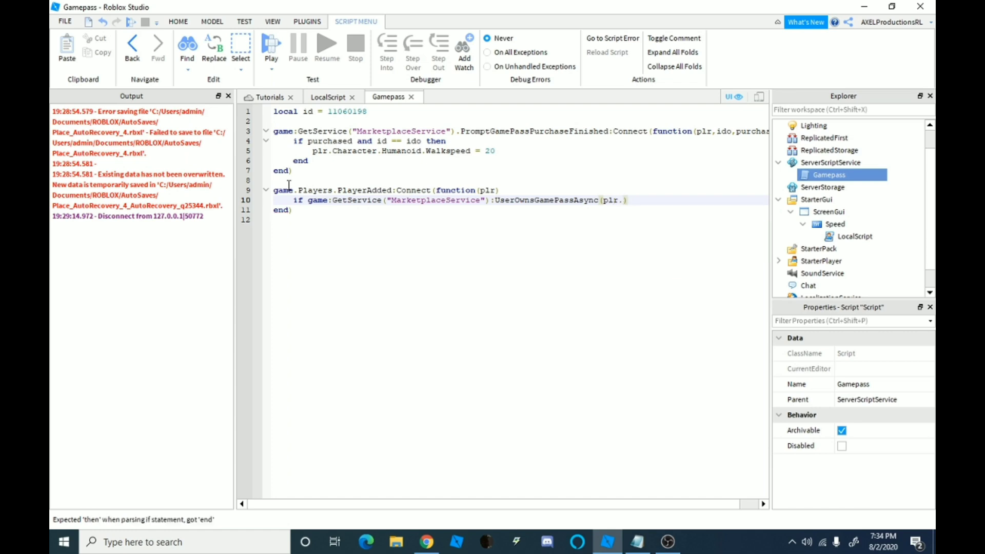
text(.Use)
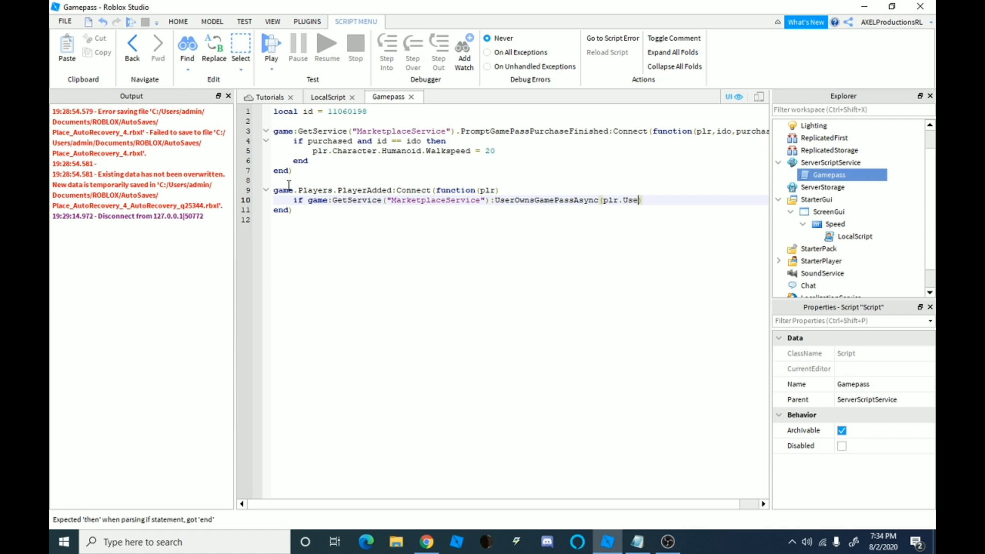
text(rId))
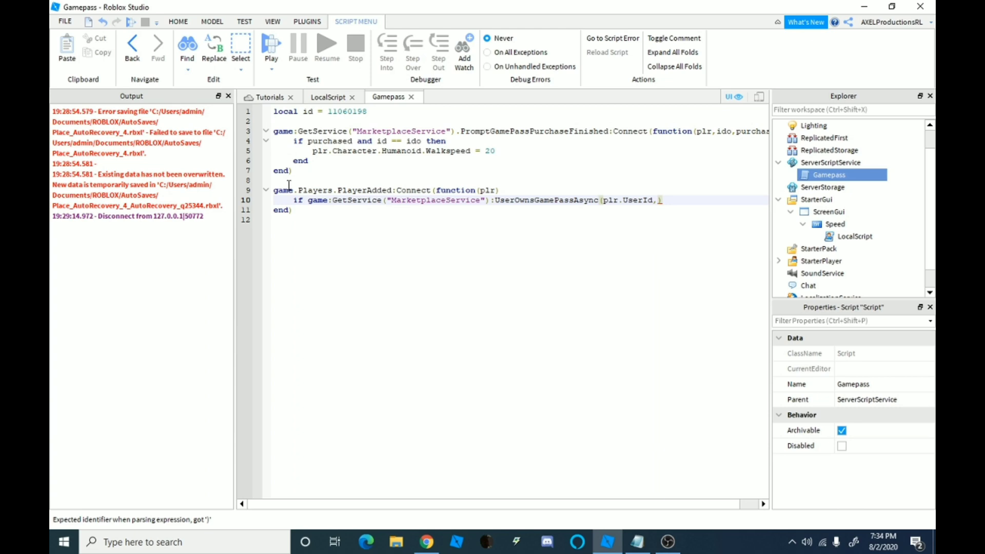
text(id)
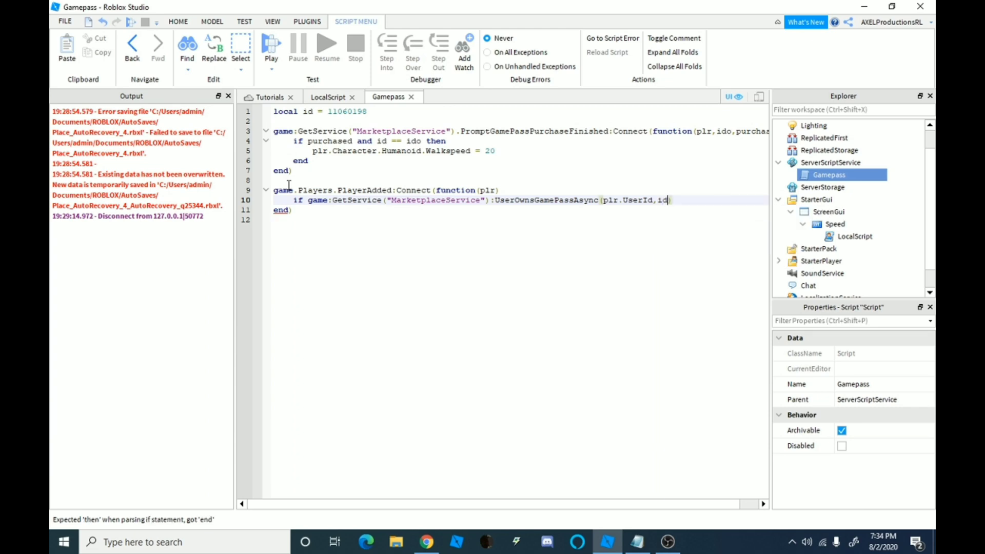
text(then)
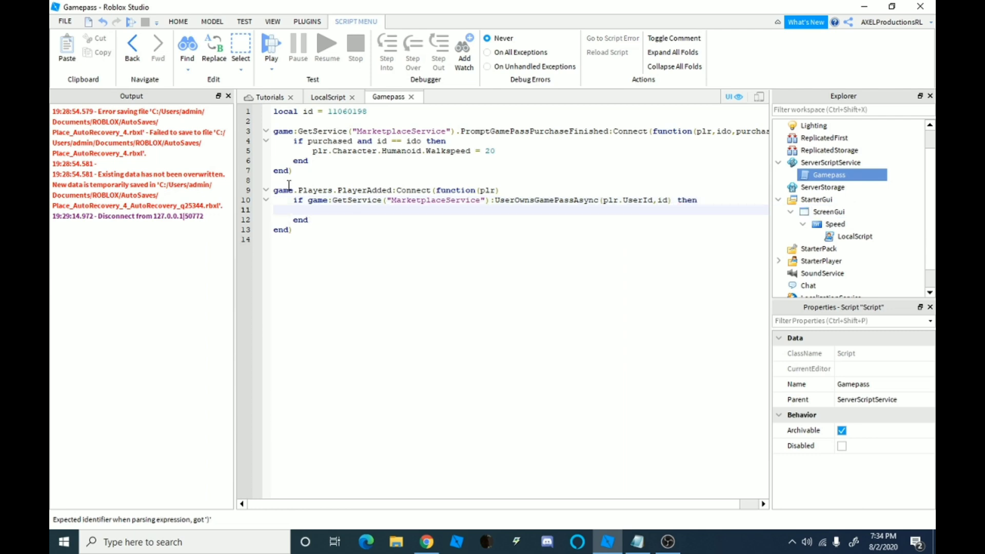
- Write game.Workspace:WaitForChild(plr.Name) in the PlayerAdded block, fixing Name's casing
text(game)
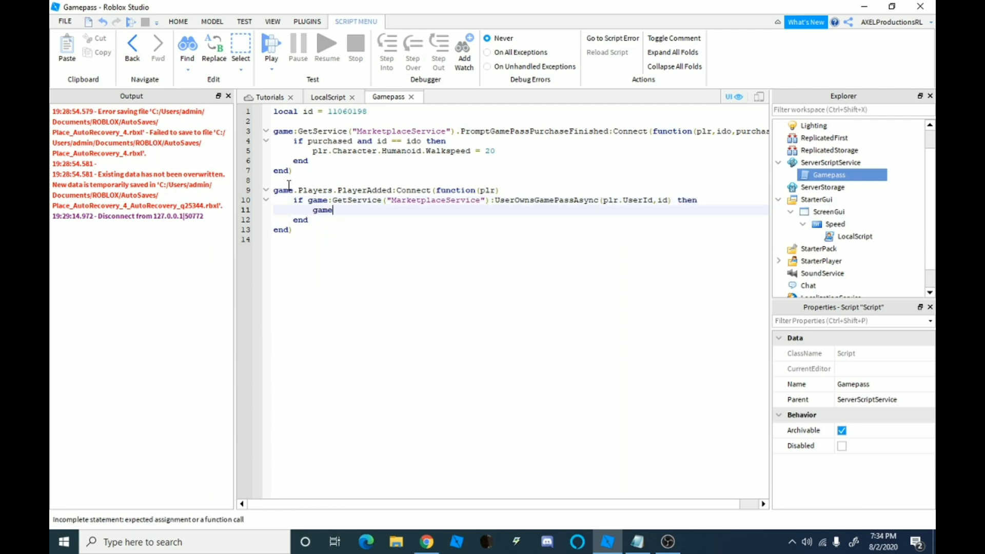
text(.Workspace)
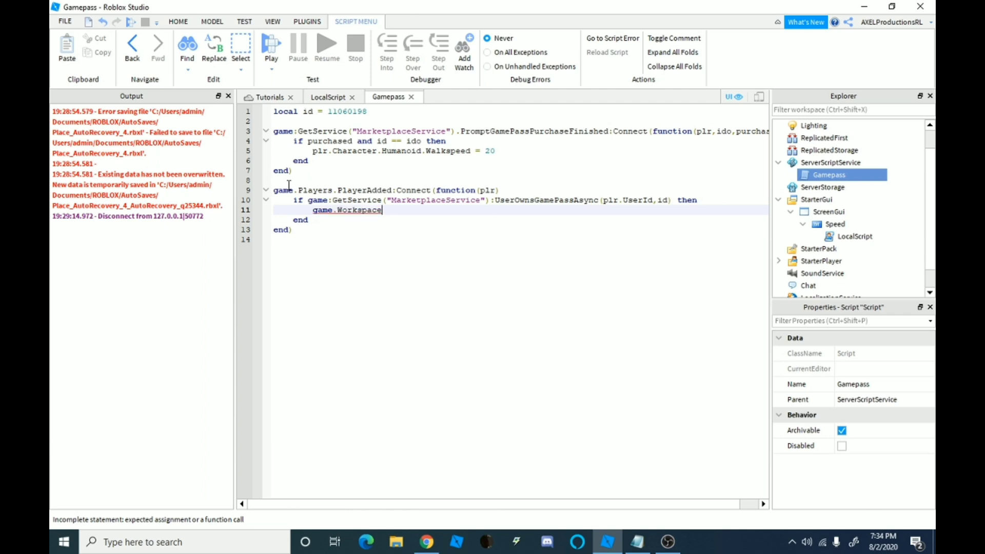
text(wa)
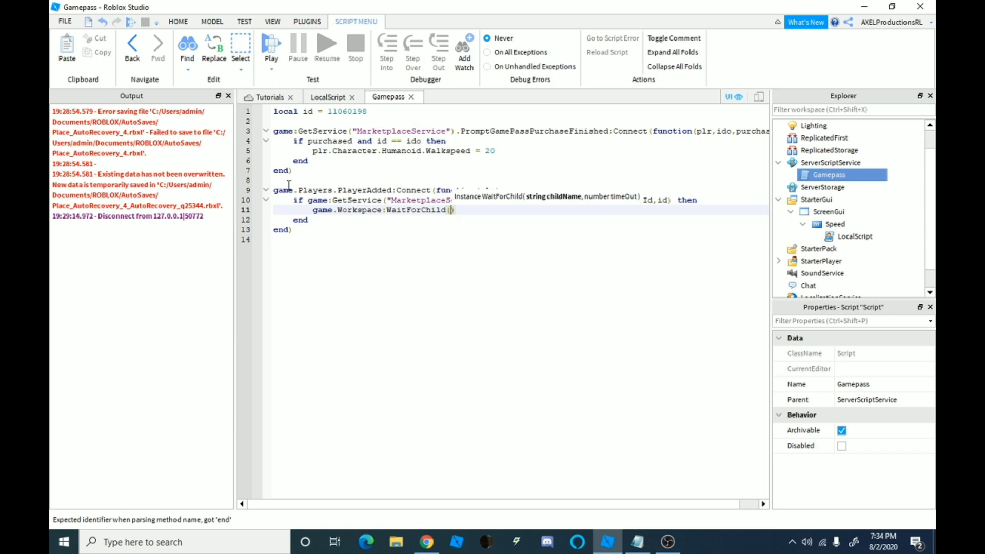
text(plr)
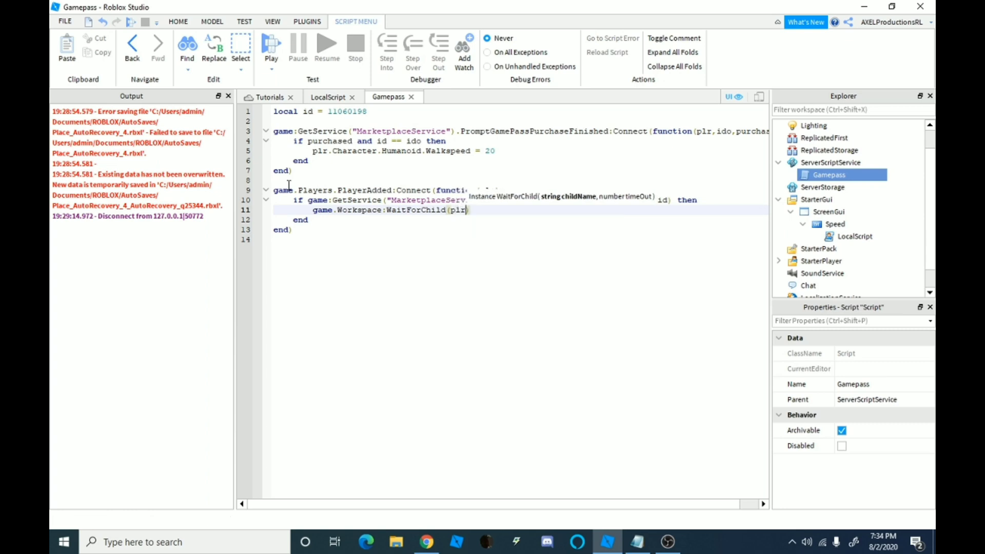
text(.name))
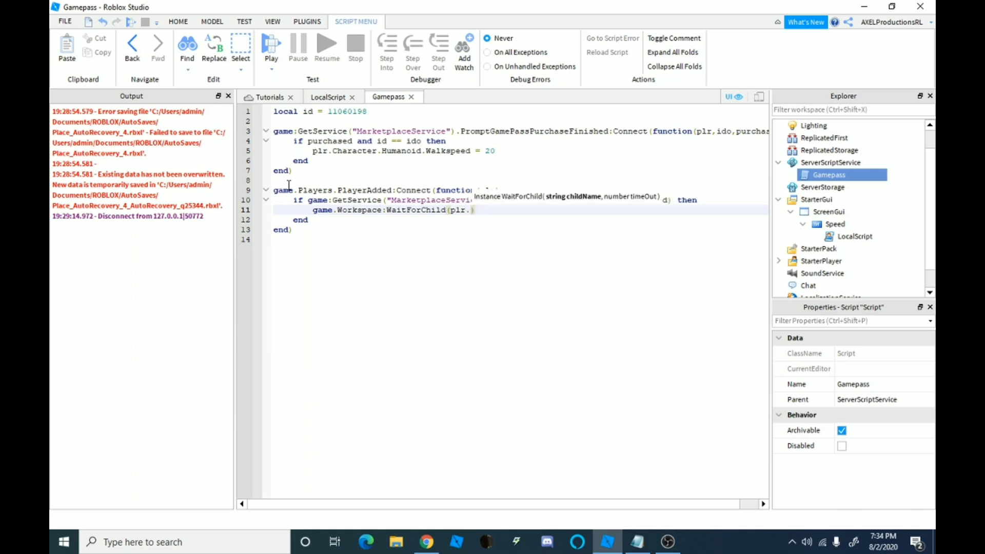
text(Name)
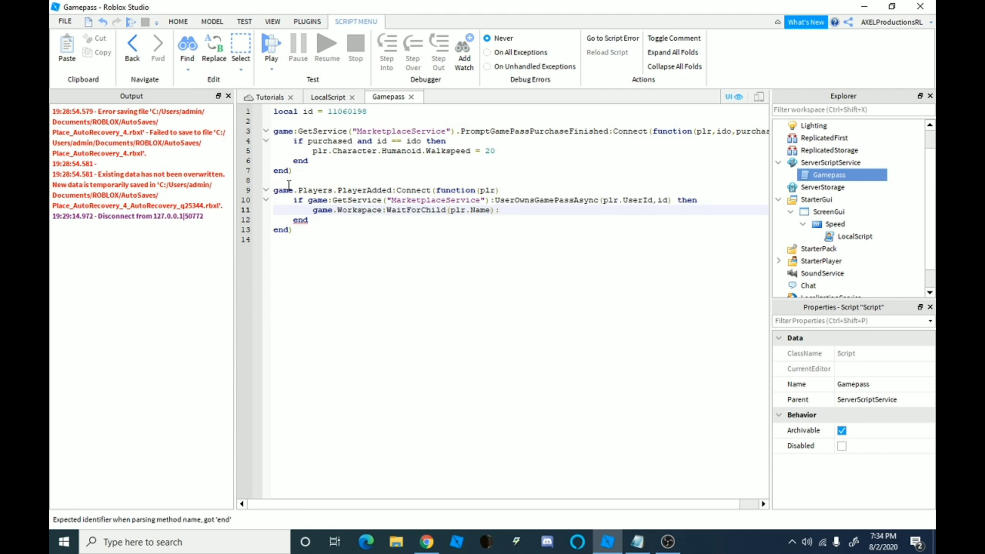
- Chain :WaitForChild( onto it, correcting the method's capitalisation
text(:Wai)
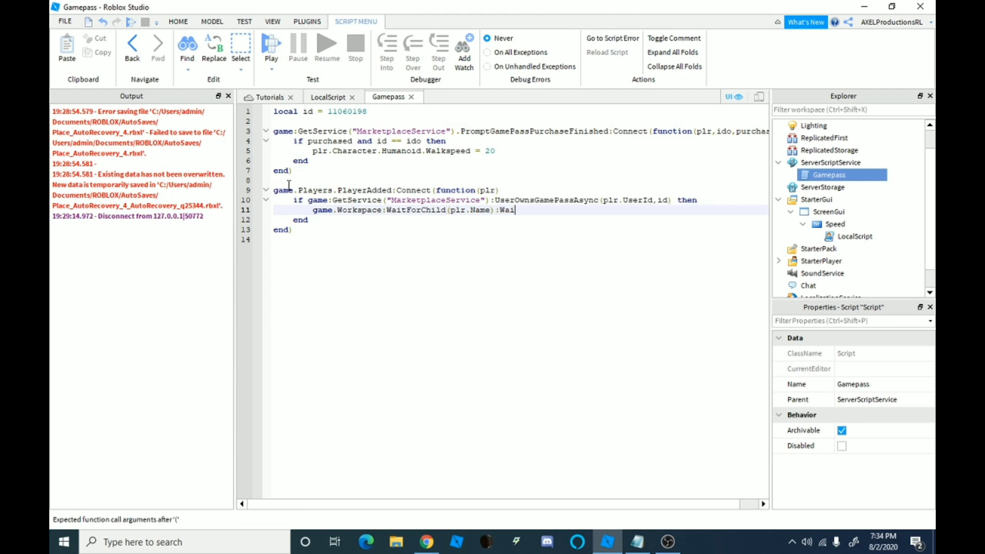
text(tforch)
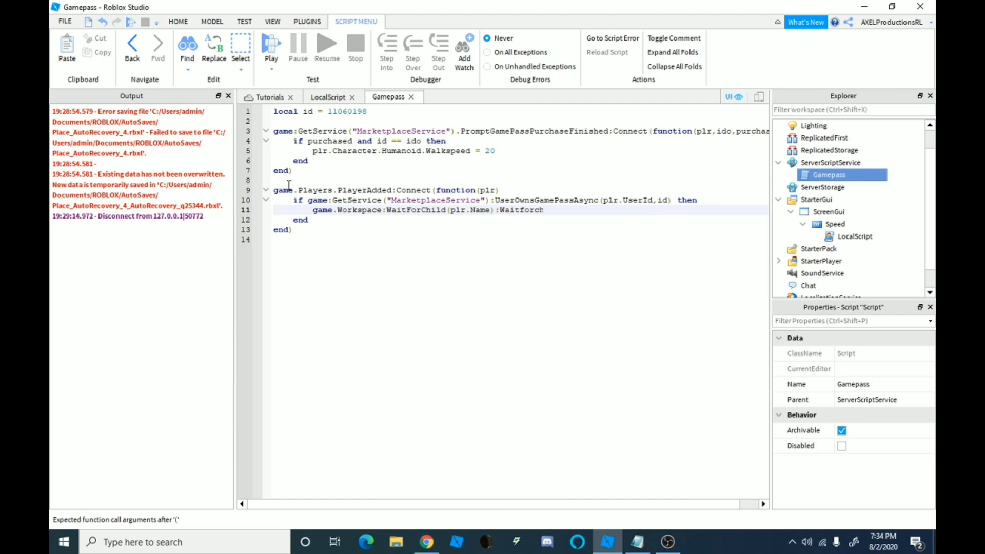
text(il)
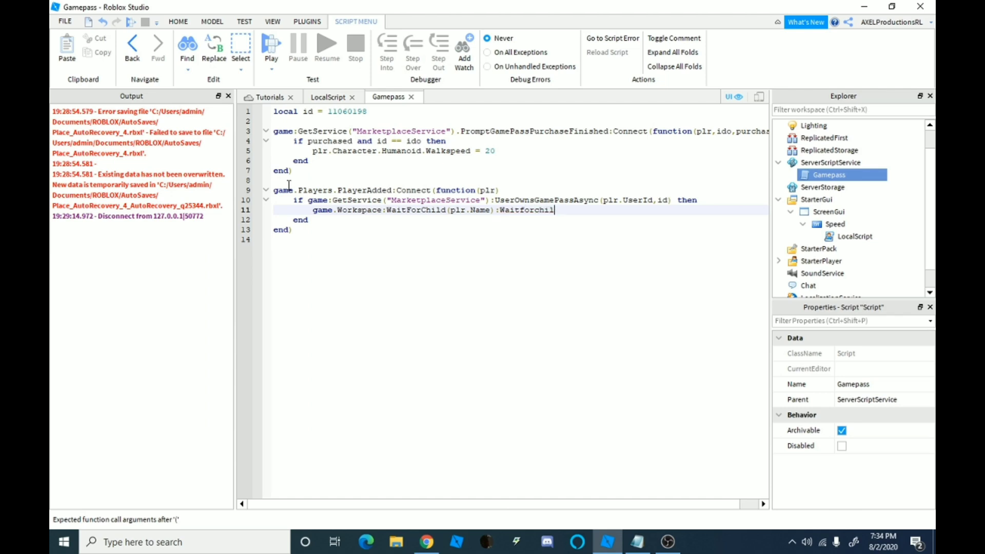
key(Backspace)
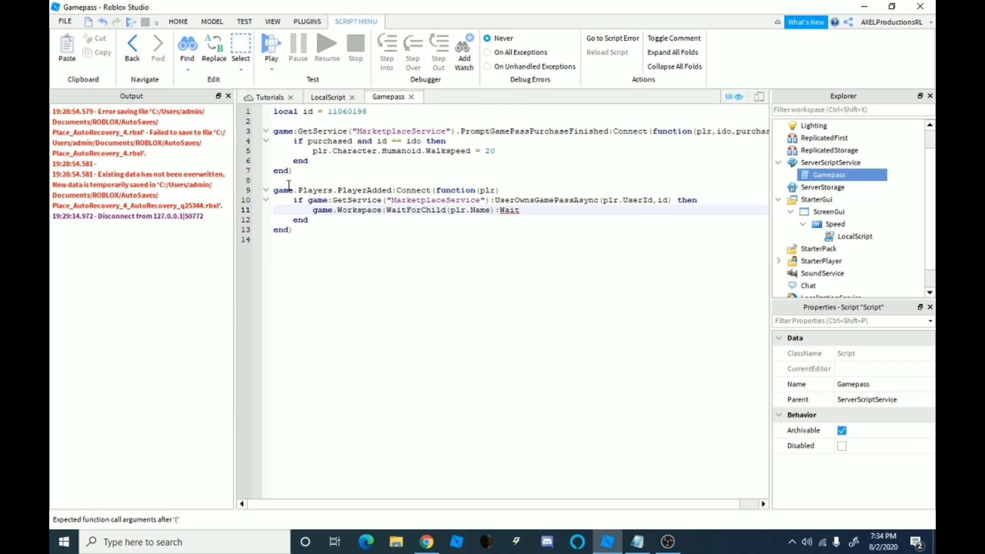
text(For)
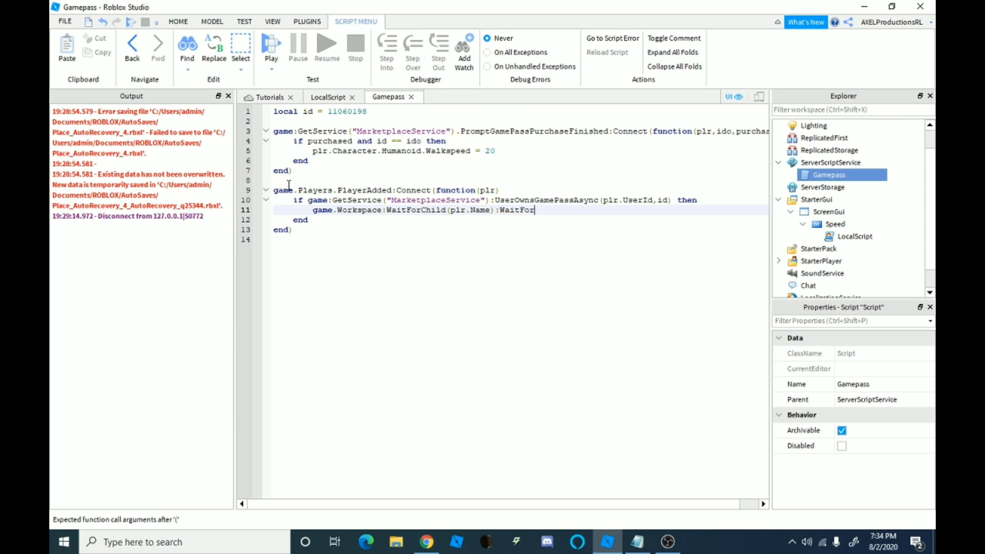
text(C)
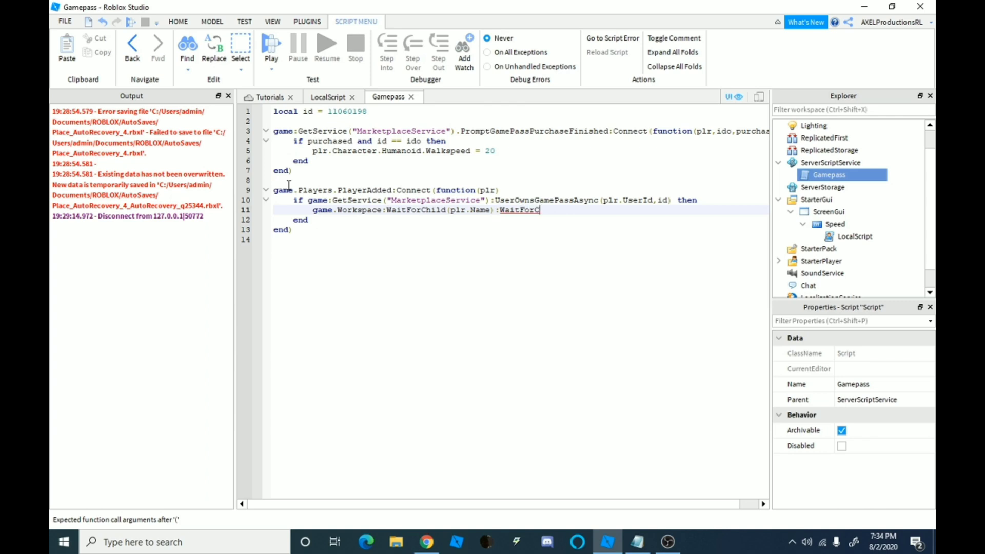
text(hild)
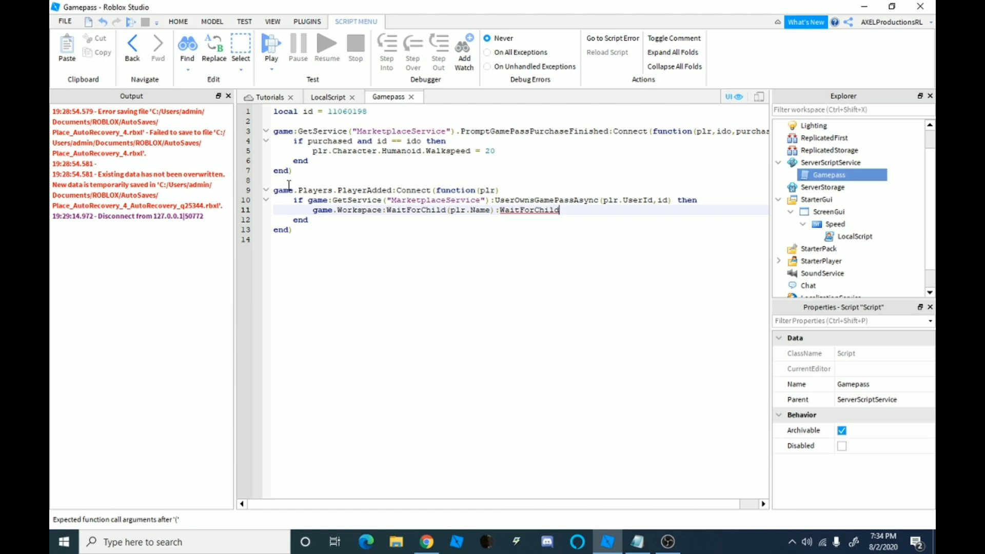
text(())
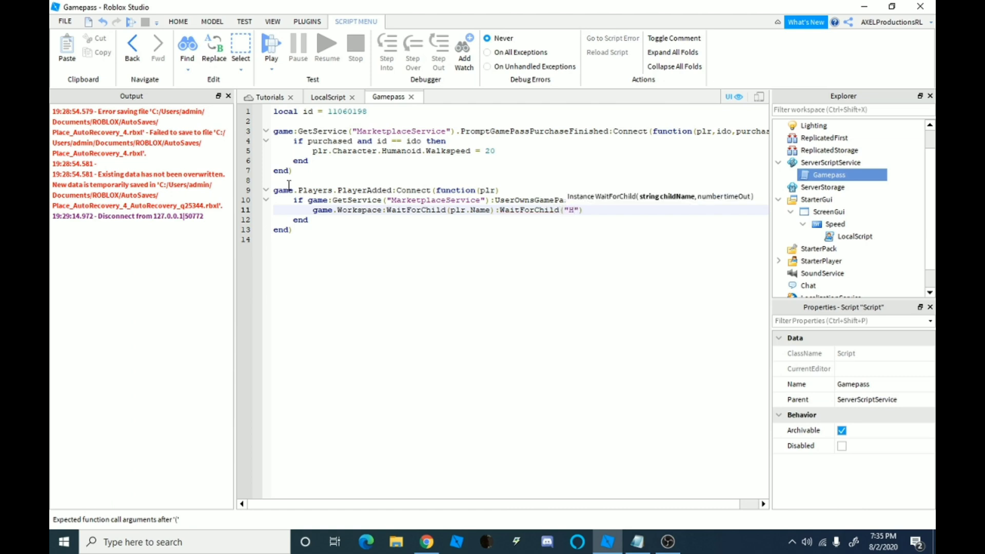
- Finish with "Humanoid").WalkSpeed = 20 so pass owners get speed 20 on join
text(umanoid)
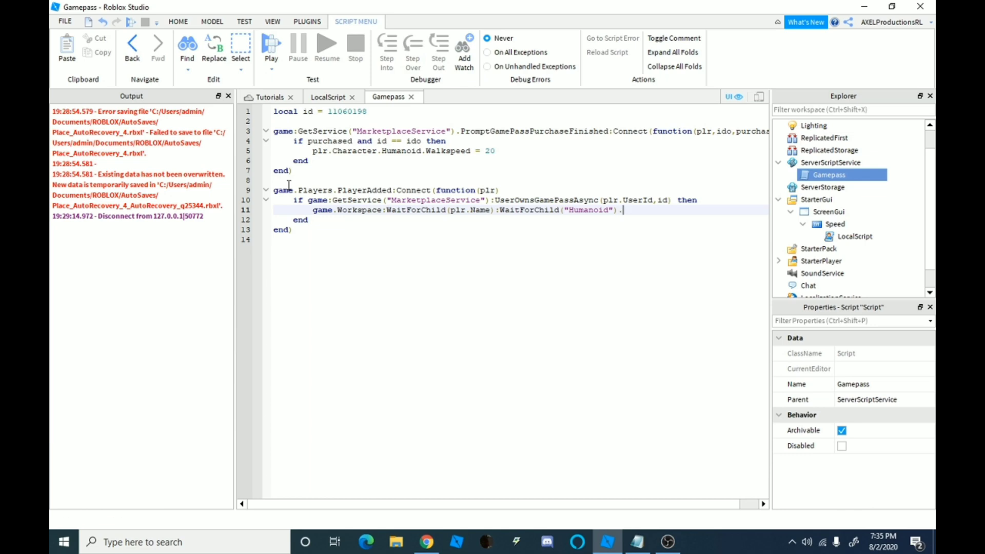
text(Wal)
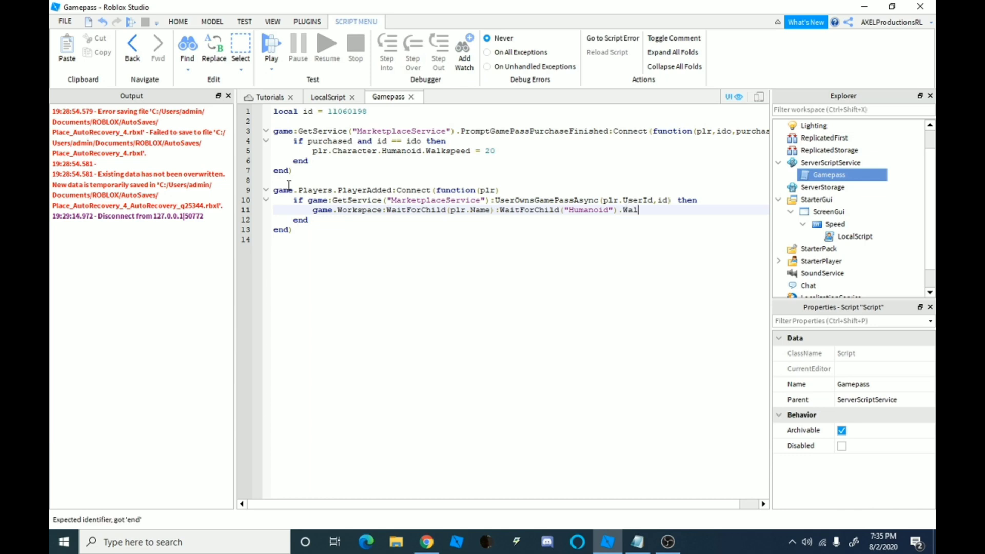
text(kspee)
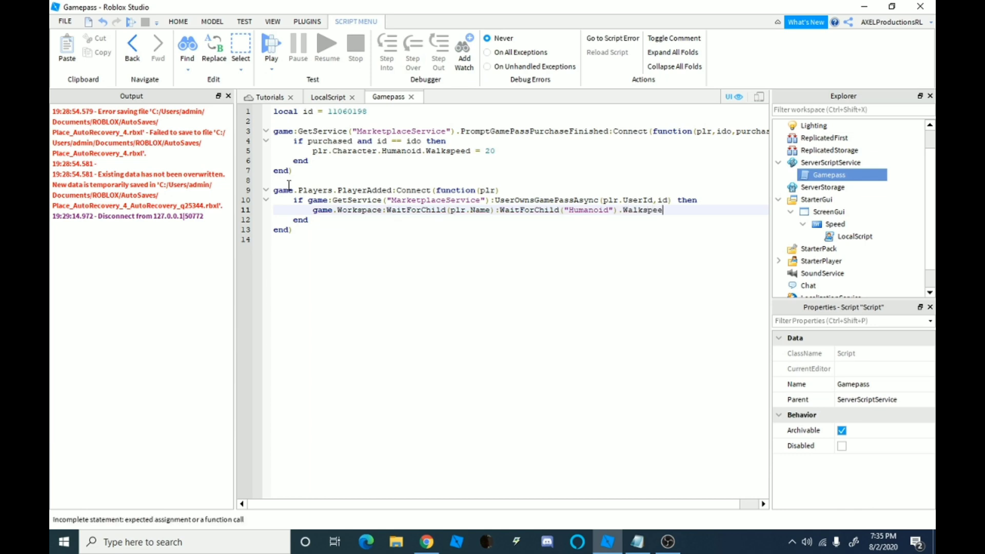
key(Backspace)
text(S)
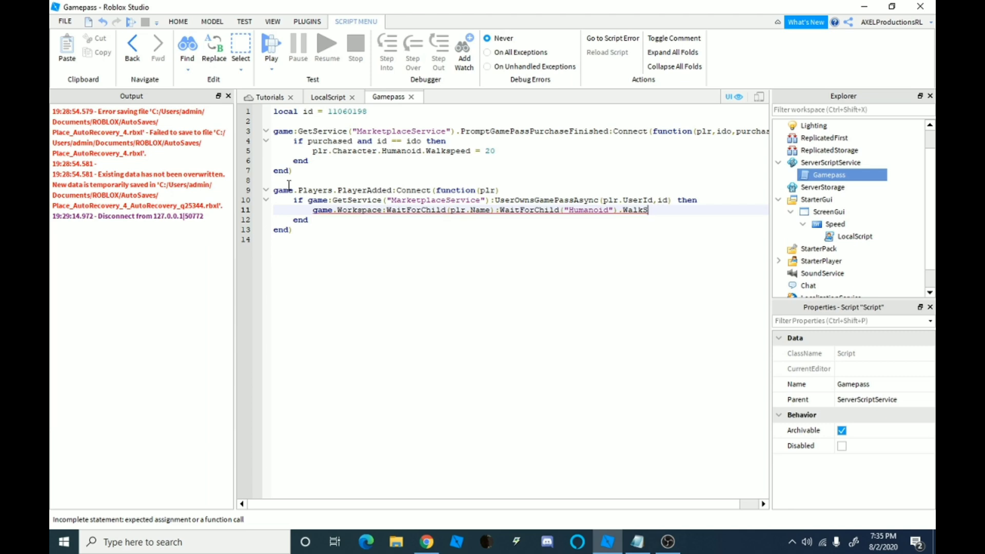
text(peed =)
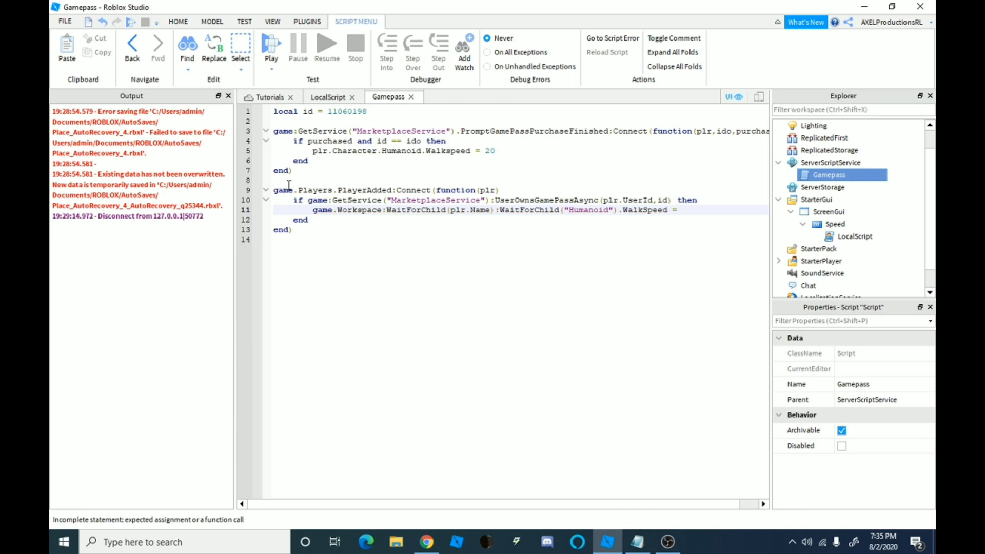
text(20)
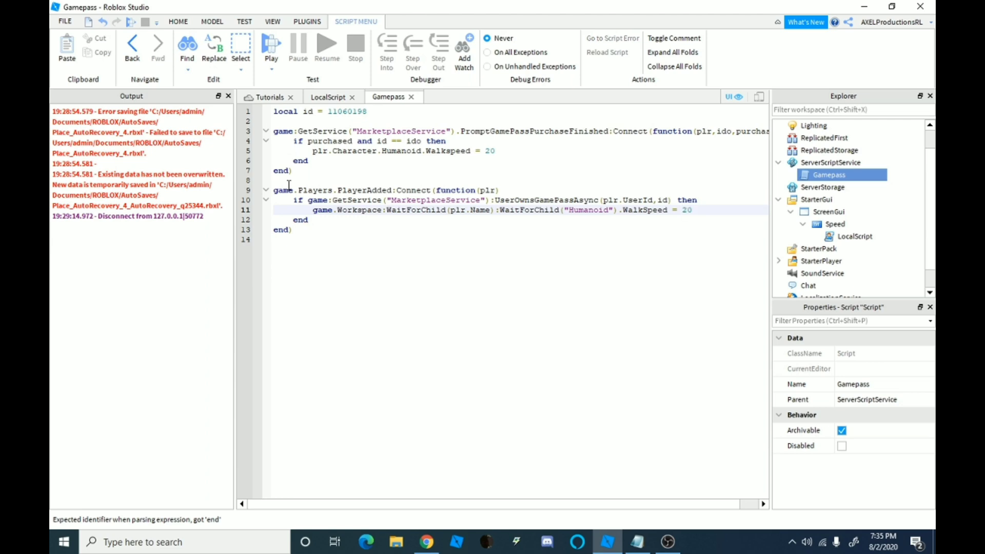
click(451, 151)
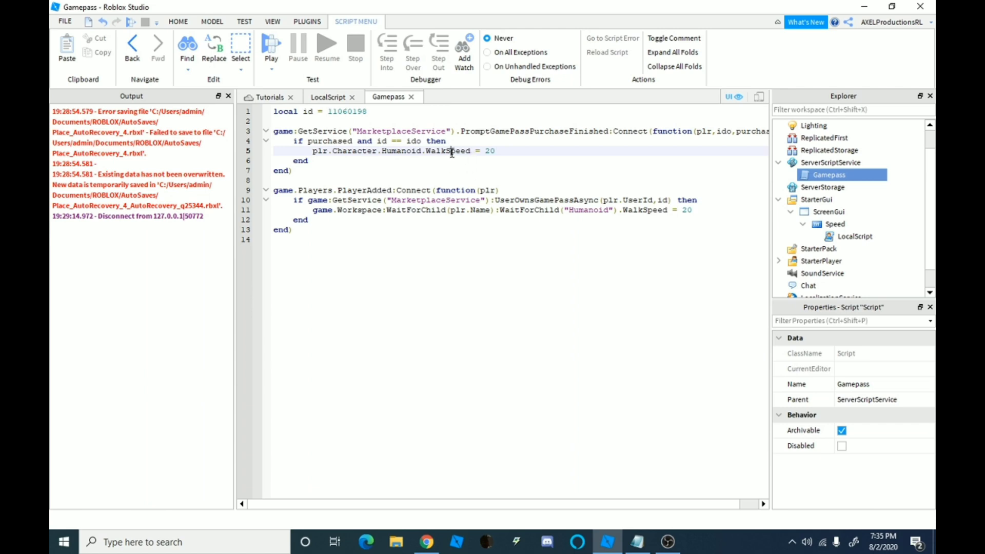
- Fix line 5 to WalkSpeed and edit its value after the 20, typing 50
click(268, 96)
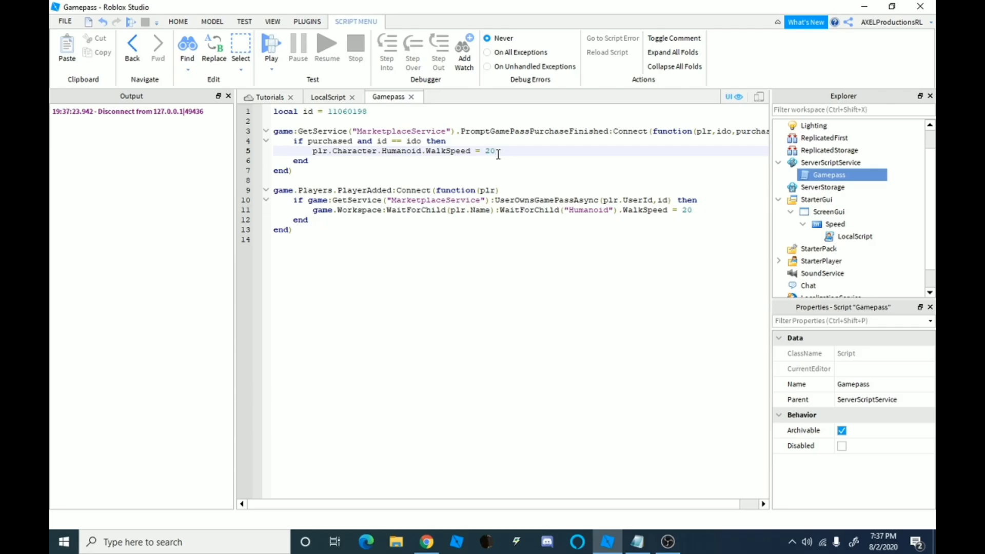
text(50)
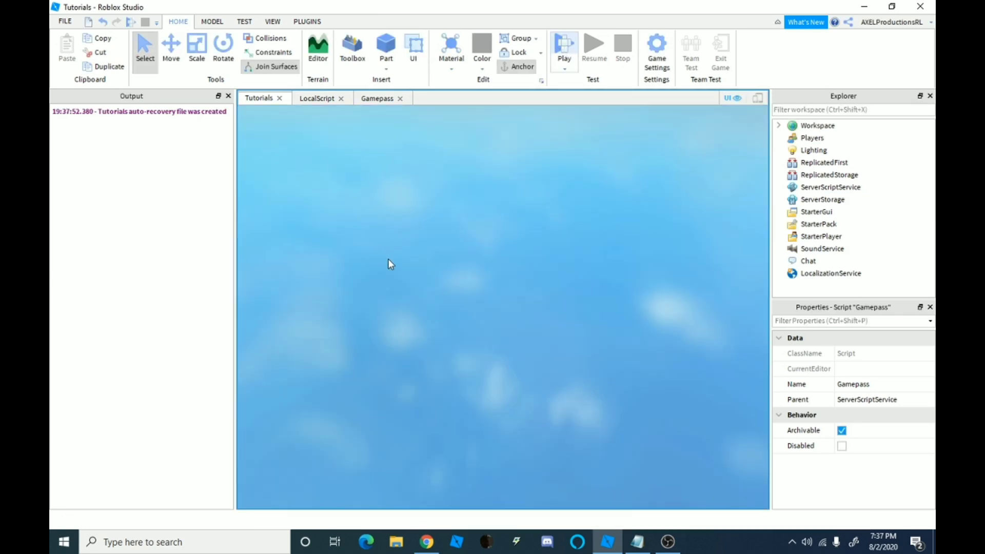
- Start a play test showing the avatar on the baseplate with the Speed button
click(563, 44)
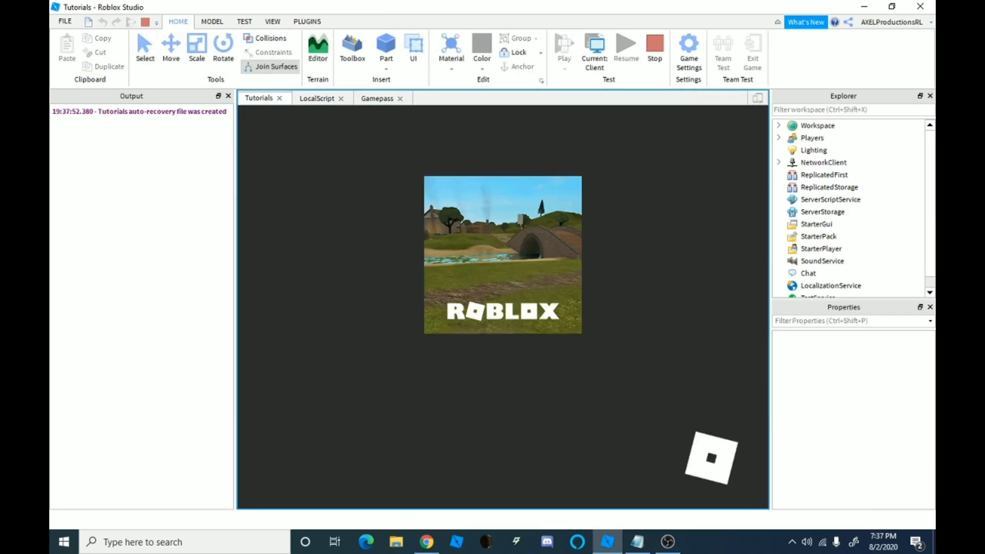
click(562, 47)
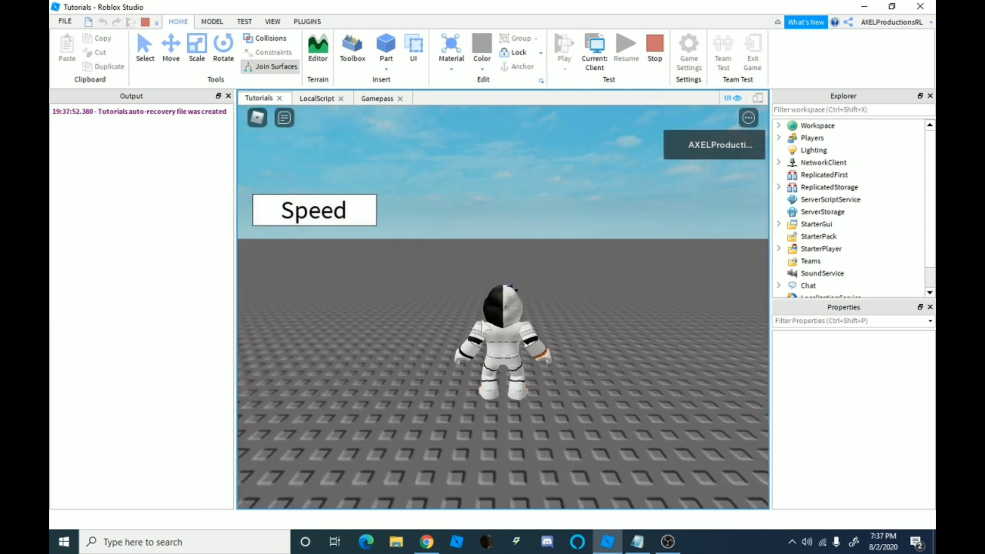